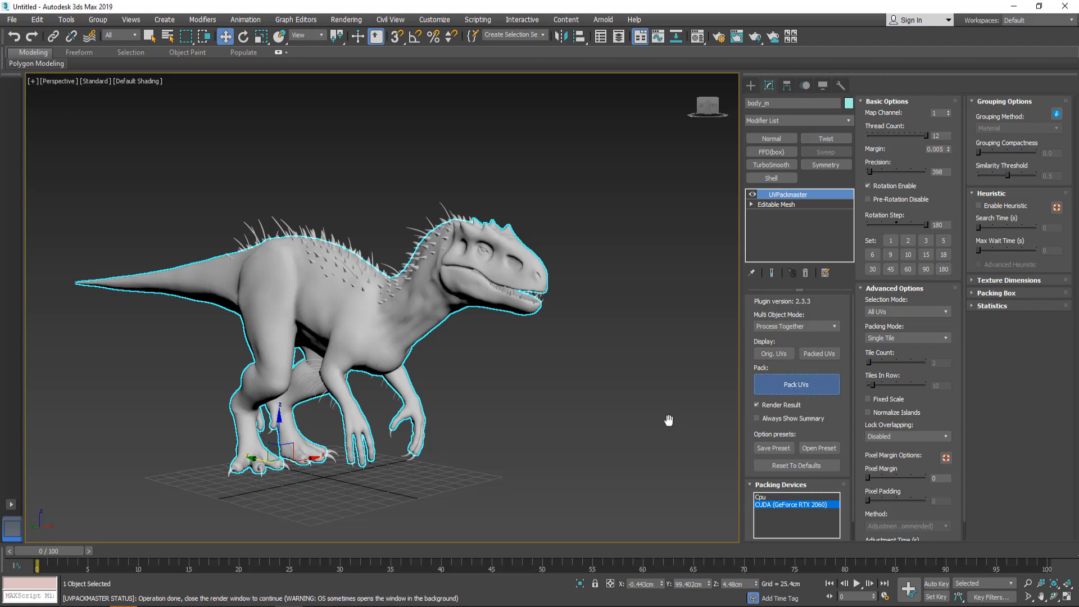
# - Show the dinosaur's packed UV layout, then run Pack UVs on the six-part frog model
pyautogui.click(796, 384)
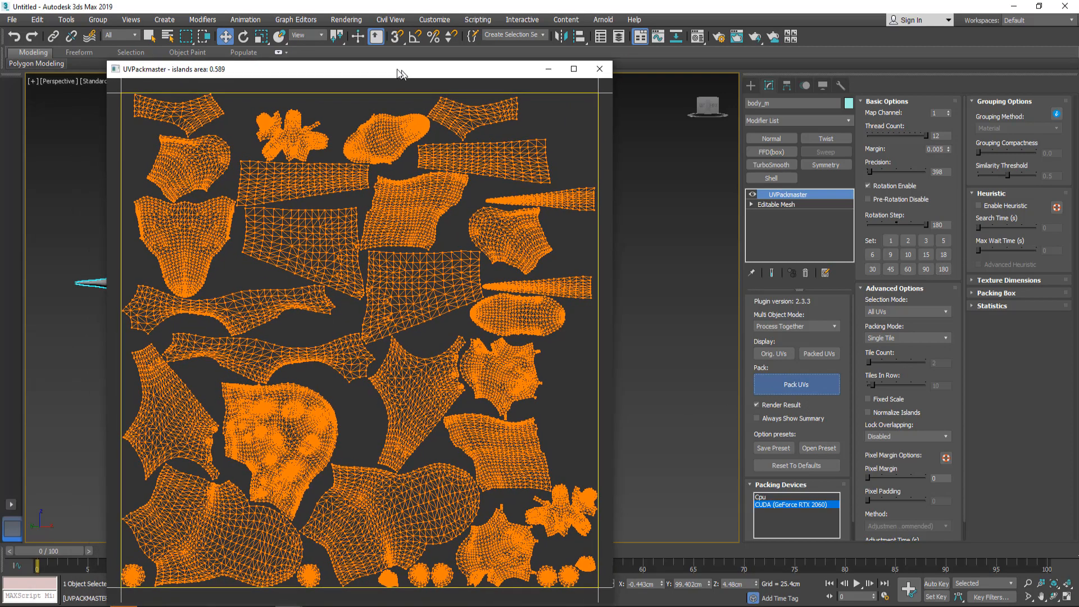
pyautogui.click(796, 384)
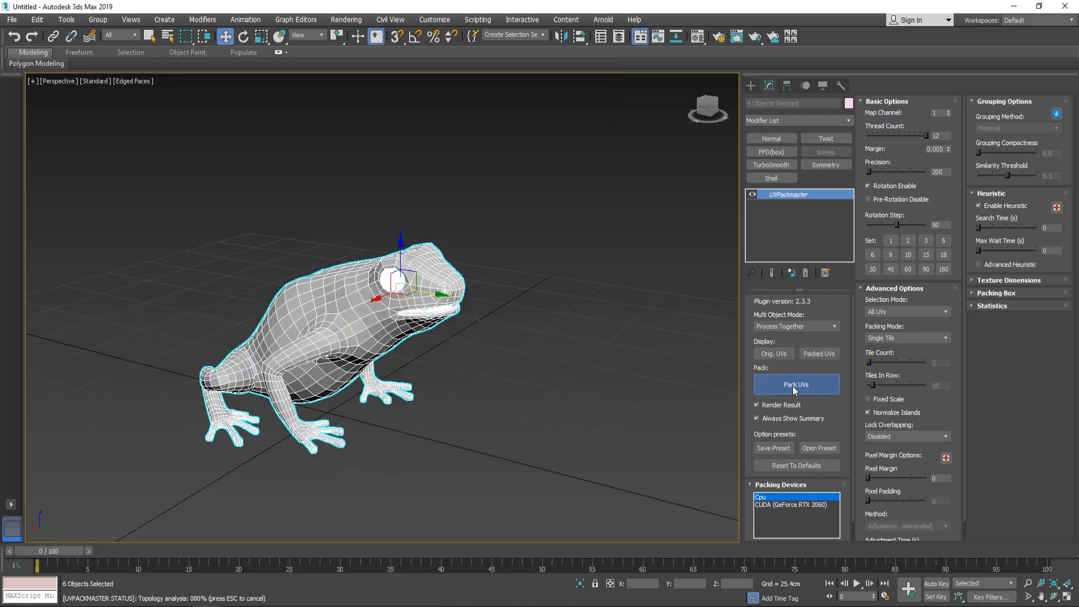
pyautogui.click(796, 385)
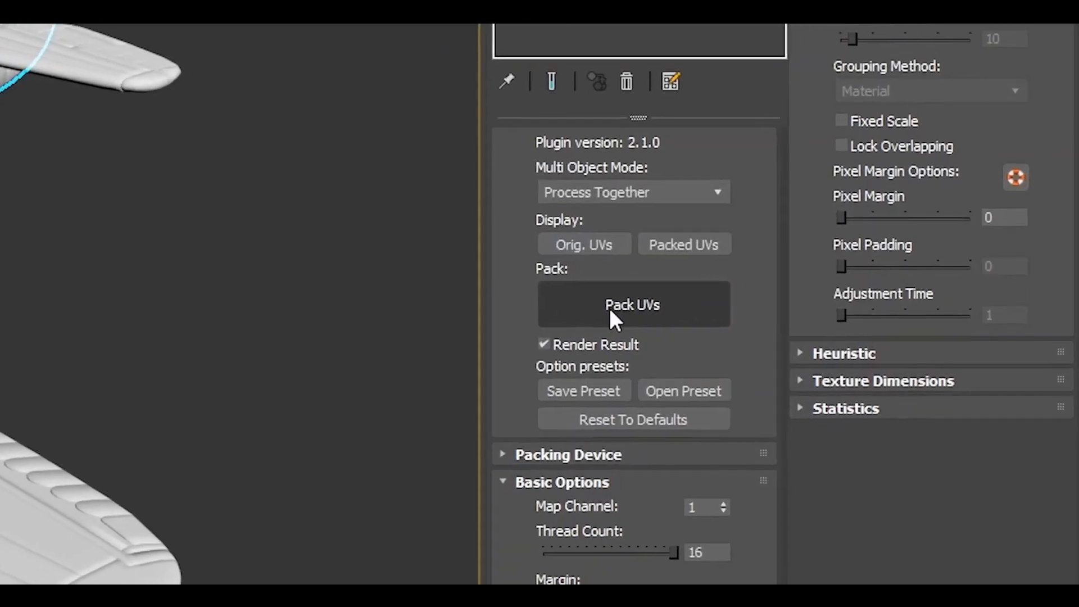
# - Pack the UVs using all devices (CPU plus both CUDA GPUs) with heuristic search enabled
pyautogui.click(614, 305)
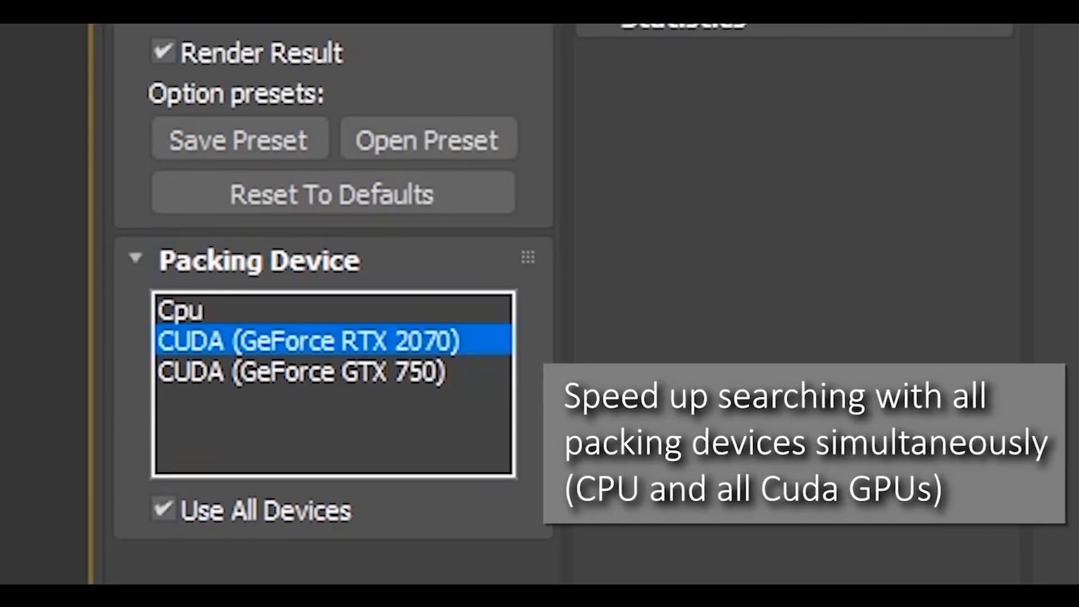
pyautogui.scroll(3)
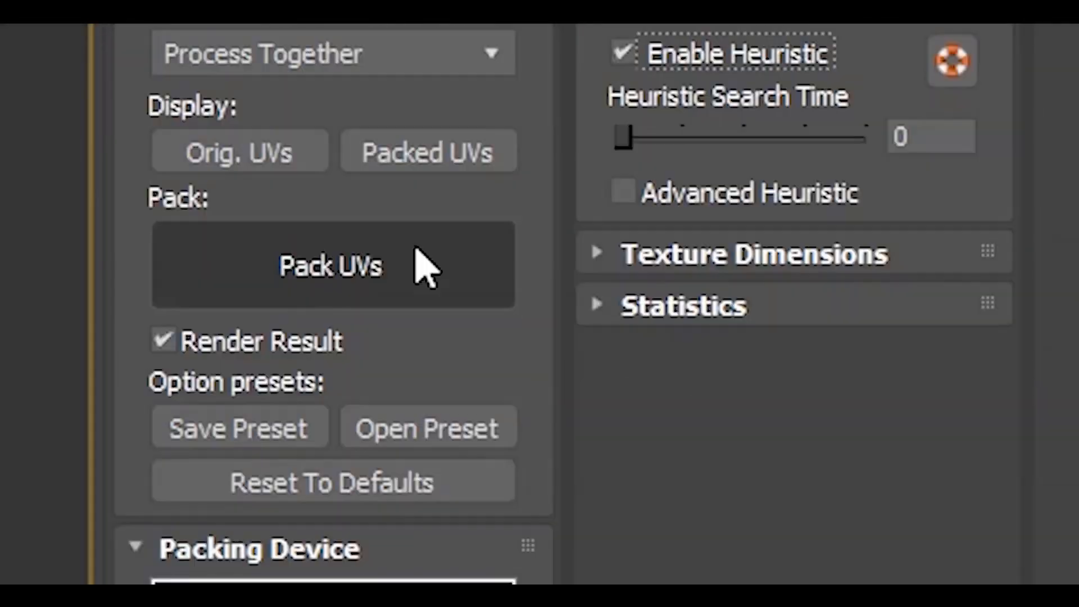
pyautogui.click(331, 267)
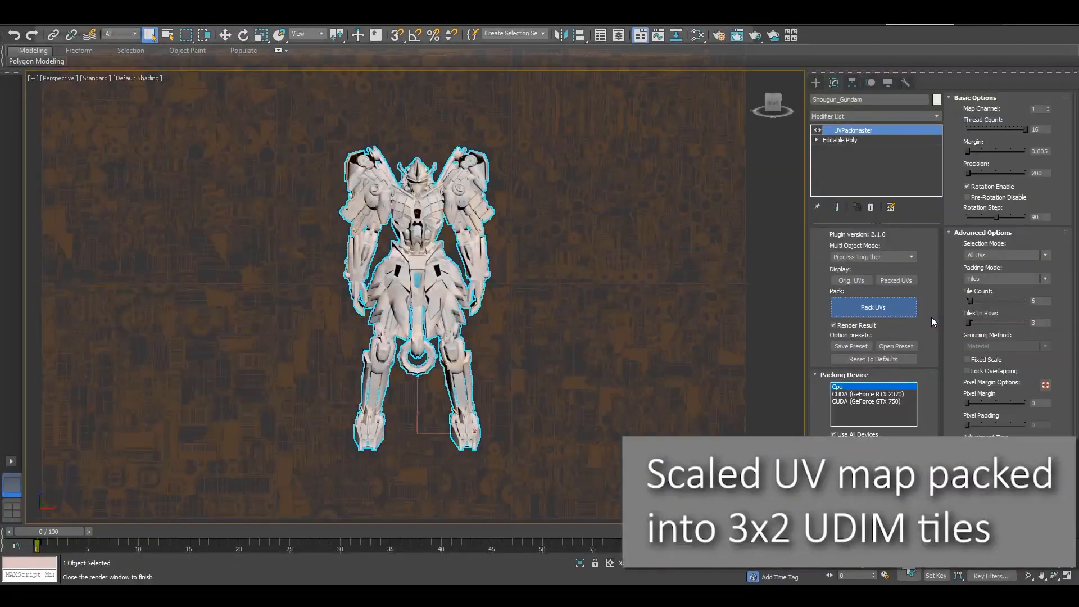
# - Pack the robot's UVs into six tiles, three per row, and inspect them in the Edit UVWs editor
pyautogui.click(872, 306)
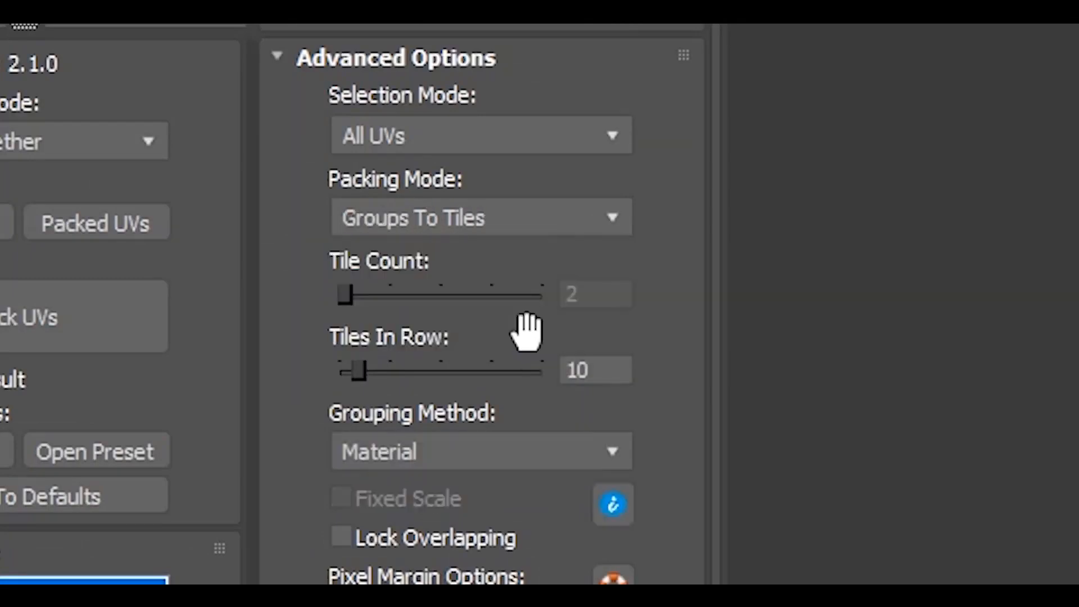
pyautogui.moveTo(492, 479)
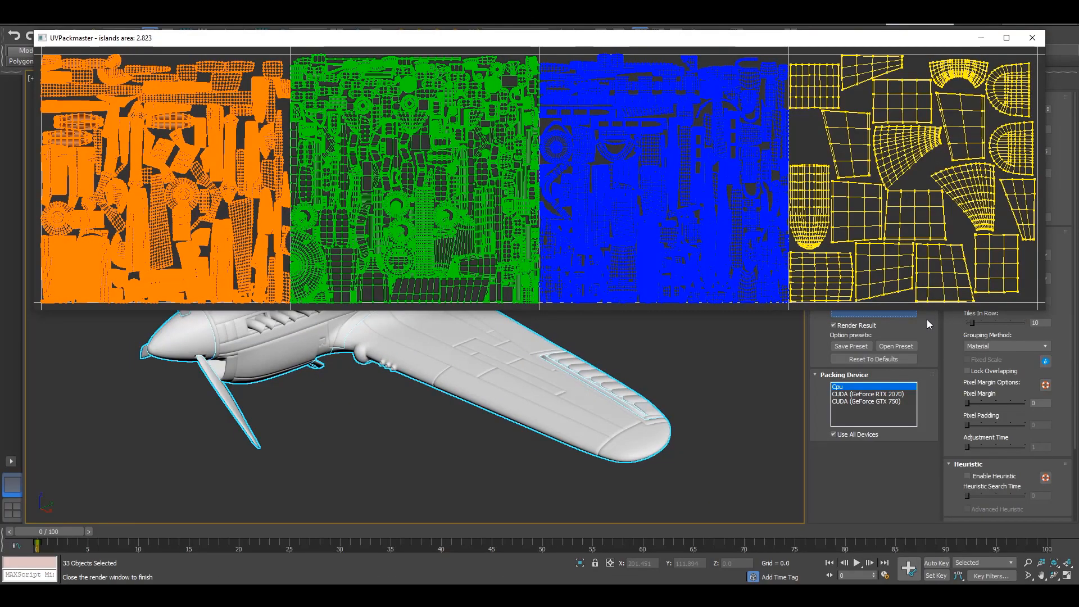
pyautogui.click(1032, 38)
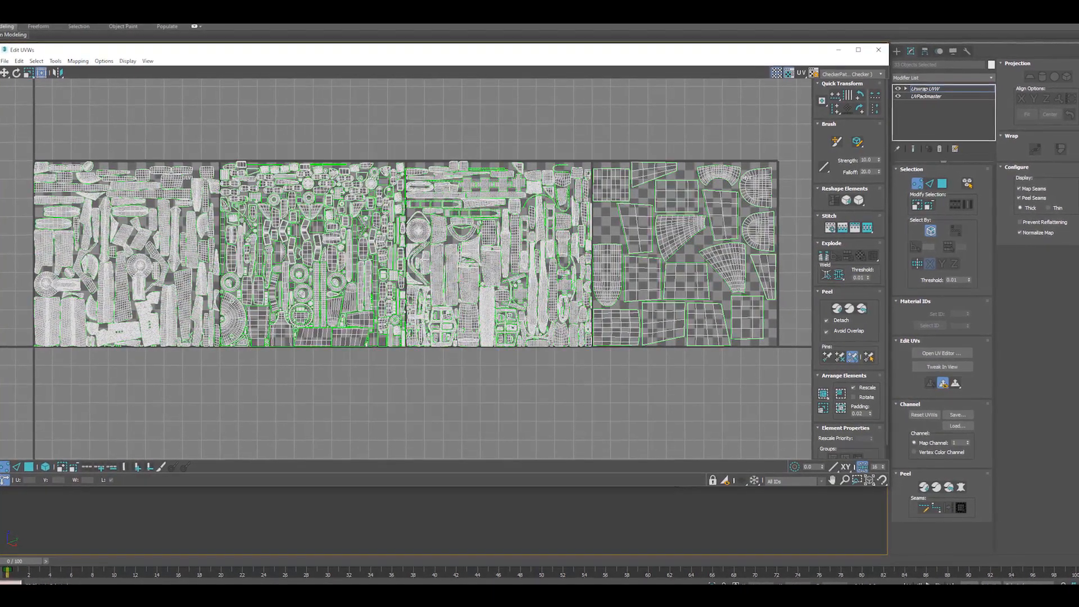
pyautogui.click(486, 217)
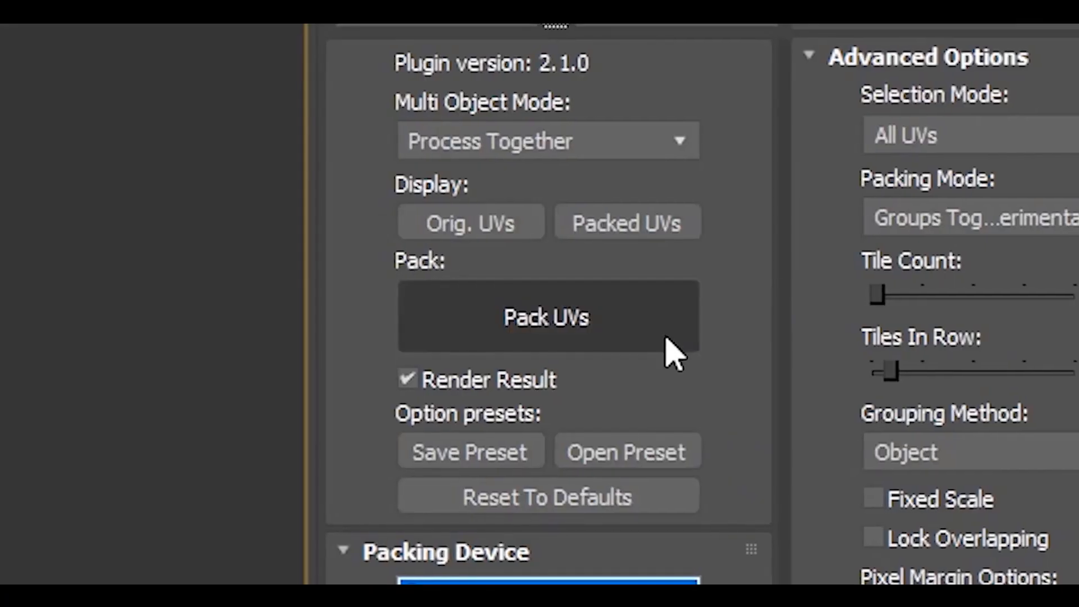
# - Pack the airplane's UVs grouped by object, then repack everything into Single Tile mode
pyautogui.click(546, 317)
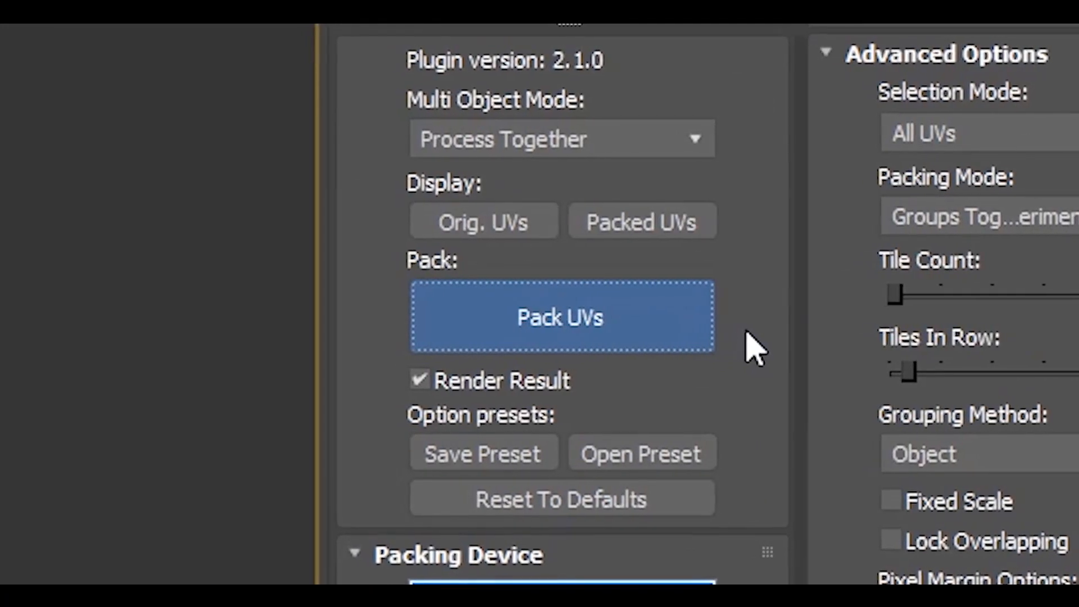
pyautogui.click(560, 317)
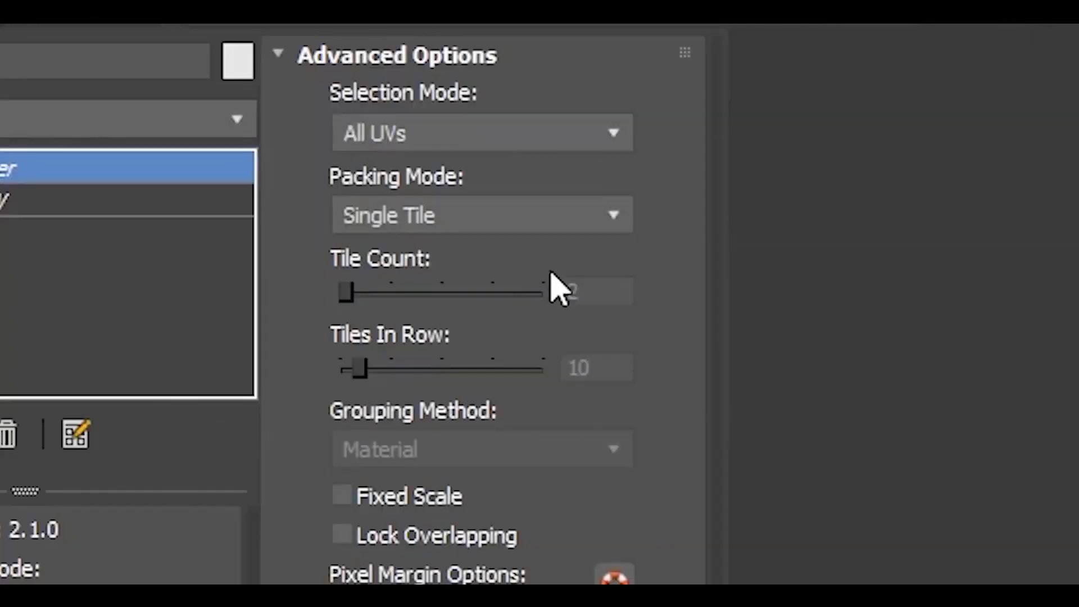
pyautogui.click(479, 132)
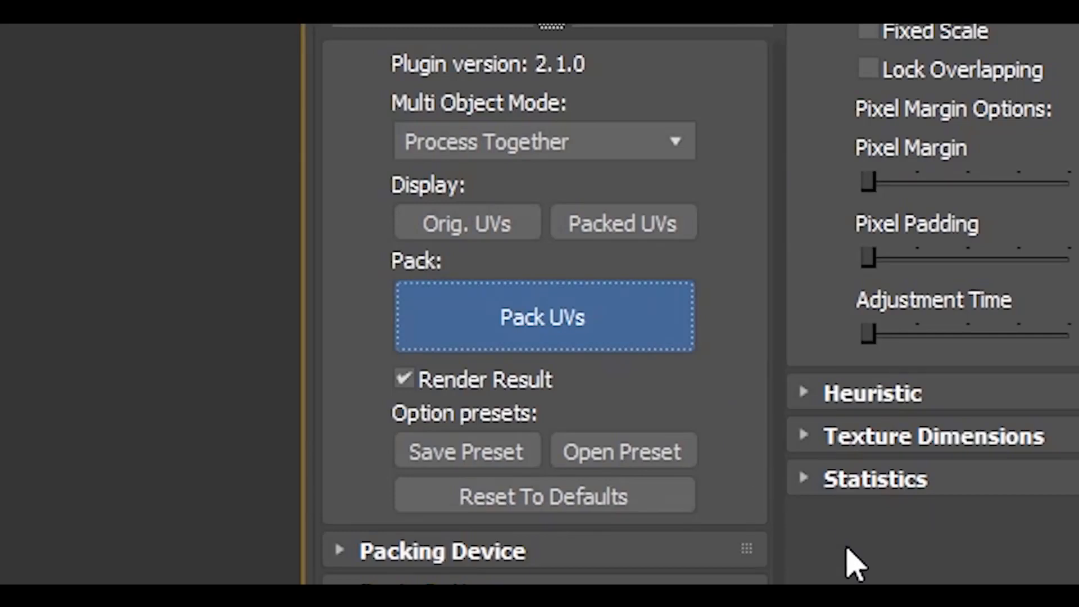
pyautogui.click(543, 317)
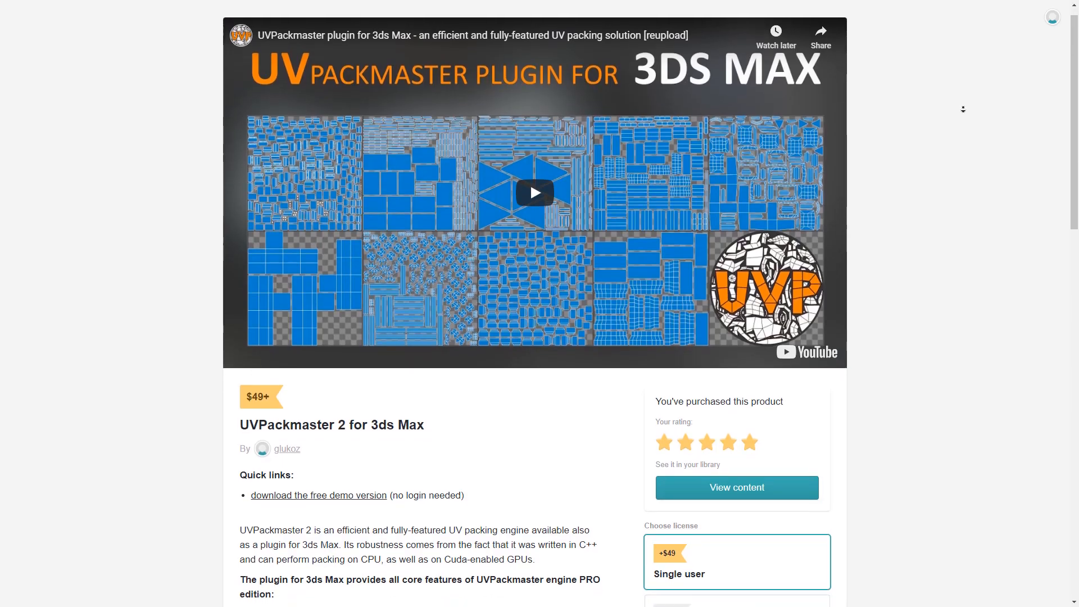
# - Scroll the store page down to the three license tiers and feature list
pyautogui.scroll(-3)
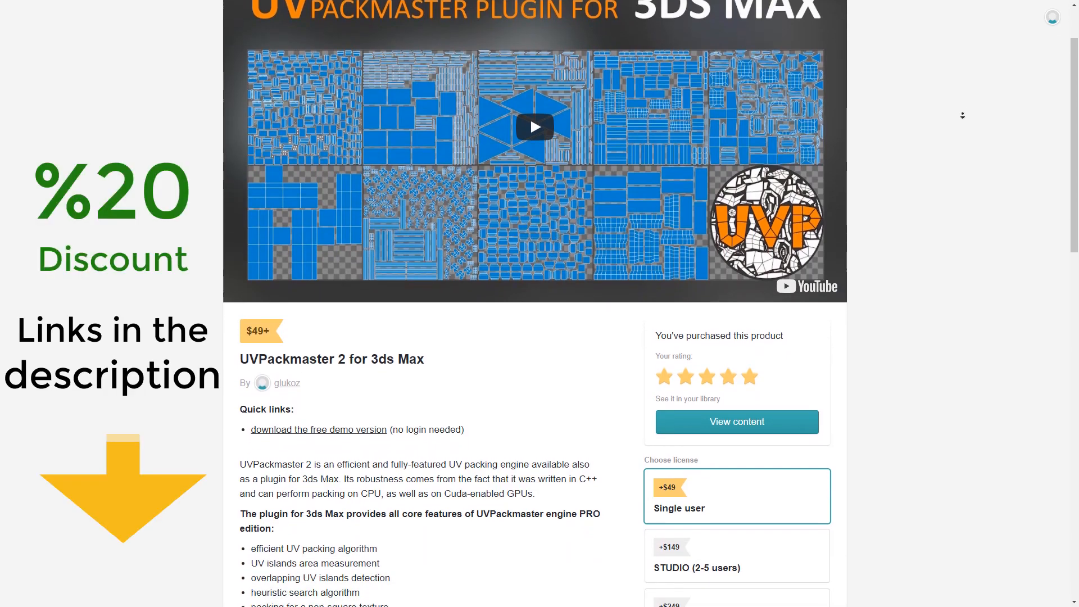
pyautogui.scroll(-3)
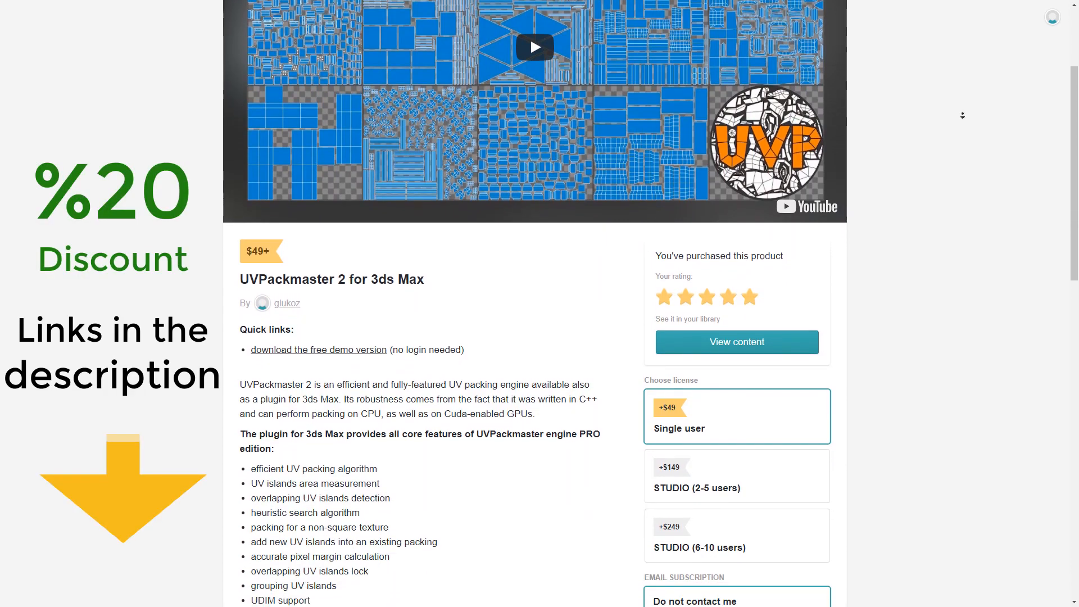
pyautogui.scroll(-3)
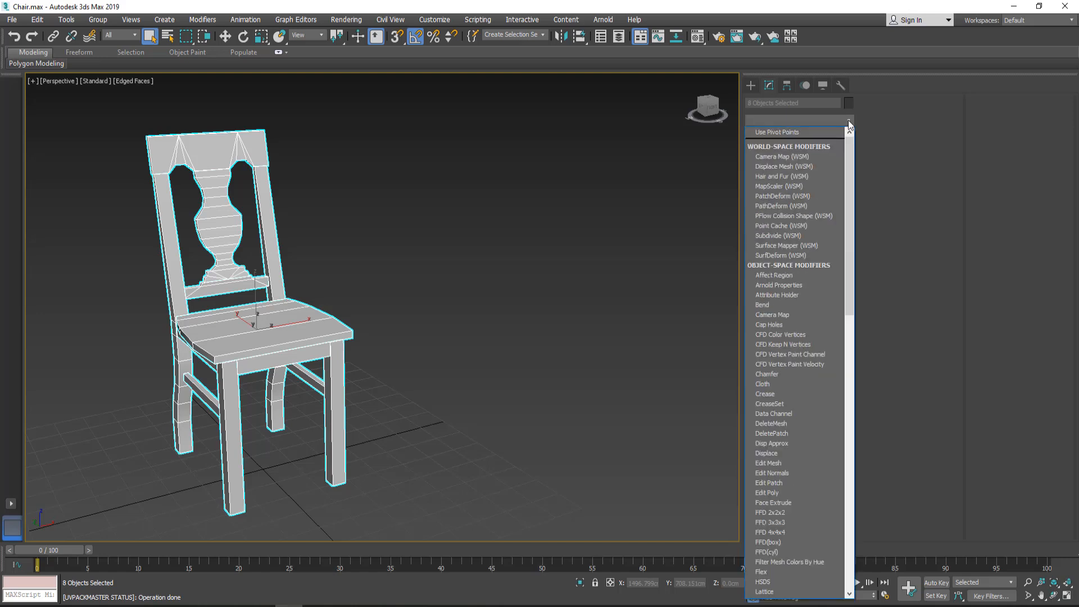
pyautogui.scroll(-3)
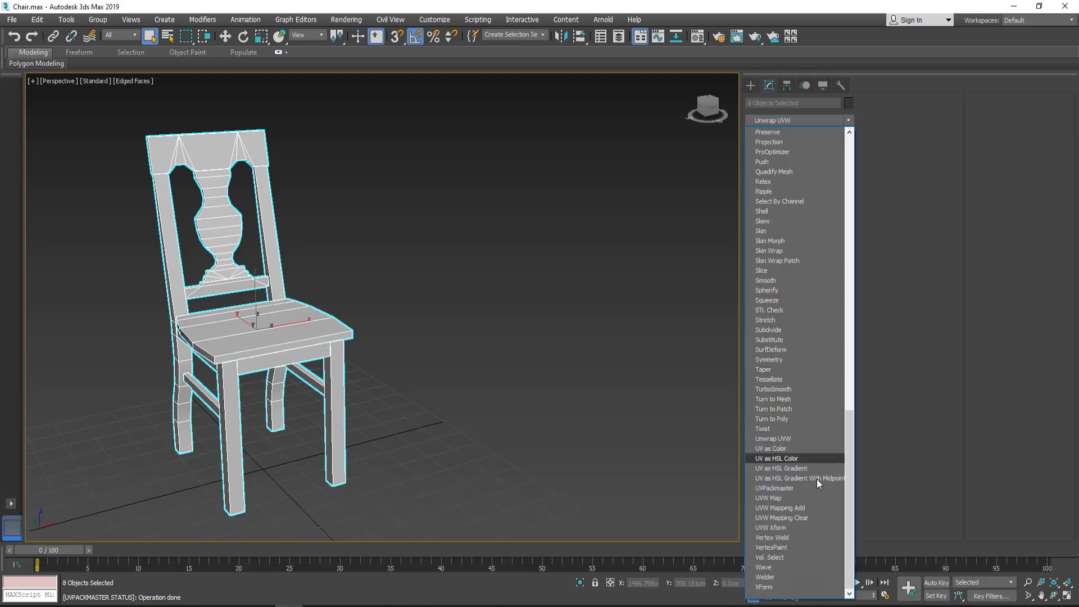
pyautogui.click(773, 488)
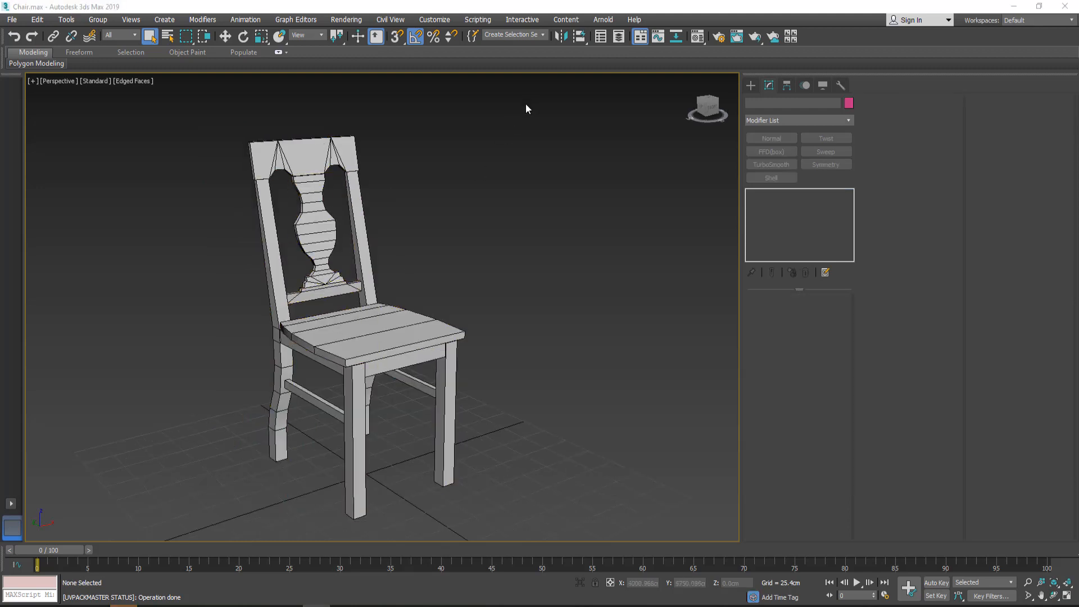
# - Add UVPackmaster to all eight chair parts with Multi Object Mode set to Process Together
pyautogui.click(848, 120)
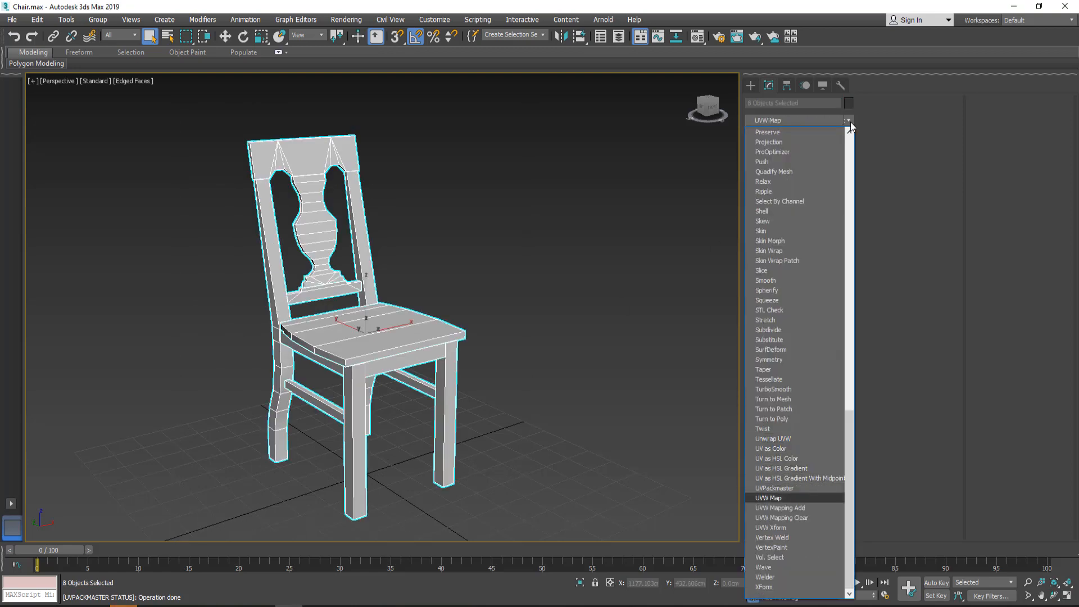
pyautogui.click(773, 488)
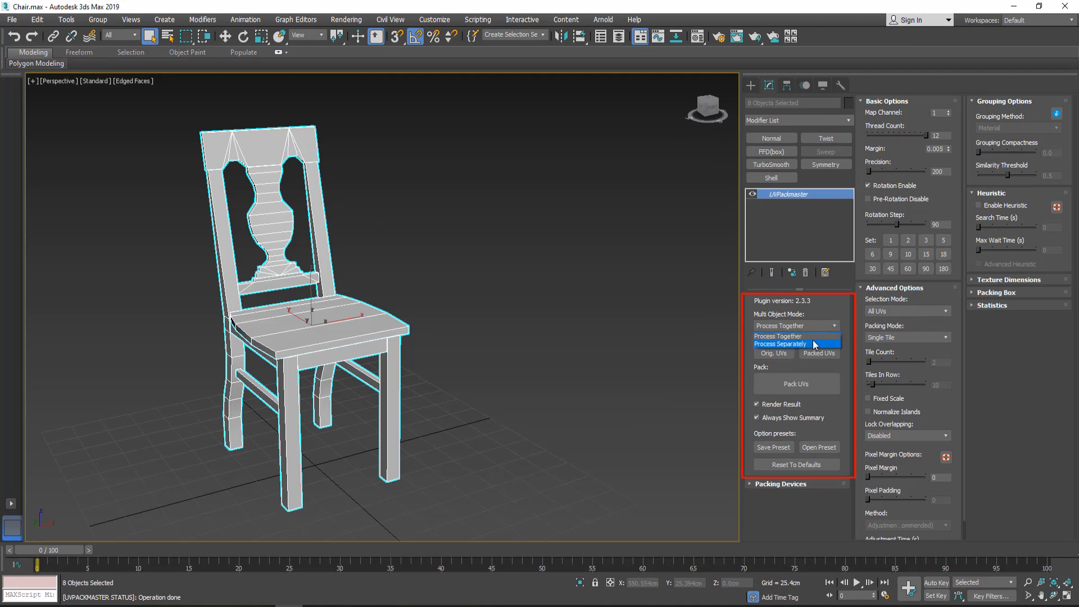
pyautogui.click(781, 344)
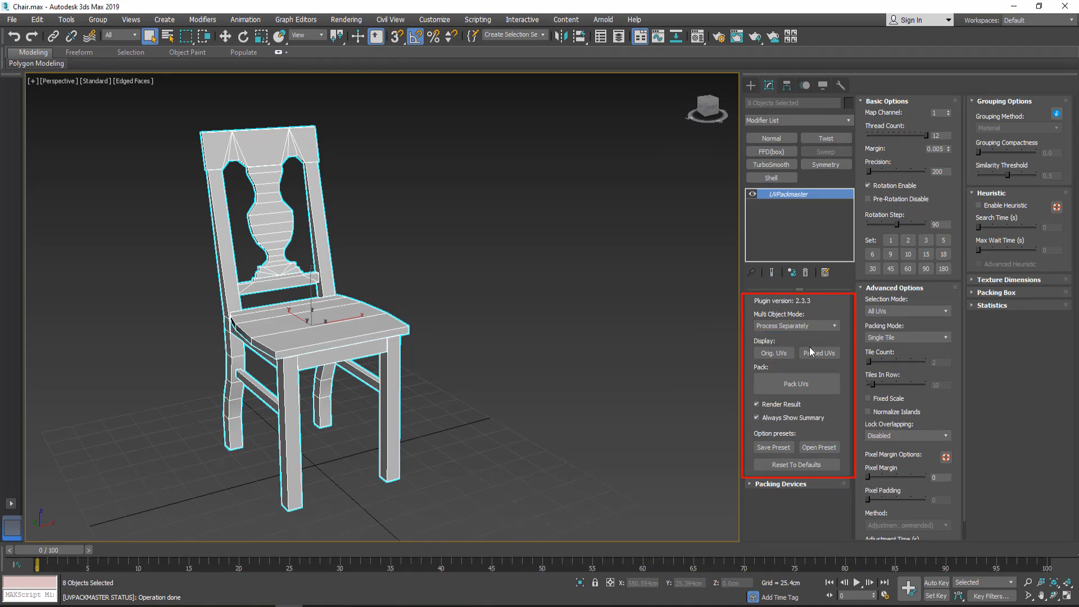
pyautogui.click(795, 326)
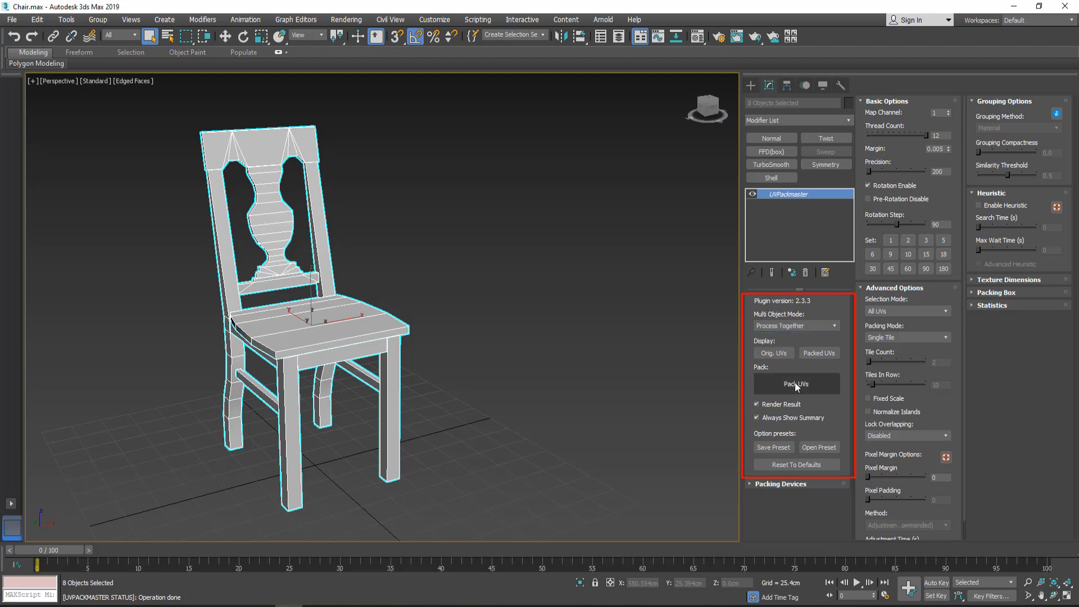
# - Pack the chair's UVs into one tile and toggle between the original and packed layouts
pyautogui.click(796, 383)
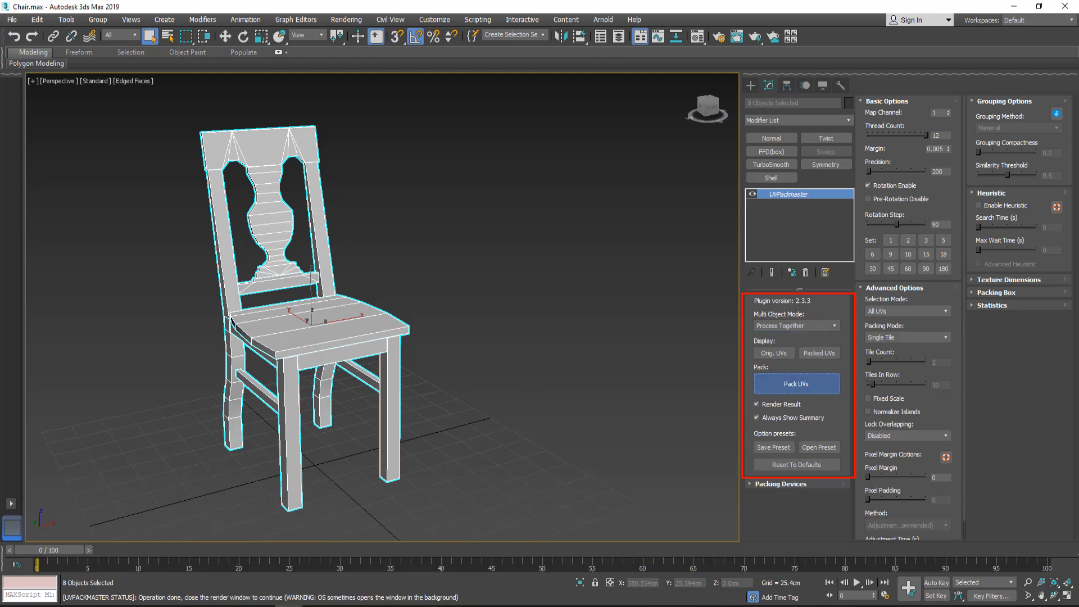
pyautogui.click(796, 383)
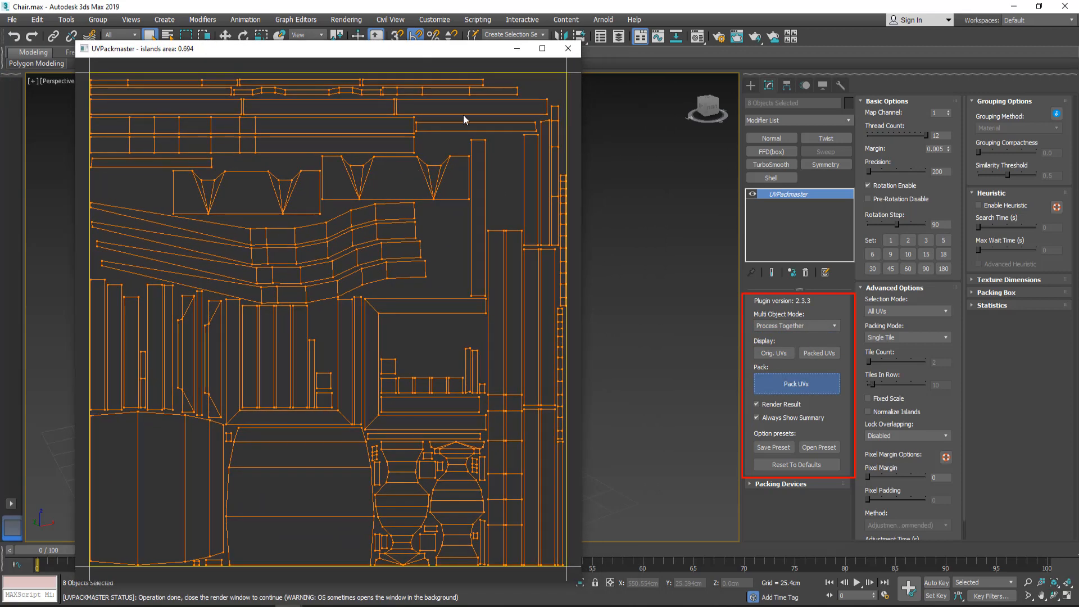
pyautogui.click(796, 383)
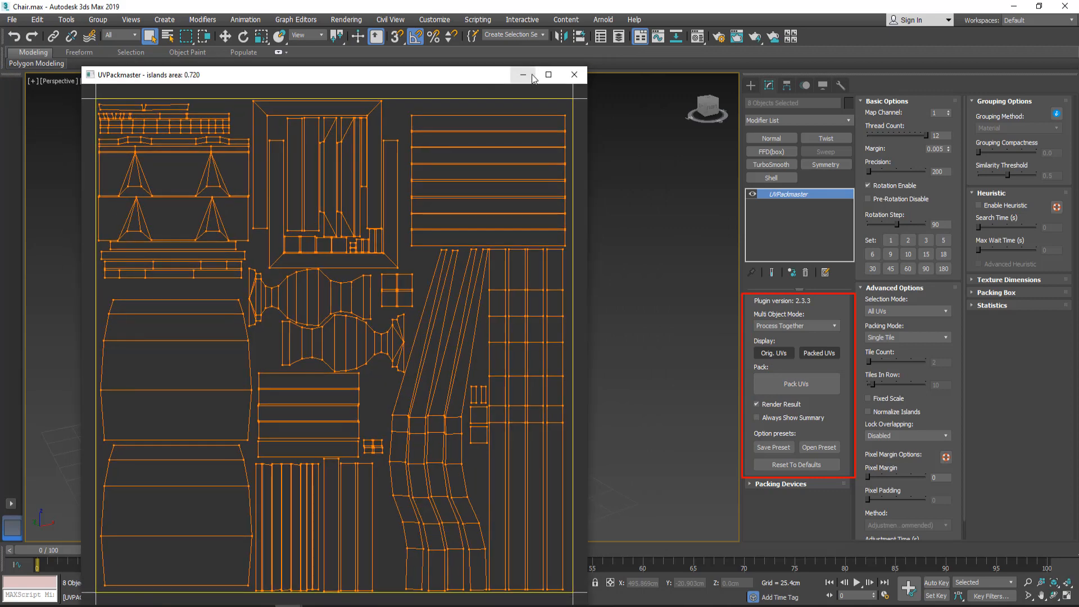
pyautogui.click(574, 74)
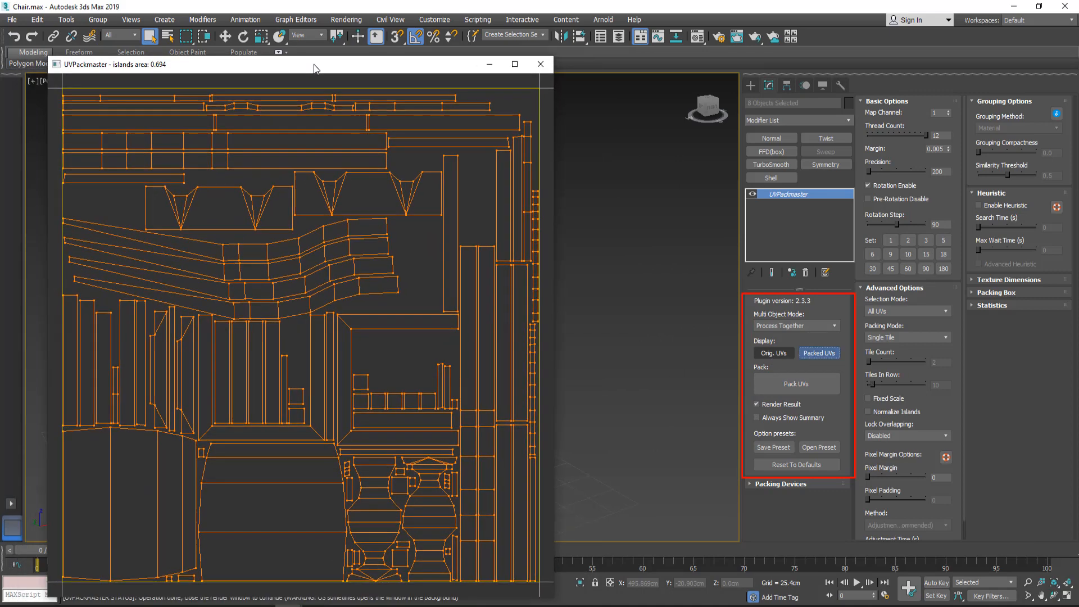
pyautogui.click(541, 64)
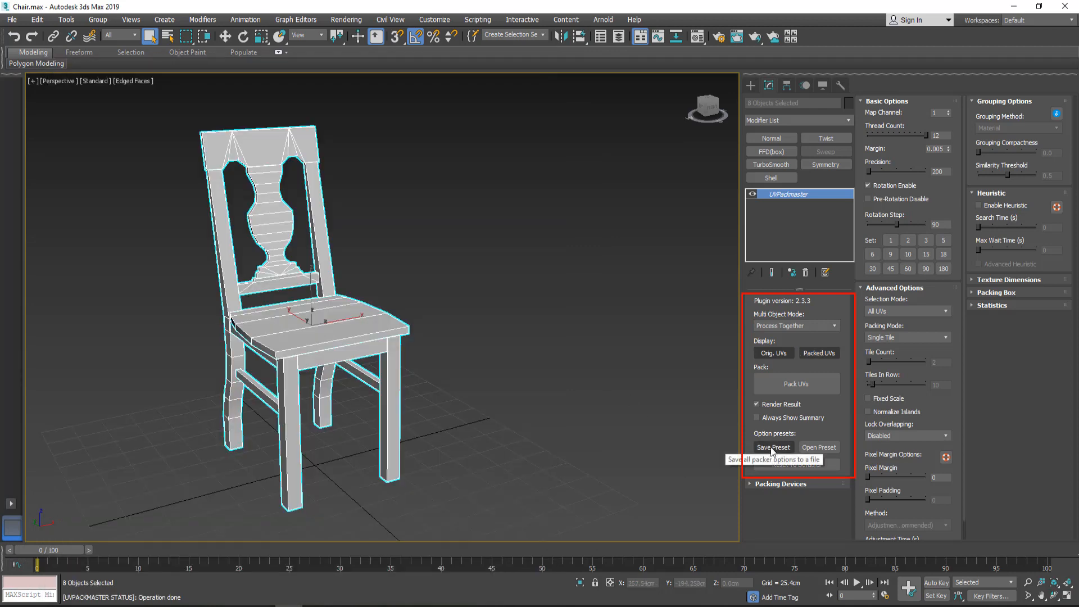
pyautogui.moveTo(820, 447)
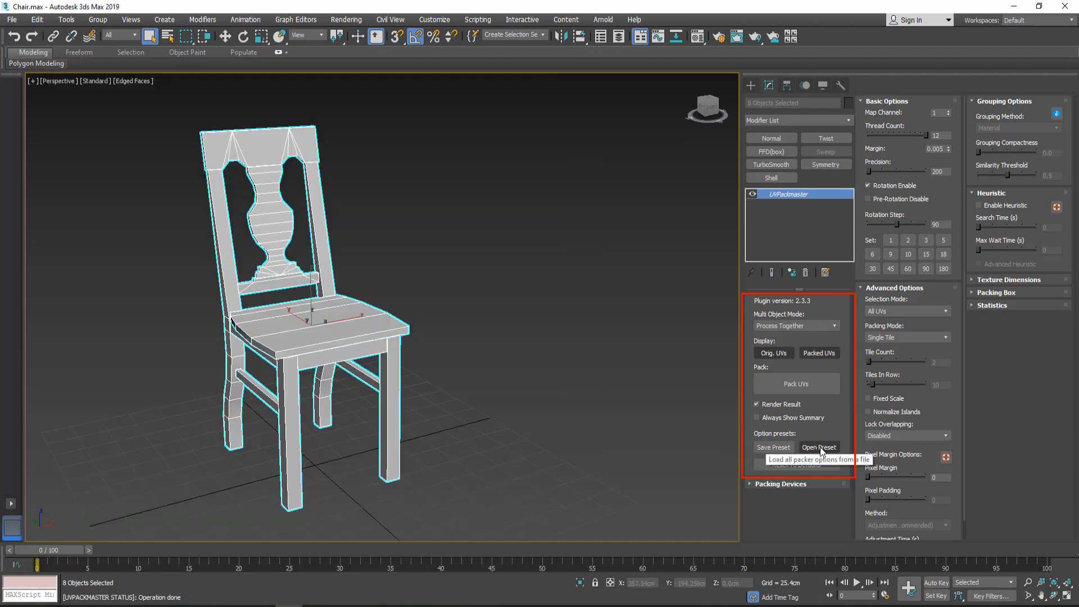
pyautogui.moveTo(796, 465)
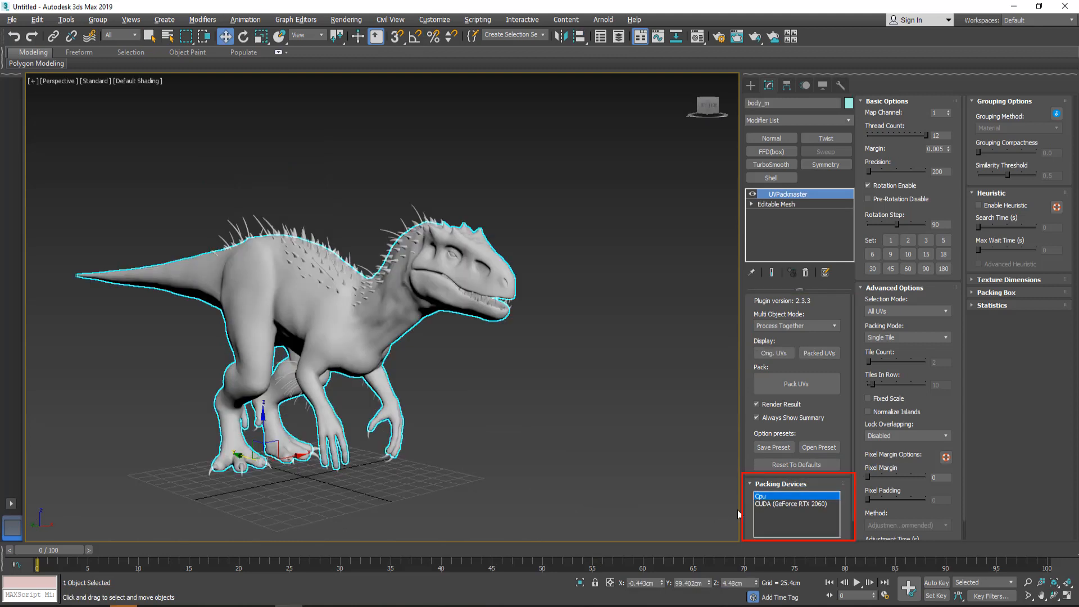
pyautogui.moveTo(748, 516)
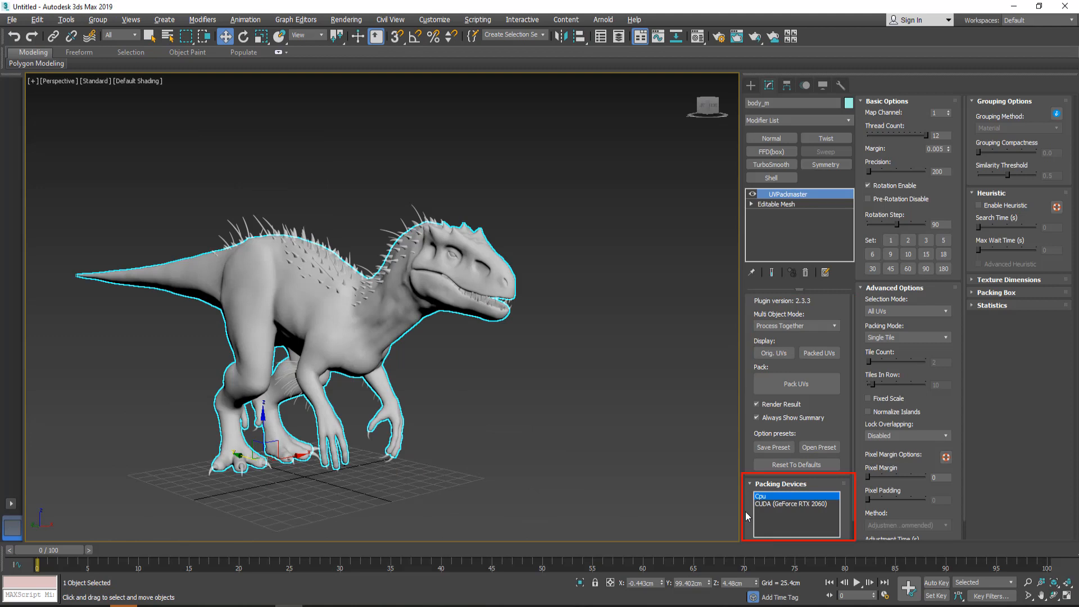
pyautogui.moveTo(765, 508)
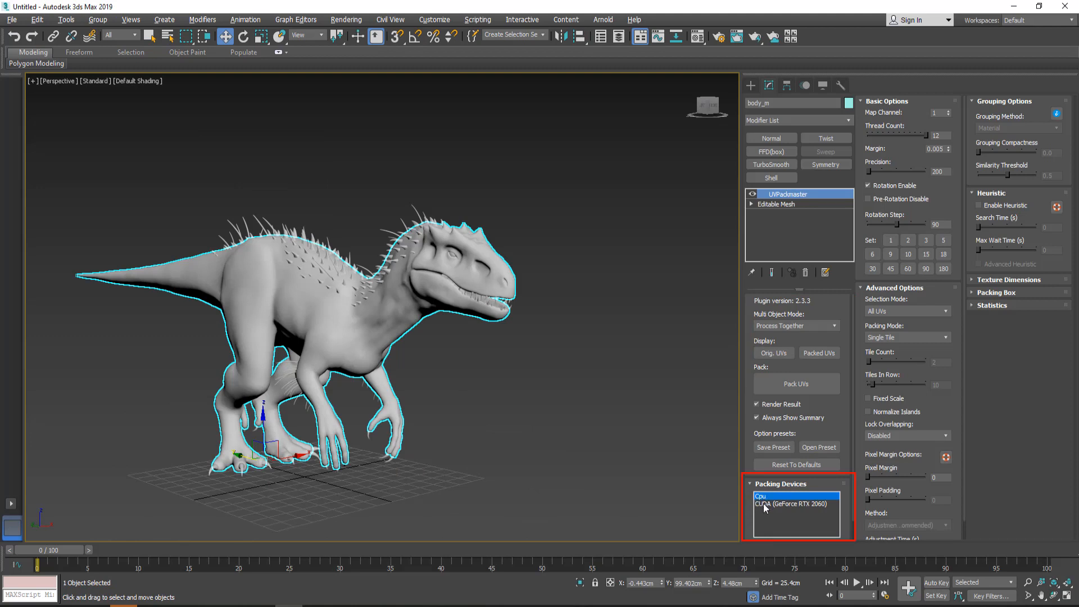
pyautogui.moveTo(749, 522)
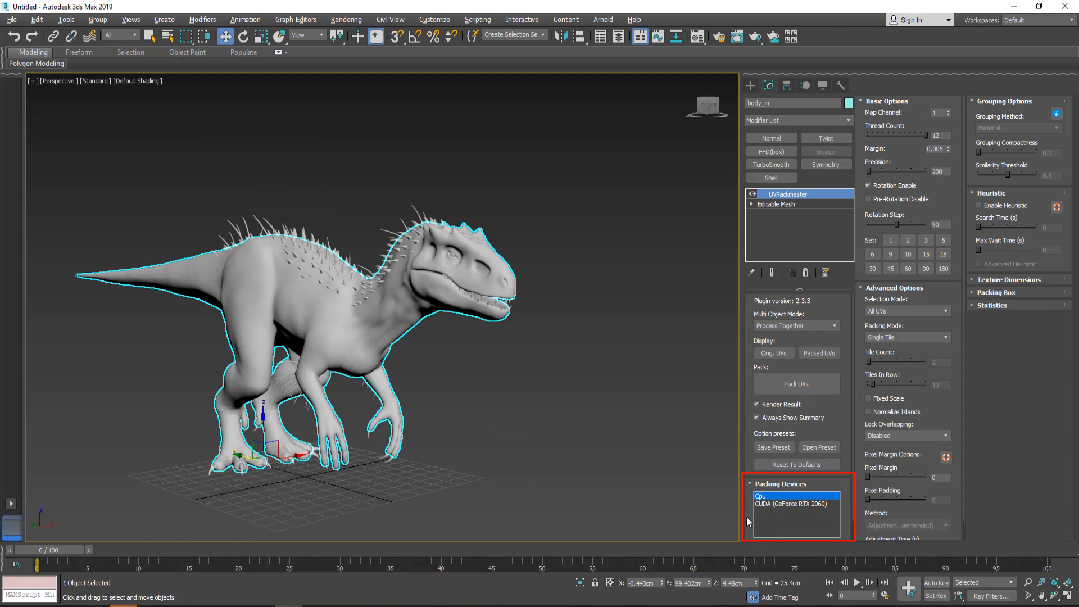
# - Select the CUDA (GeForce RTX 2060) packing device instead of the CPU
pyautogui.scroll(-3)
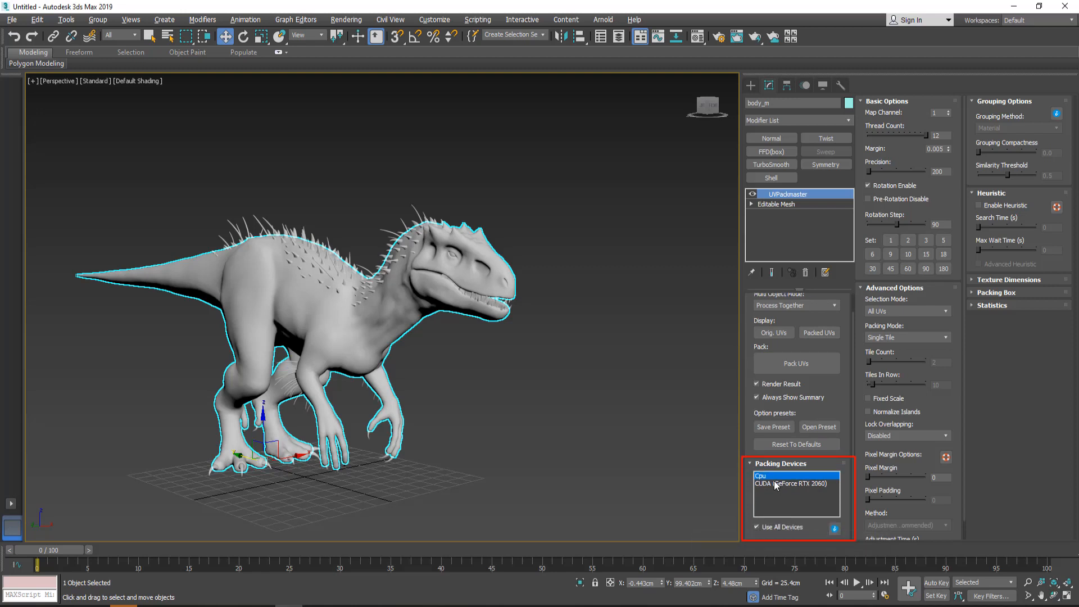
pyautogui.click(792, 484)
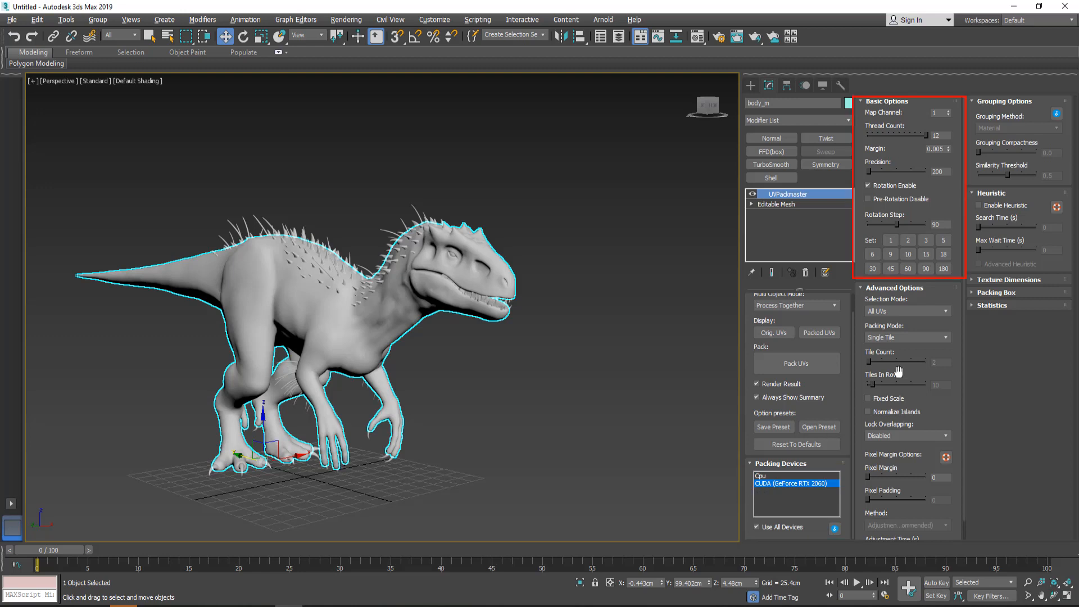
# - Pack the dinosaur's UVs at precision 398 with 90-degree rotation steps and review the result
pyautogui.click(861, 101)
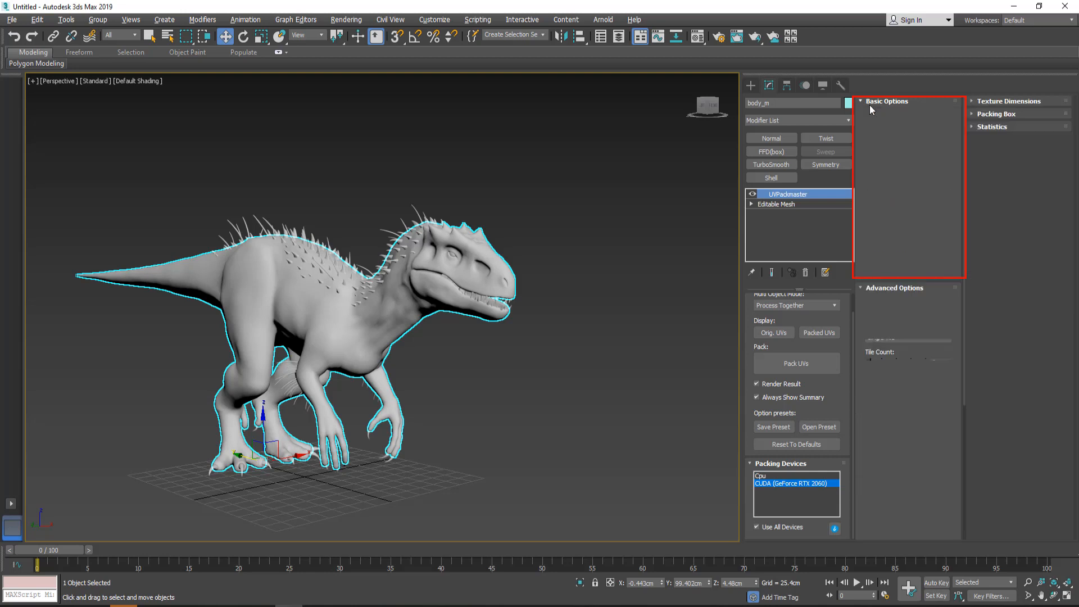
pyautogui.click(888, 101)
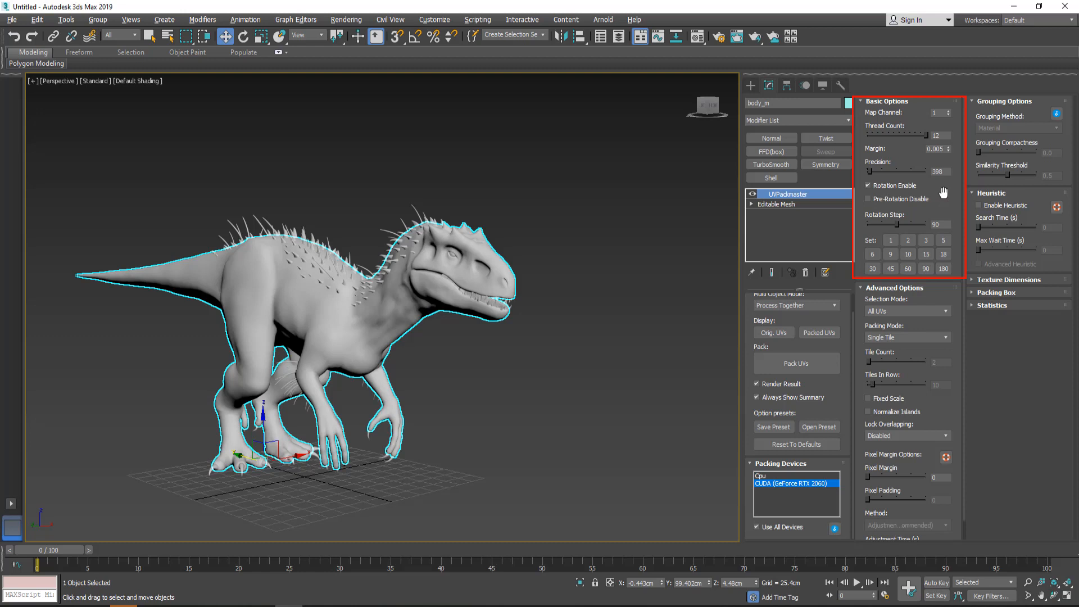
pyautogui.moveTo(947, 199)
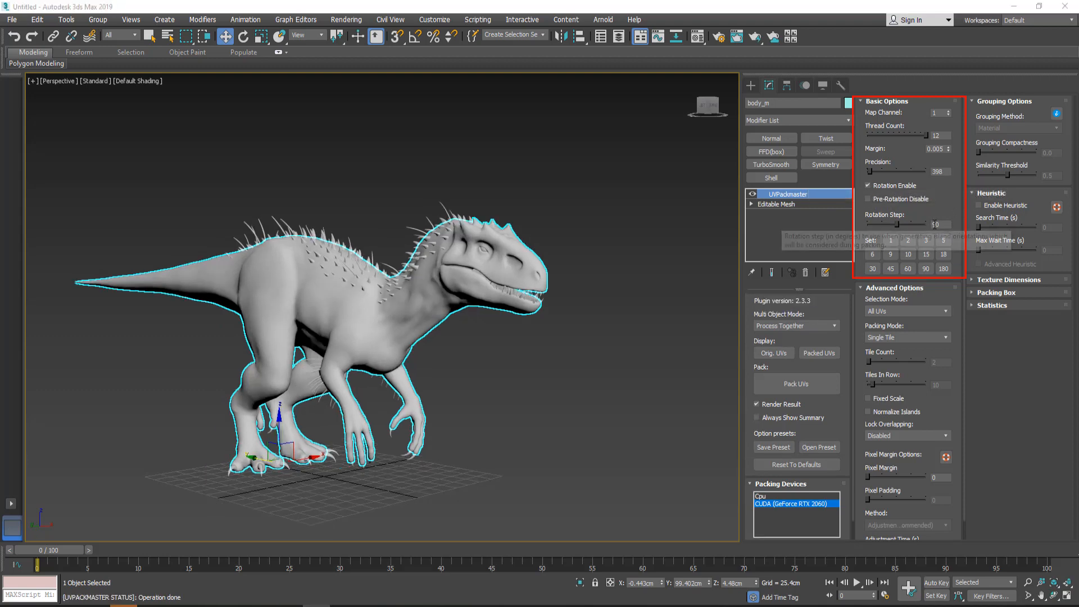
pyautogui.click(796, 383)
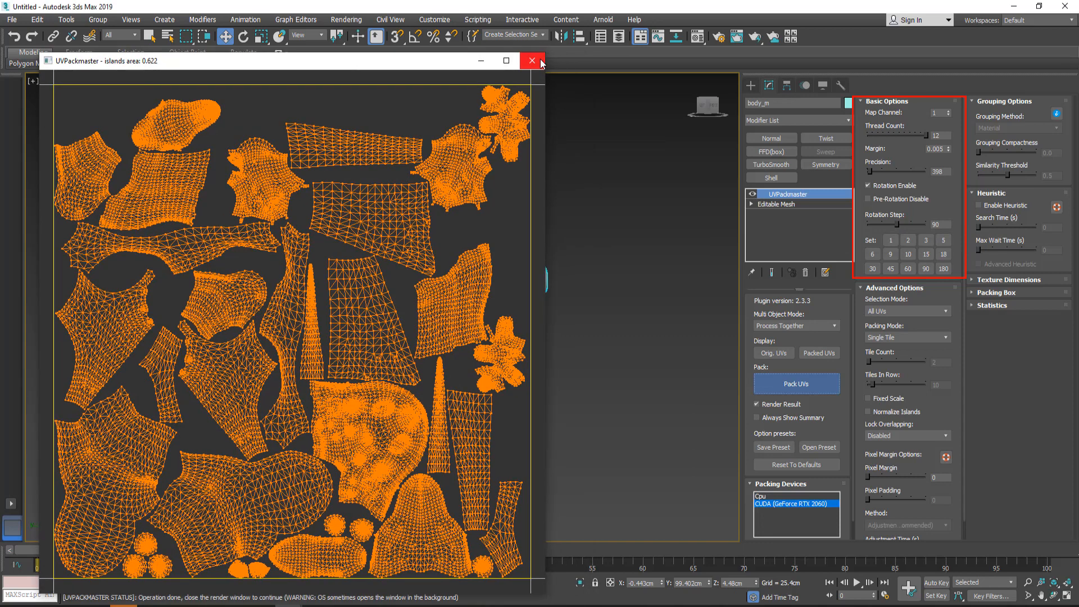
pyautogui.click(532, 61)
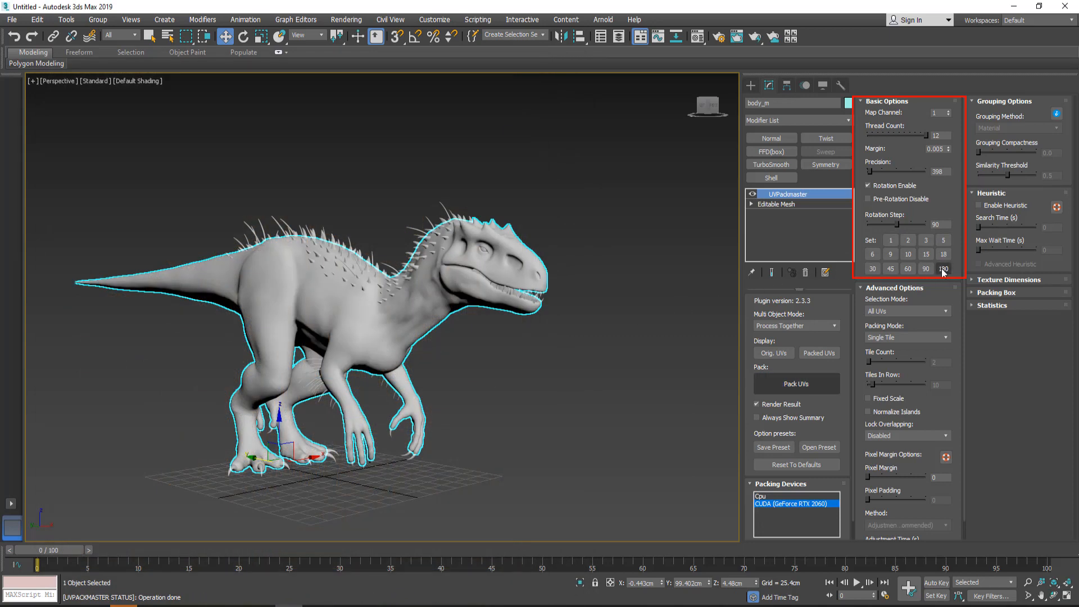
# - Repack the dinosaur's UVs with the 180-degree rotation-step preset and review the result
pyautogui.click(943, 269)
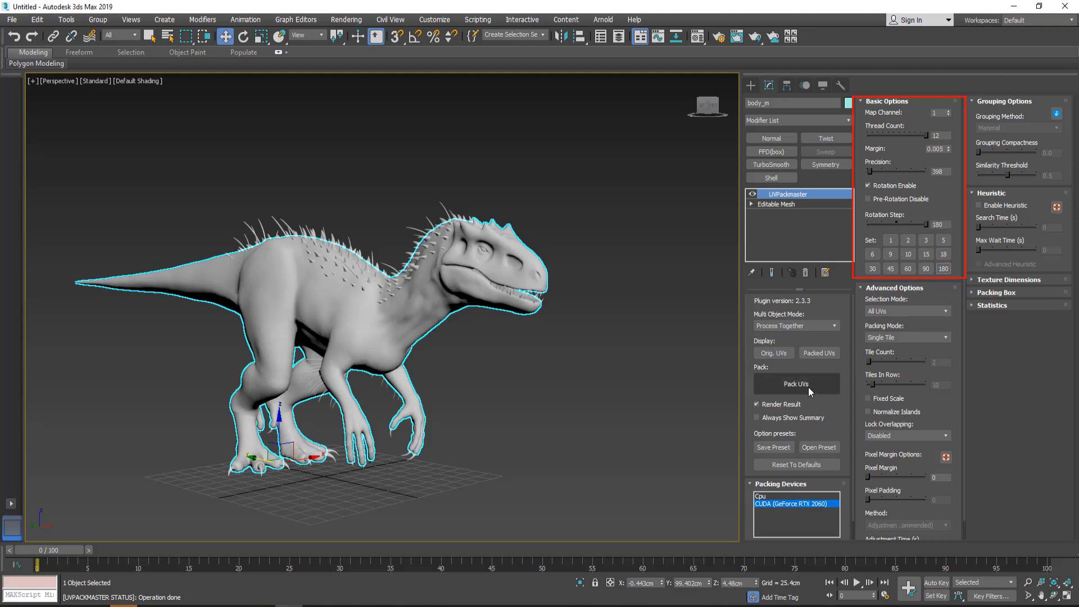
pyautogui.click(796, 384)
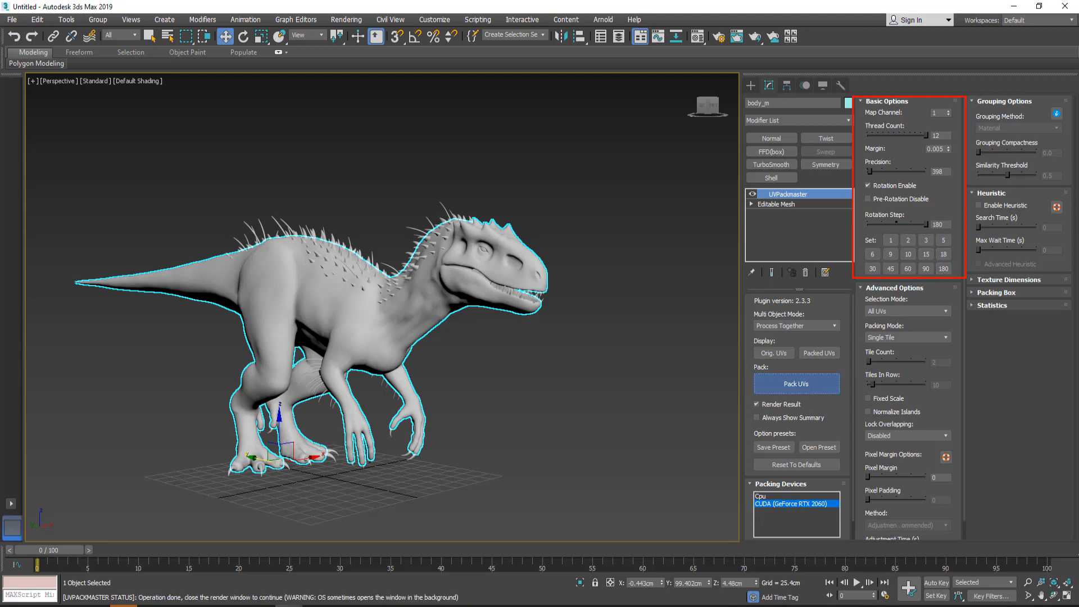
pyautogui.click(796, 384)
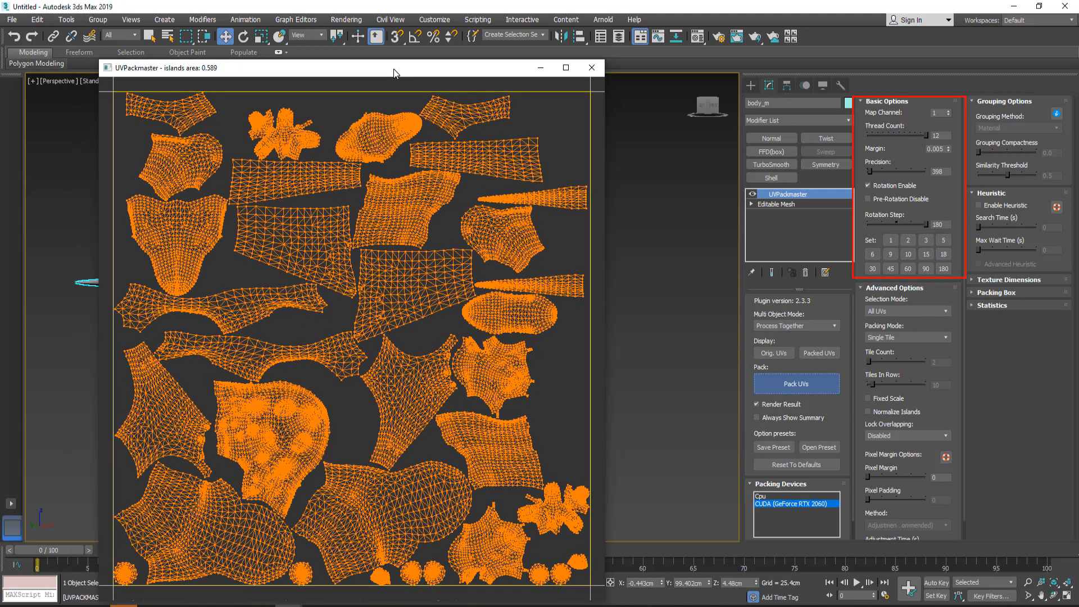
pyautogui.click(590, 67)
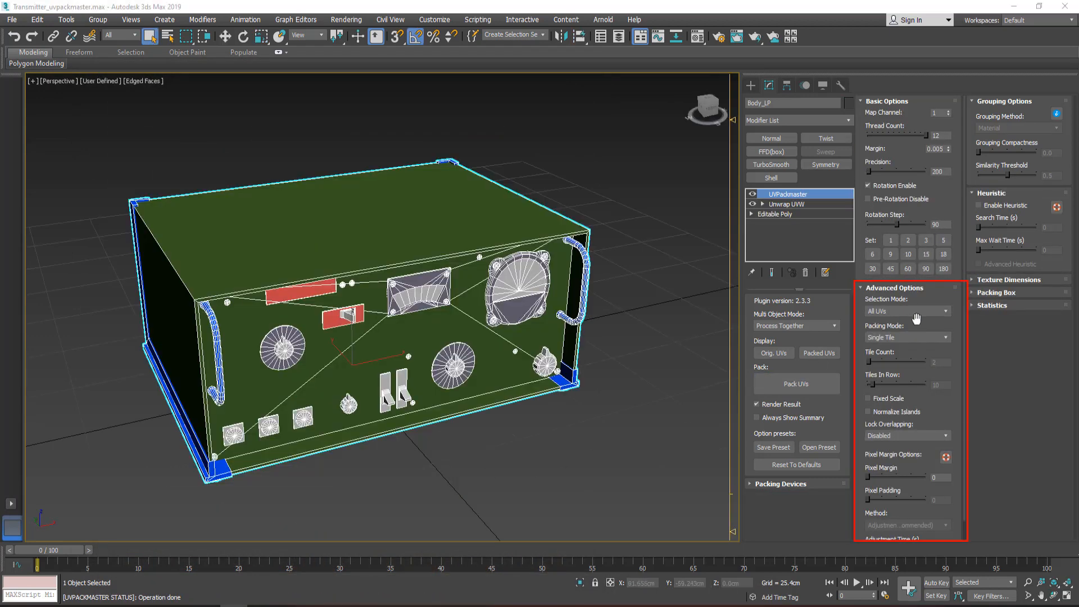
# - Set Selection Mode to All UVs and pack the transmitter's islands into a single tile
pyautogui.click(905, 310)
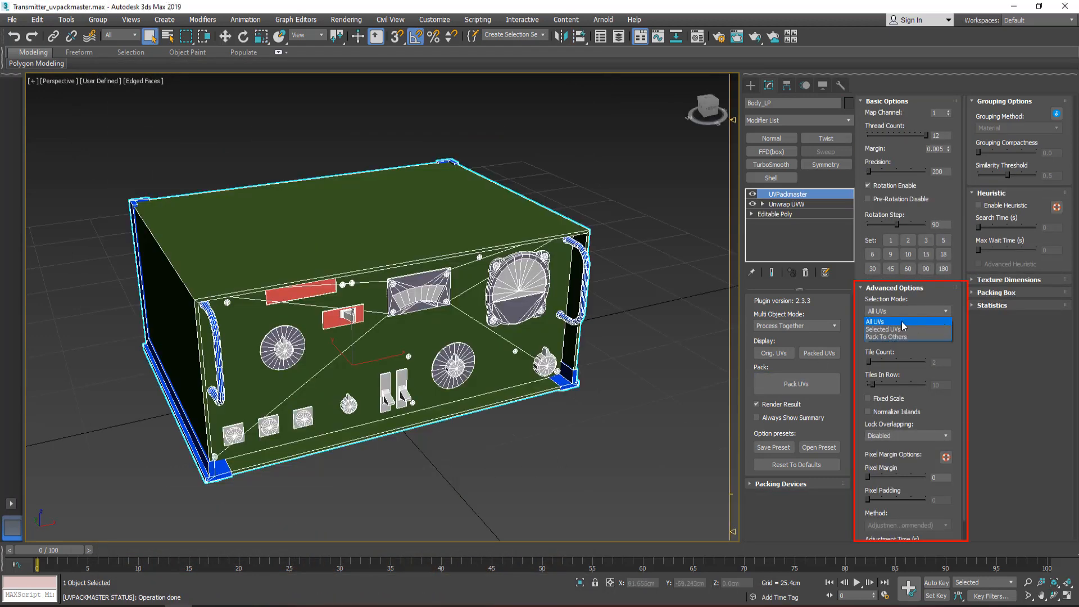
pyautogui.click(796, 384)
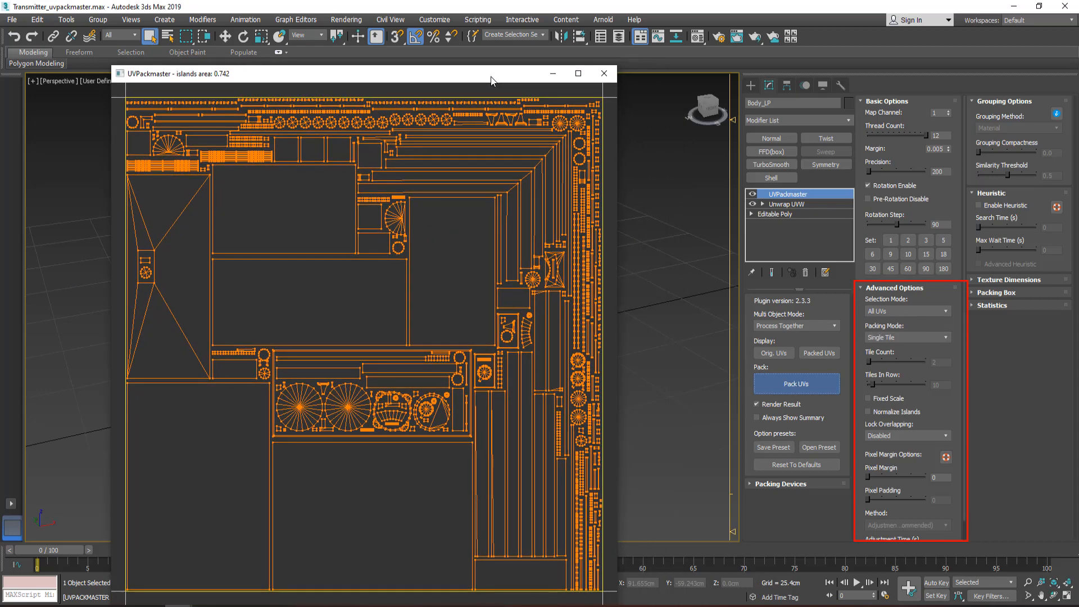
pyautogui.click(603, 74)
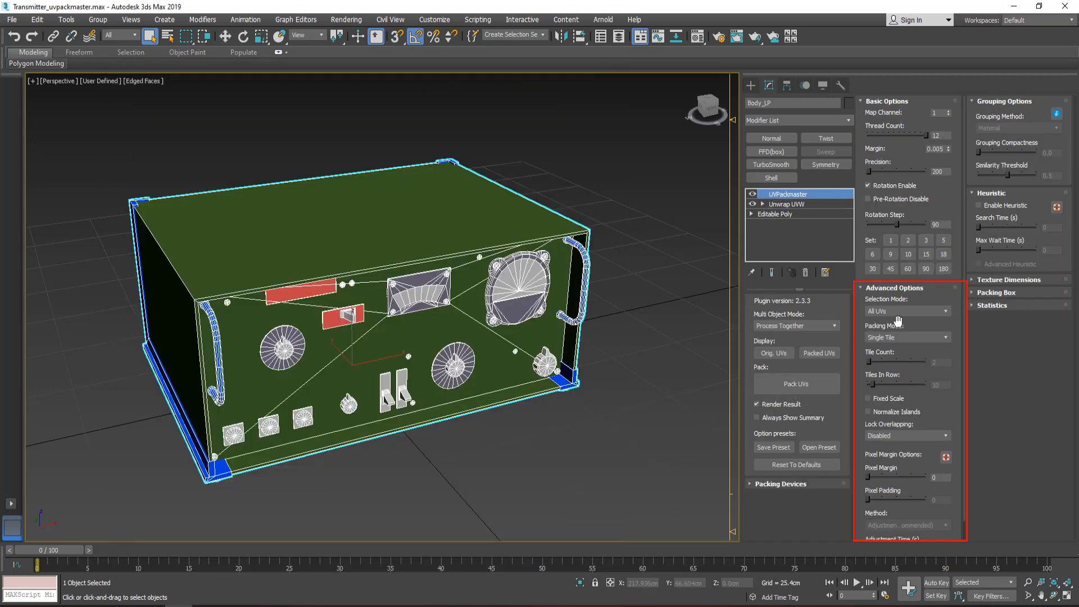
pyautogui.click(796, 383)
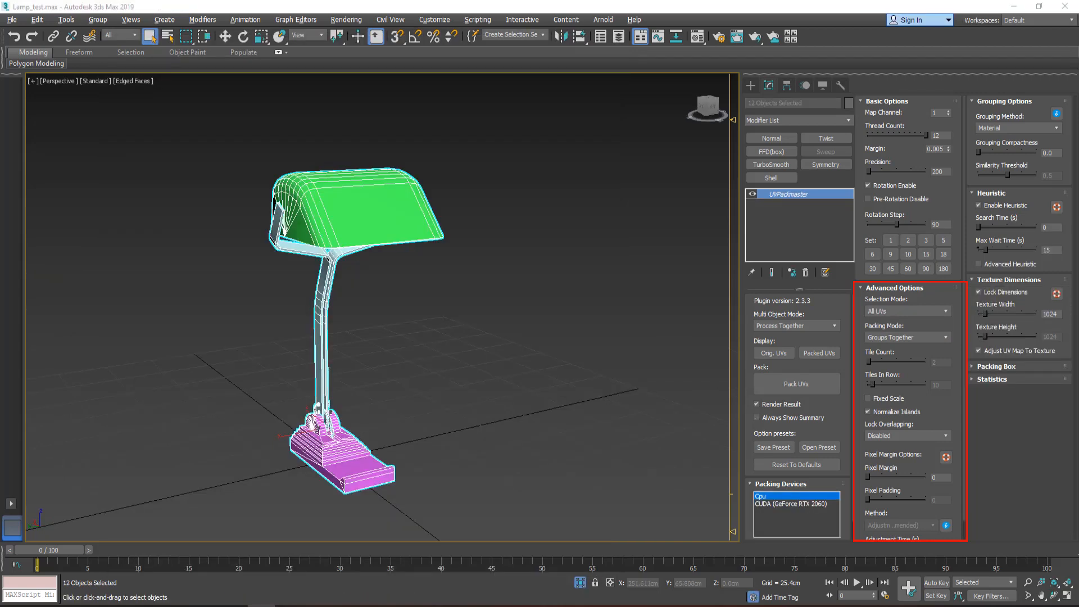
# - Switch the lamp's Packing Mode to Tiles, then back to Groups Together
pyautogui.click(945, 337)
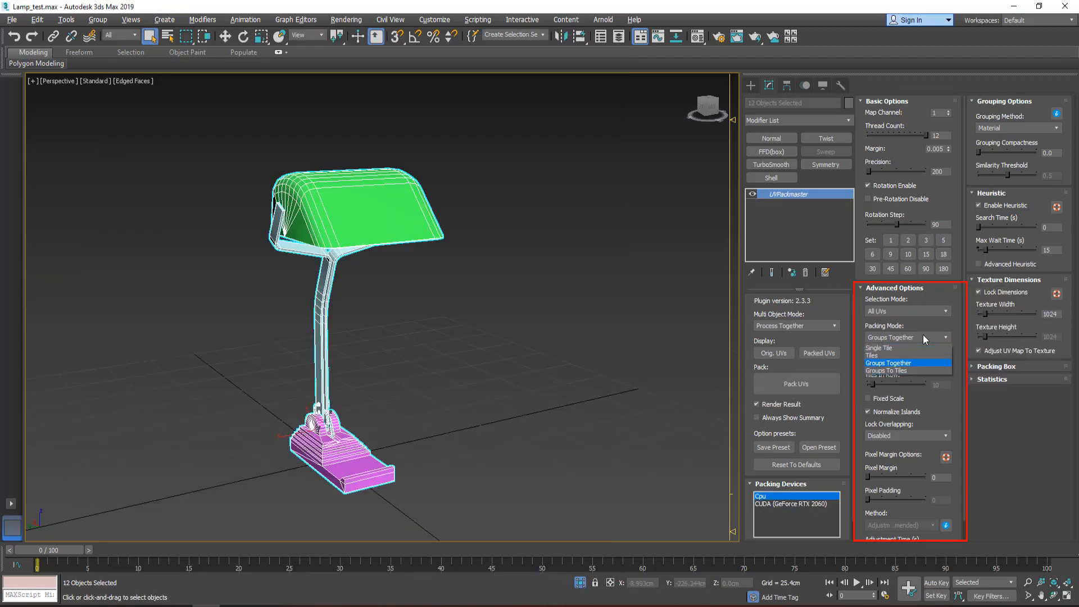
pyautogui.moveTo(903, 351)
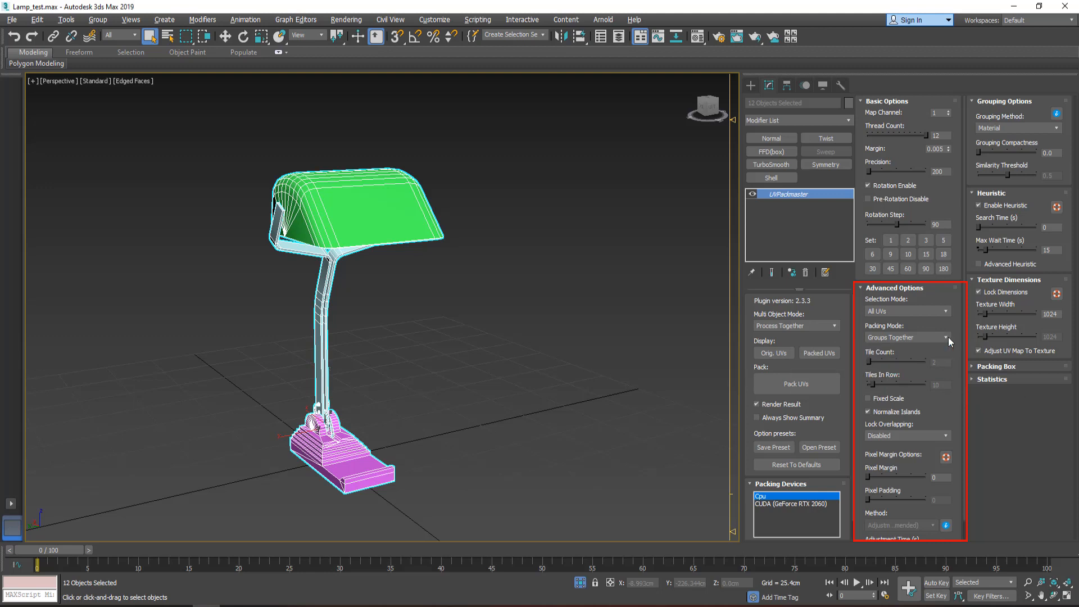
pyautogui.click(946, 338)
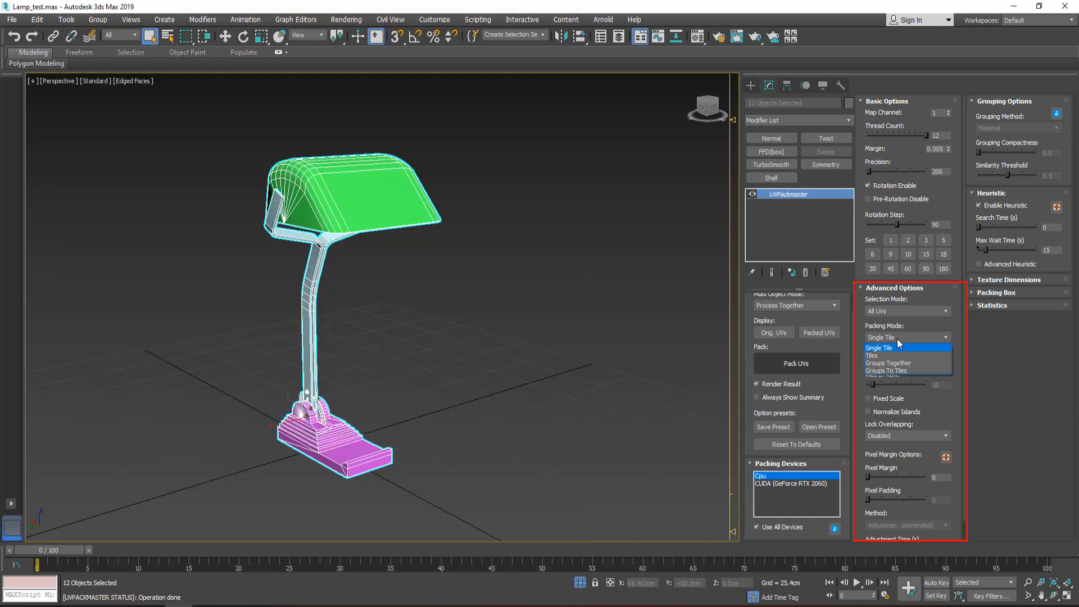
pyautogui.click(872, 355)
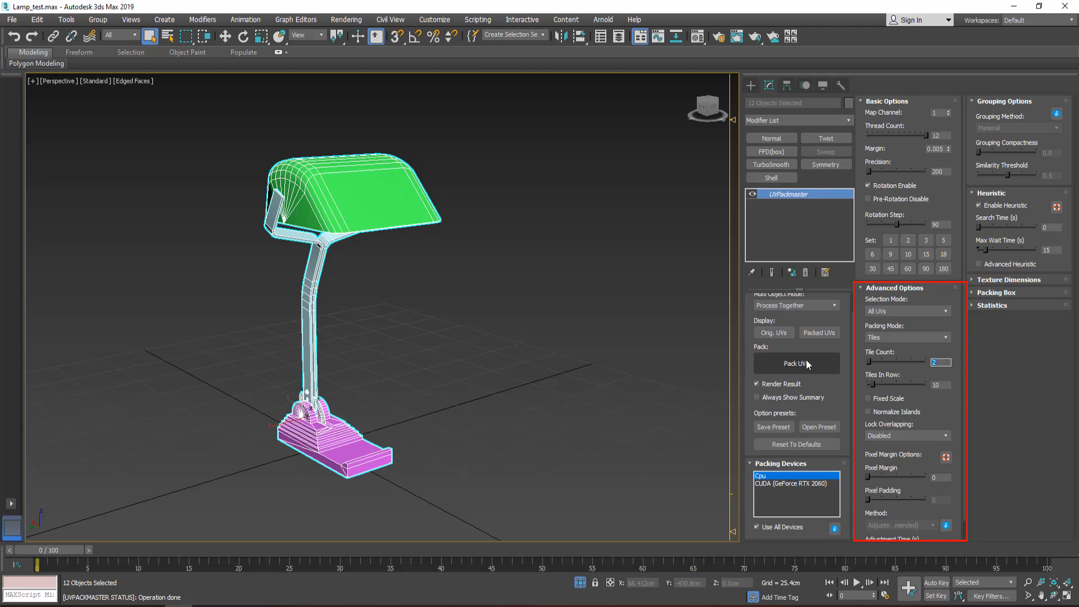
pyautogui.click(796, 363)
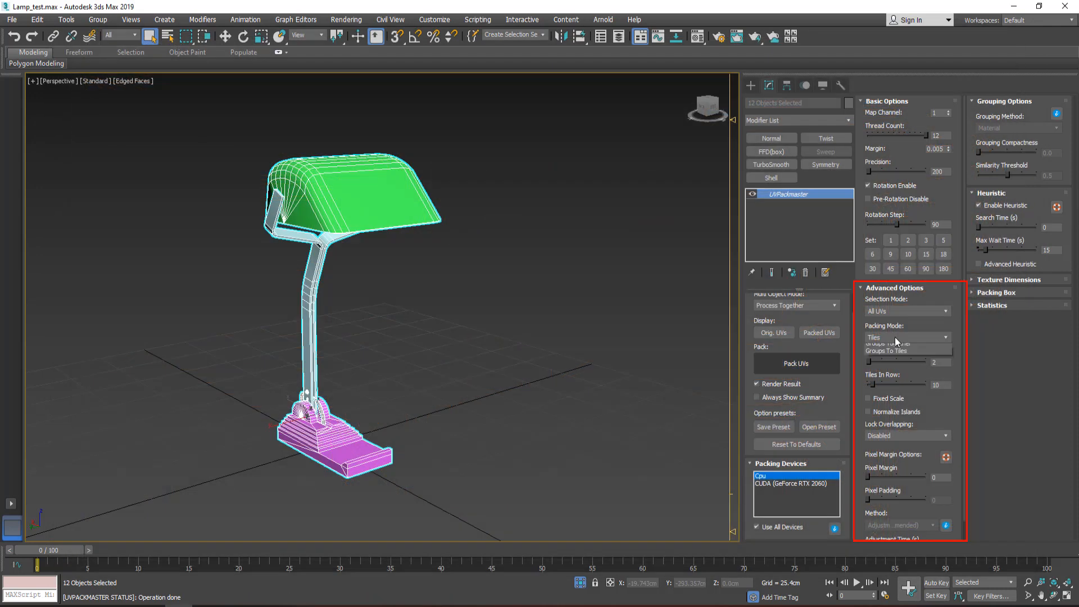
pyautogui.click(905, 337)
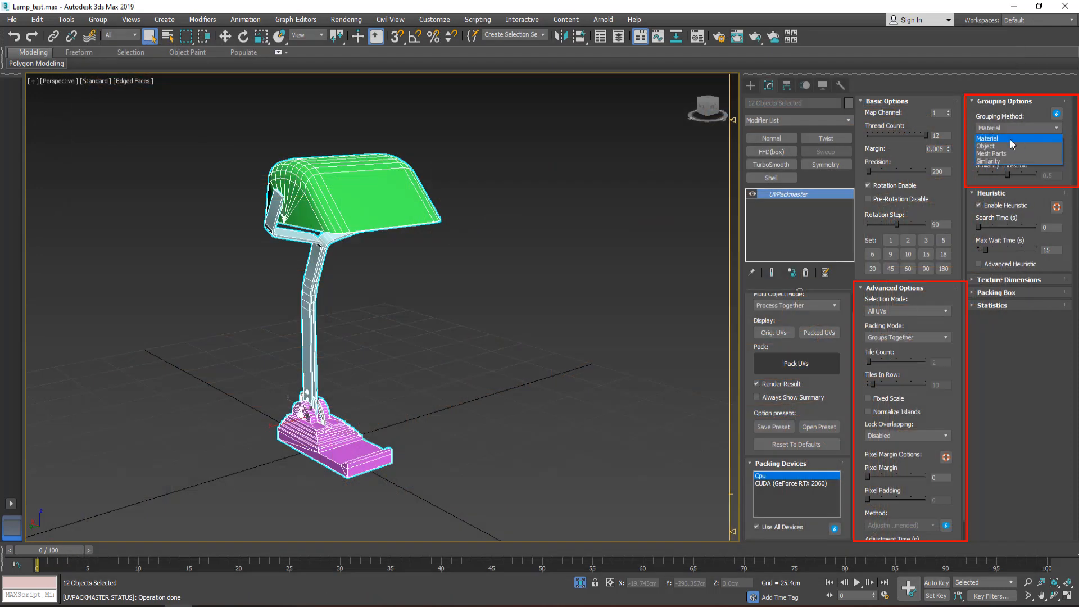
# - Pack the lamp's UVs grouped by Material and review the result preview
pyautogui.click(990, 139)
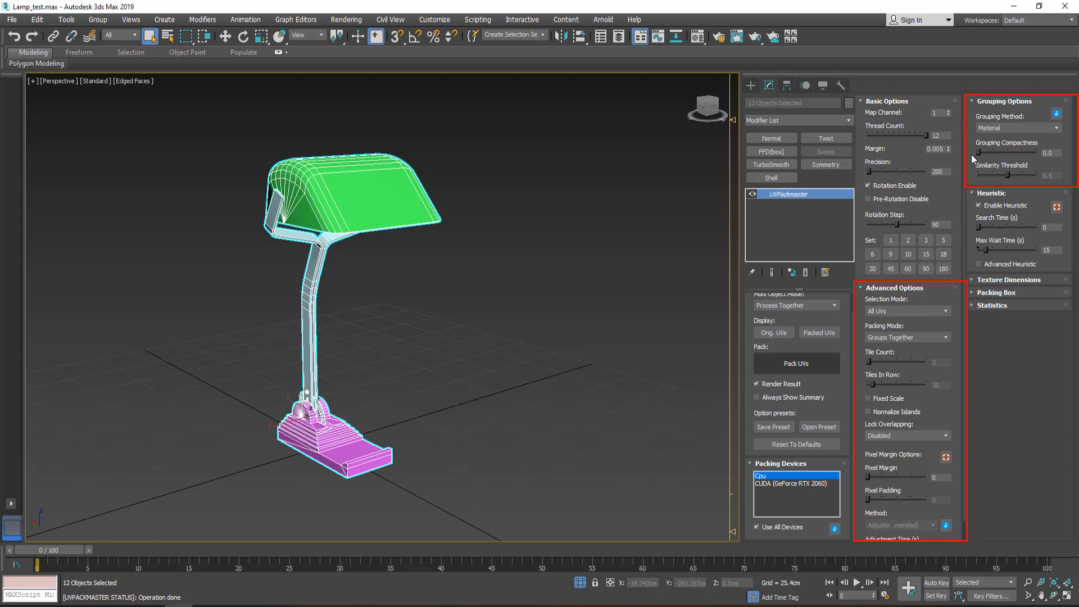
pyautogui.click(796, 363)
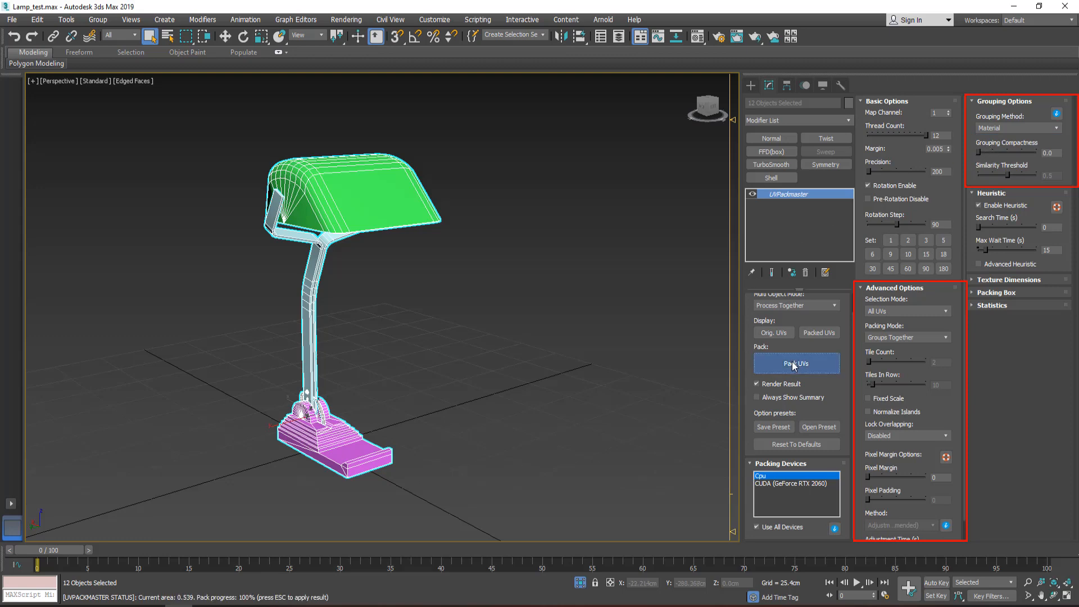
pyautogui.click(796, 363)
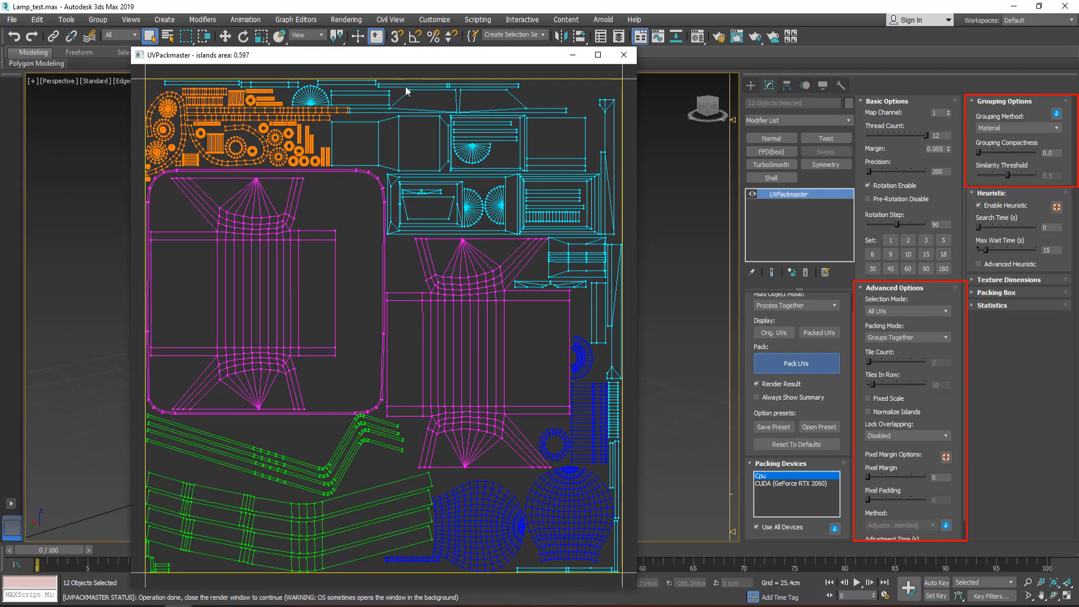
pyautogui.moveTo(623, 55)
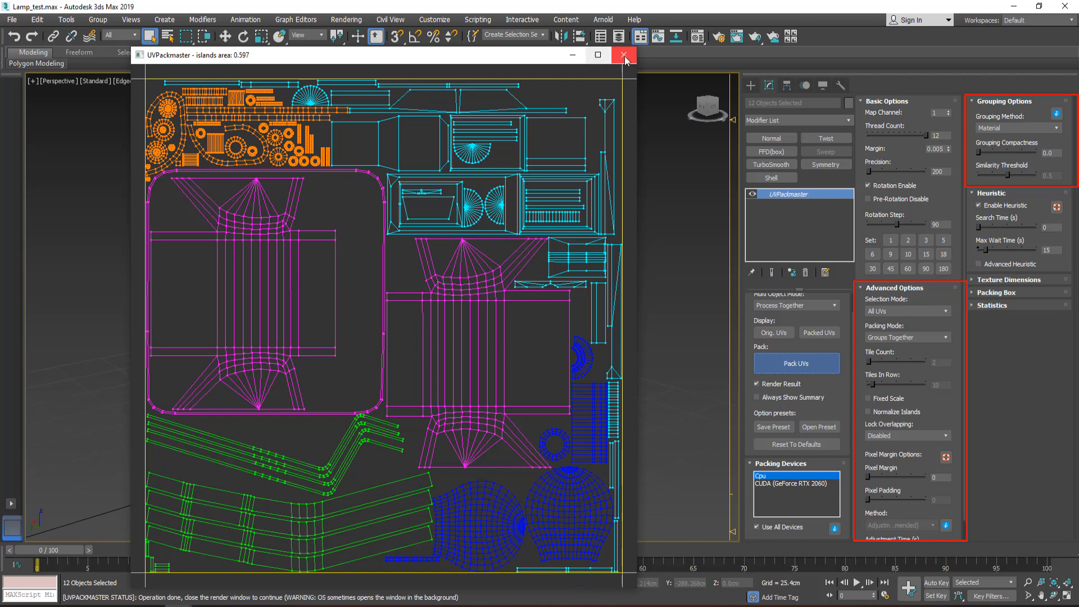
pyautogui.click(624, 55)
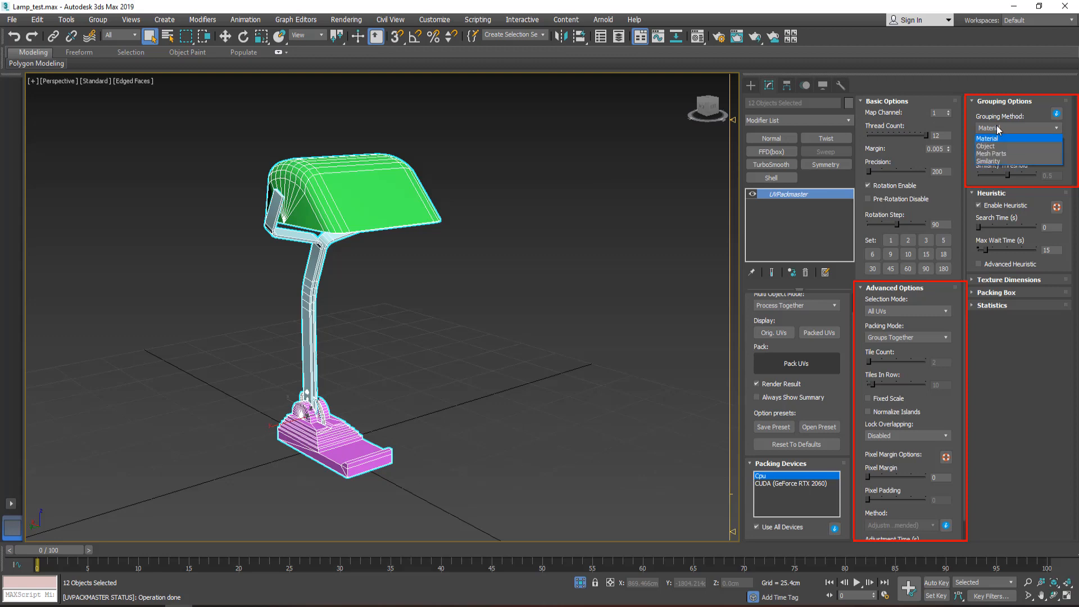
# - Repack the lamp's UVs grouped by Object and review the packed layout
pyautogui.click(988, 146)
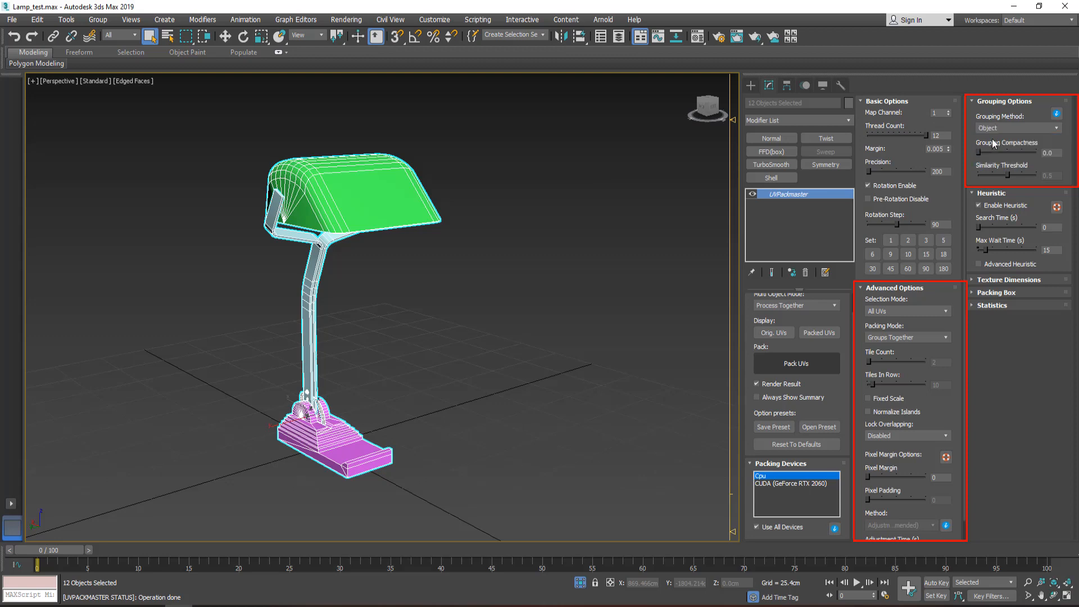
pyautogui.click(796, 363)
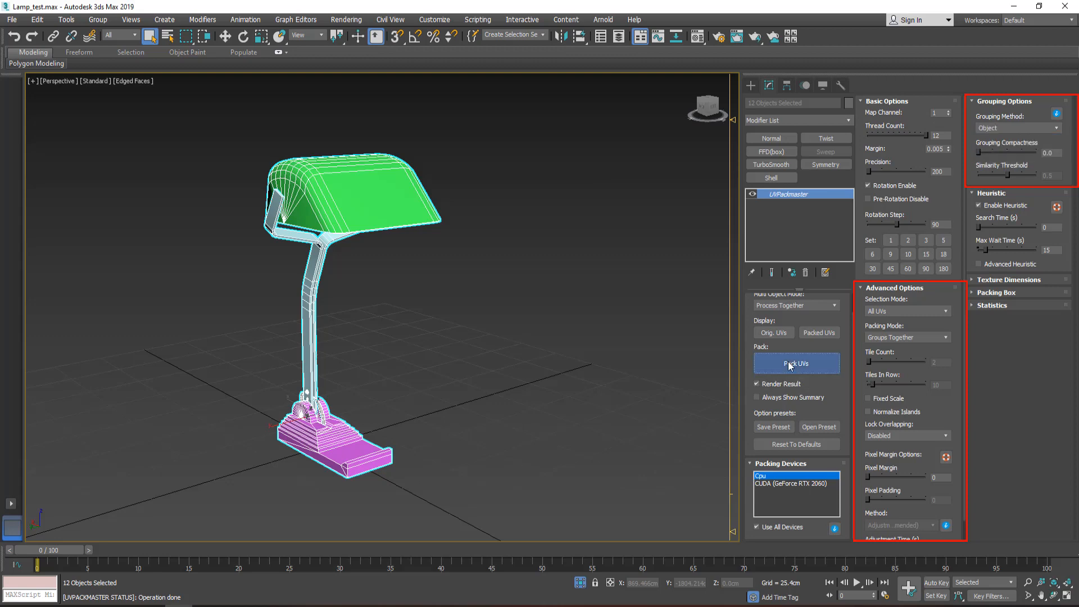
pyautogui.click(796, 363)
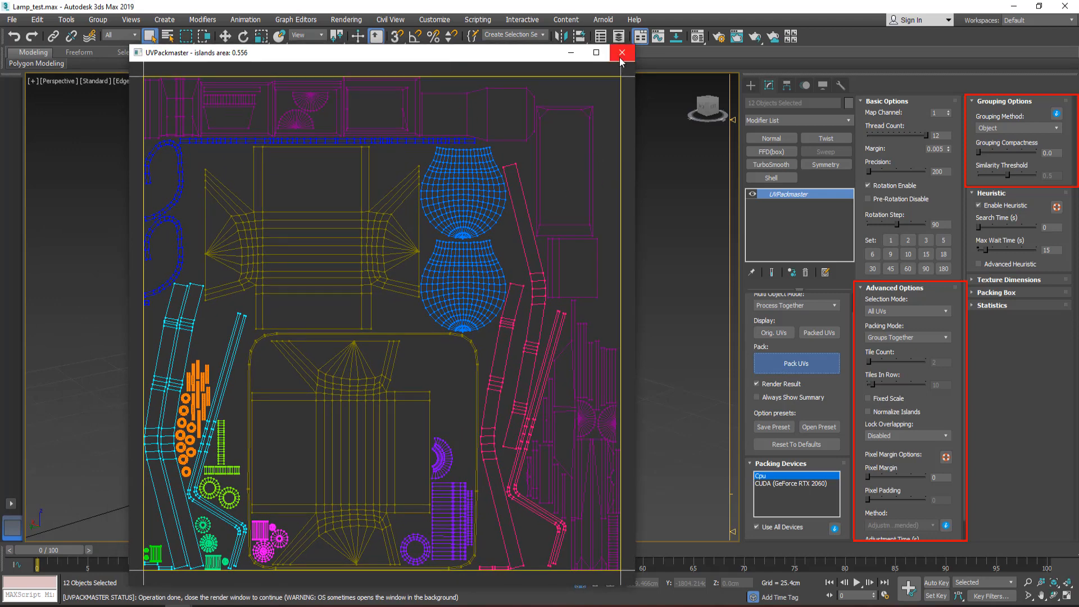
pyautogui.click(620, 53)
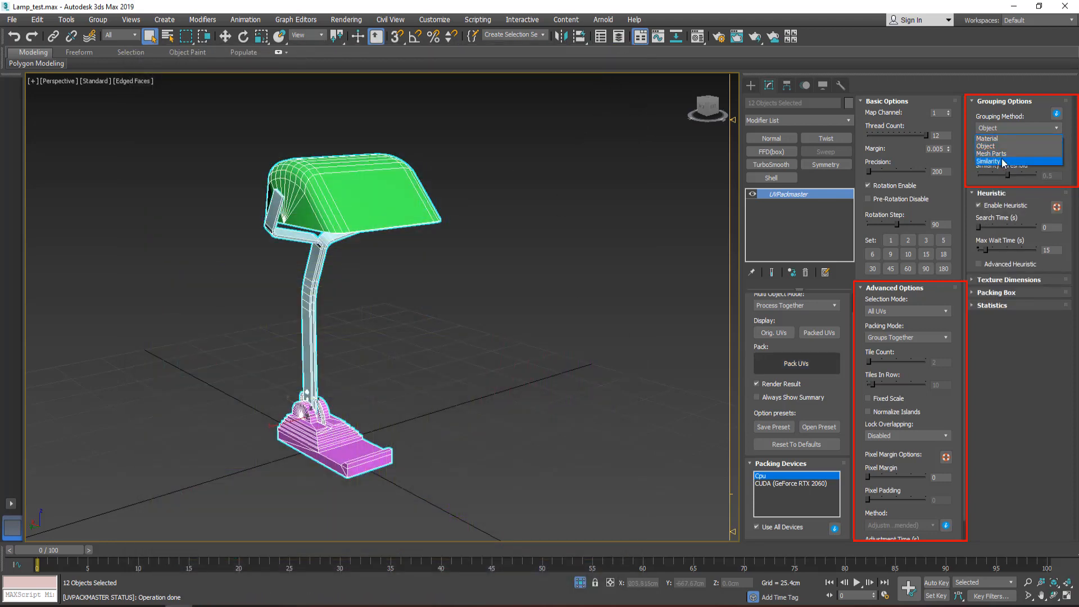
# - Repack the lamp's UVs grouped by Mesh Parts, then by Similarity, reviewing each result
pyautogui.click(992, 154)
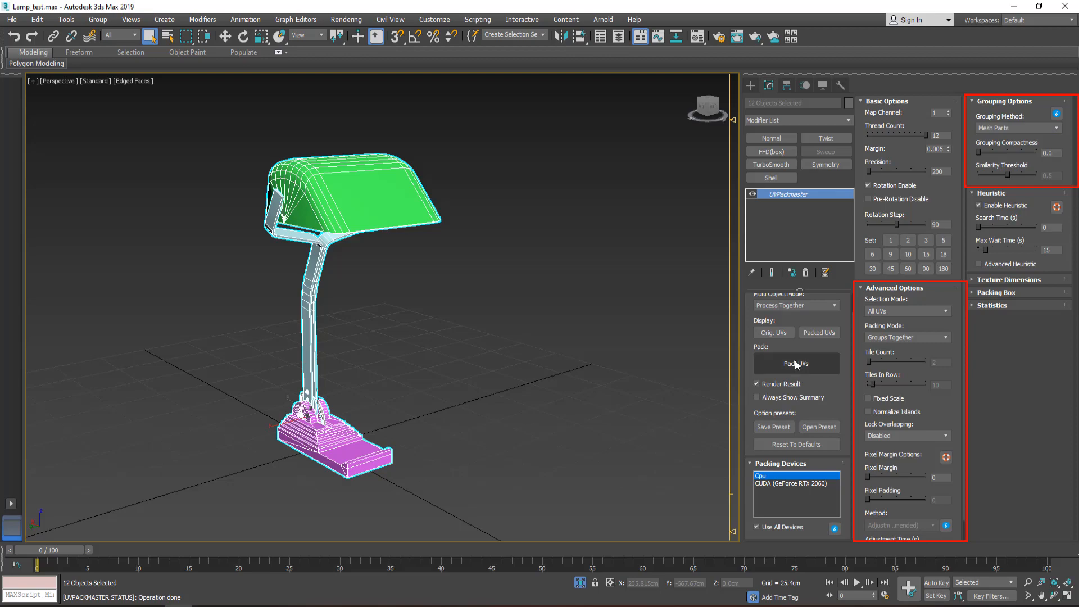
pyautogui.click(796, 363)
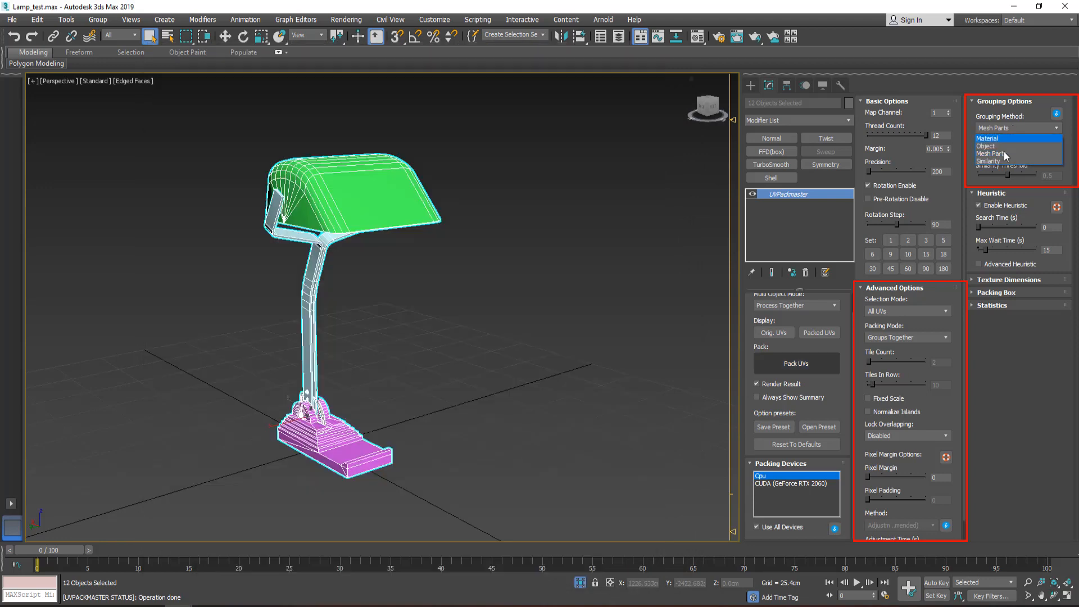
pyautogui.click(989, 161)
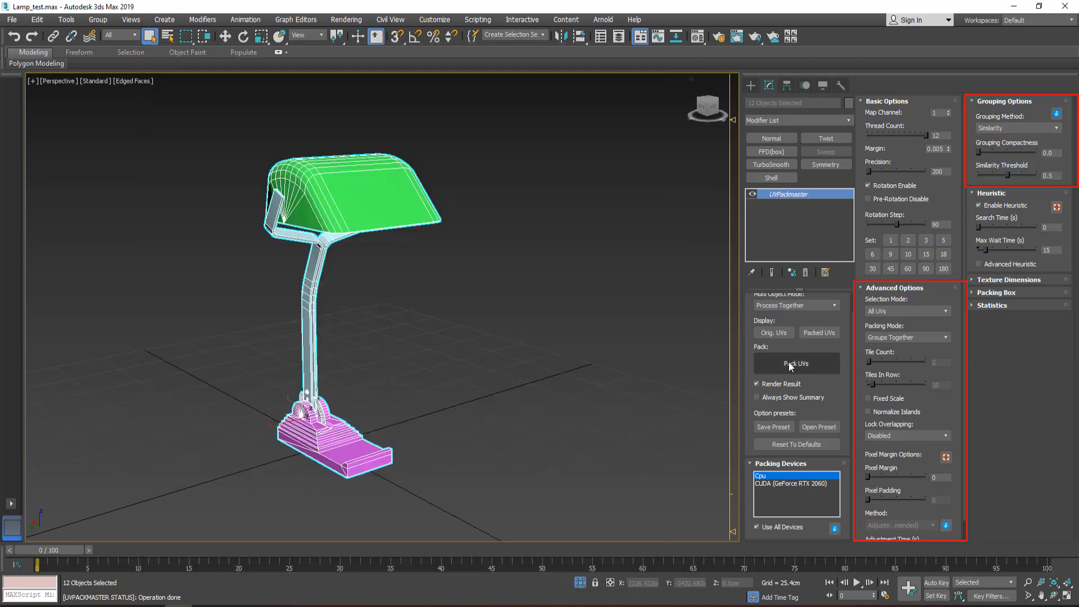
pyautogui.click(796, 363)
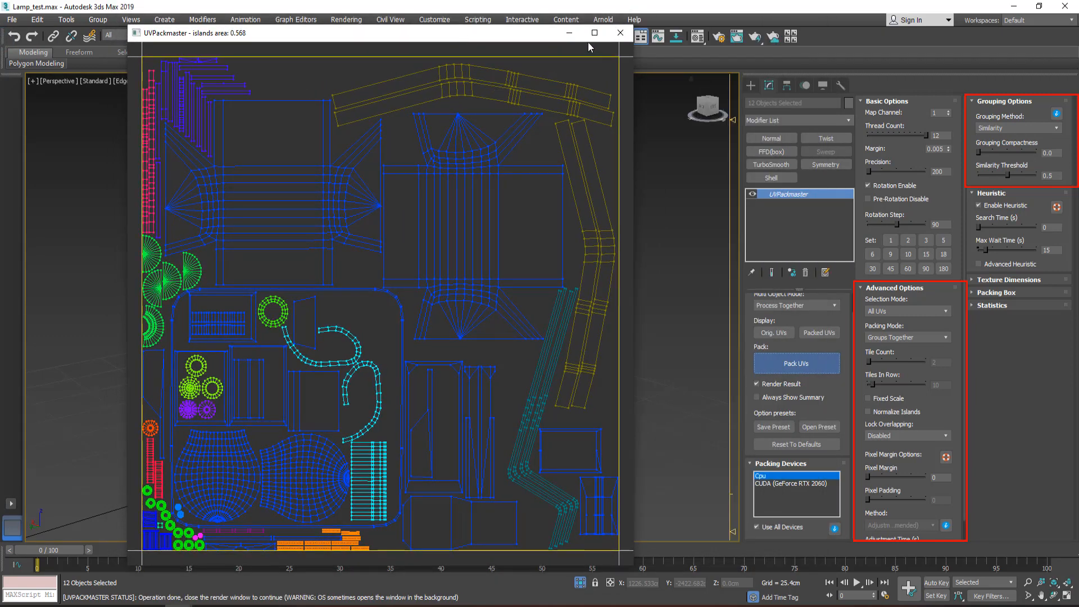
pyautogui.click(618, 33)
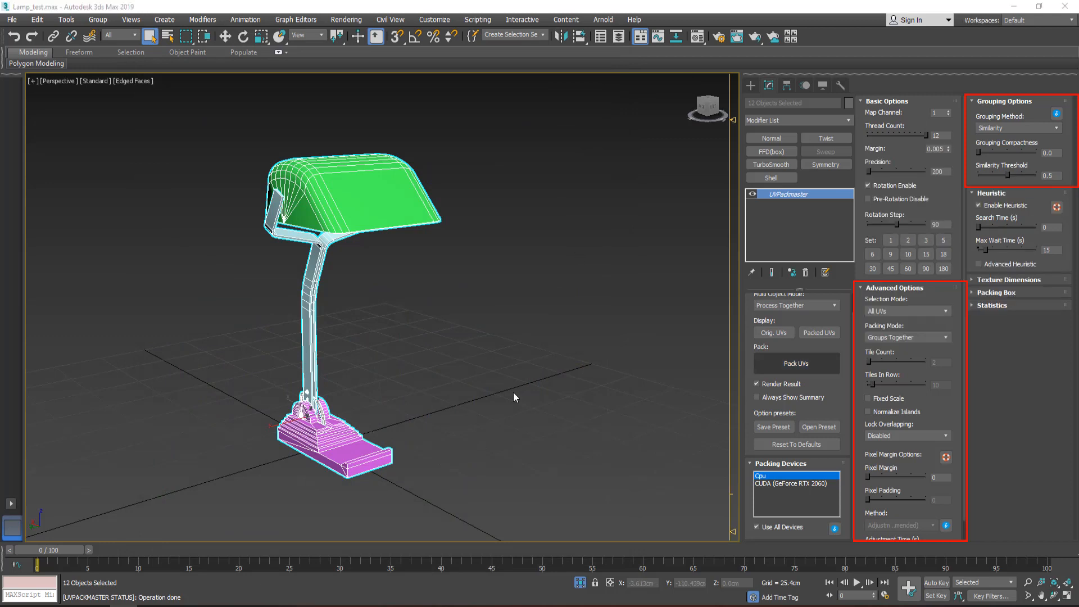
# - Pack with Groups To Tiles mode and Material grouping so each material gets its own tile
pyautogui.click(905, 337)
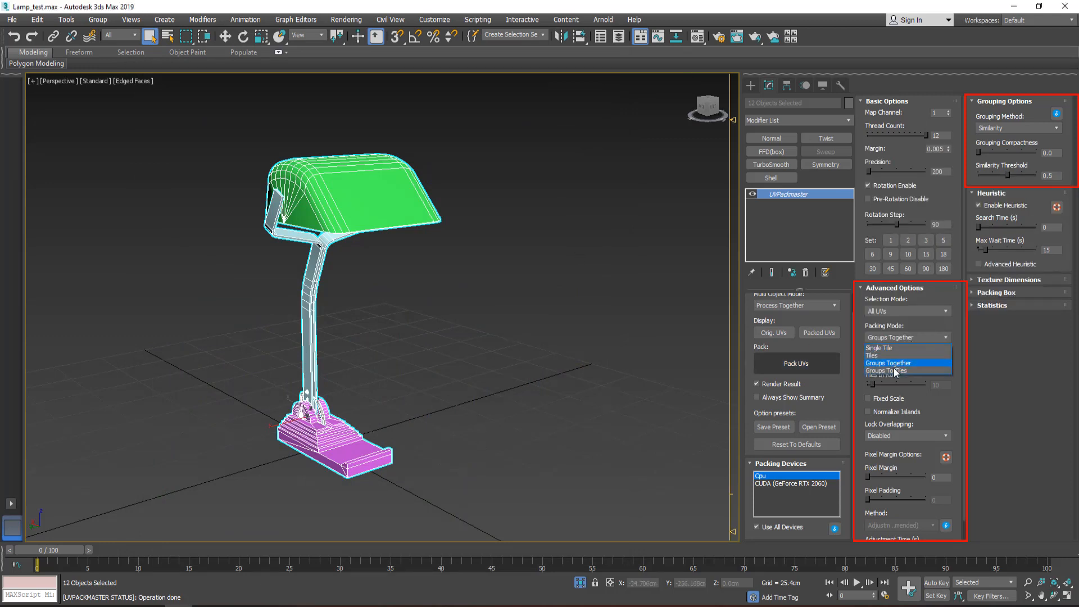
pyautogui.click(885, 370)
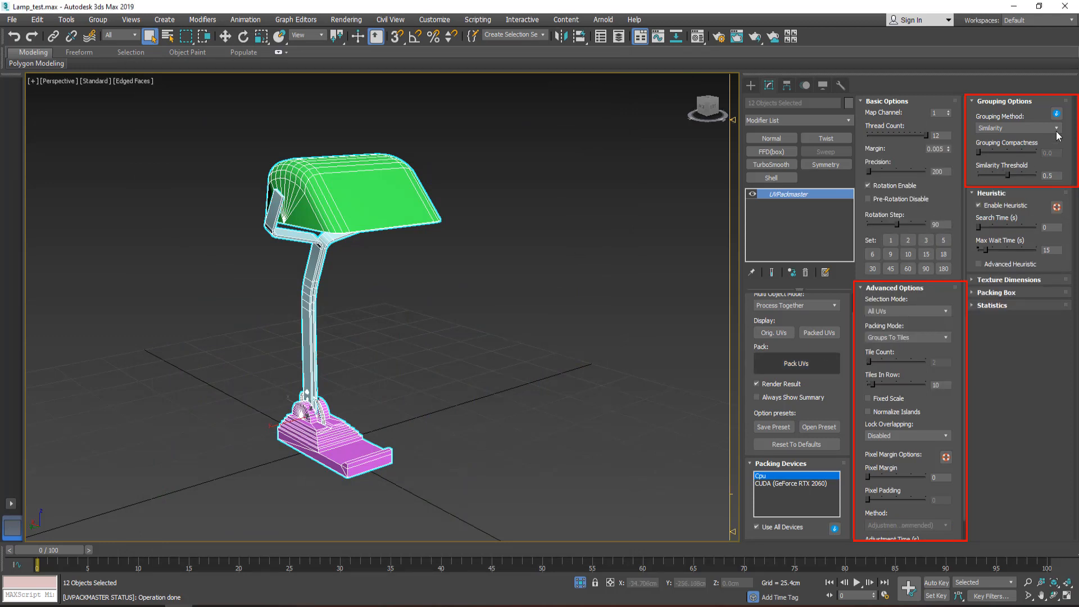
pyautogui.click(1015, 127)
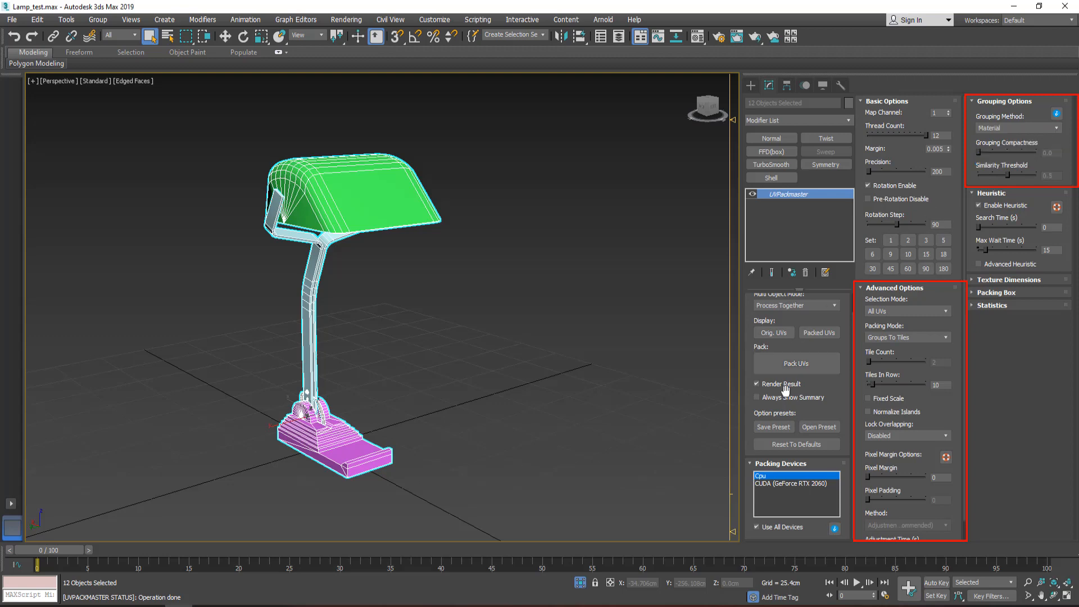
pyautogui.click(796, 363)
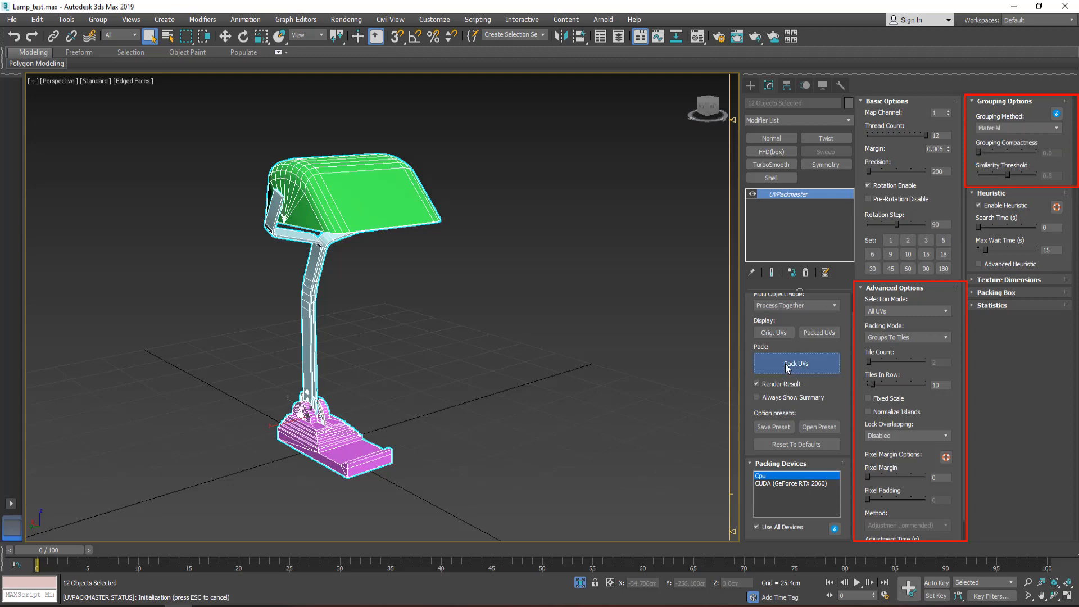
pyautogui.click(796, 363)
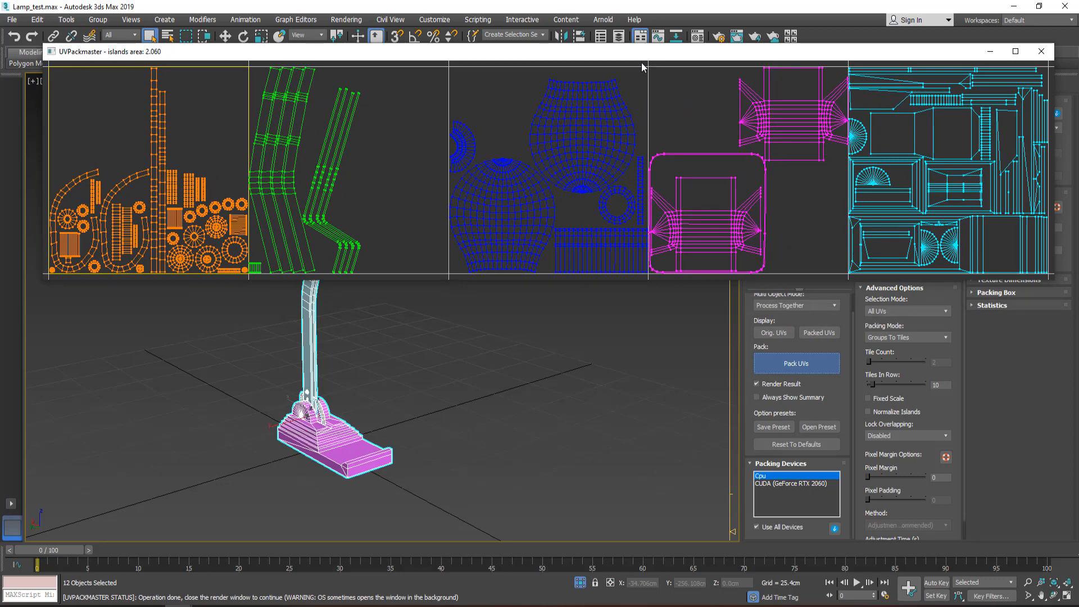
pyautogui.click(1041, 51)
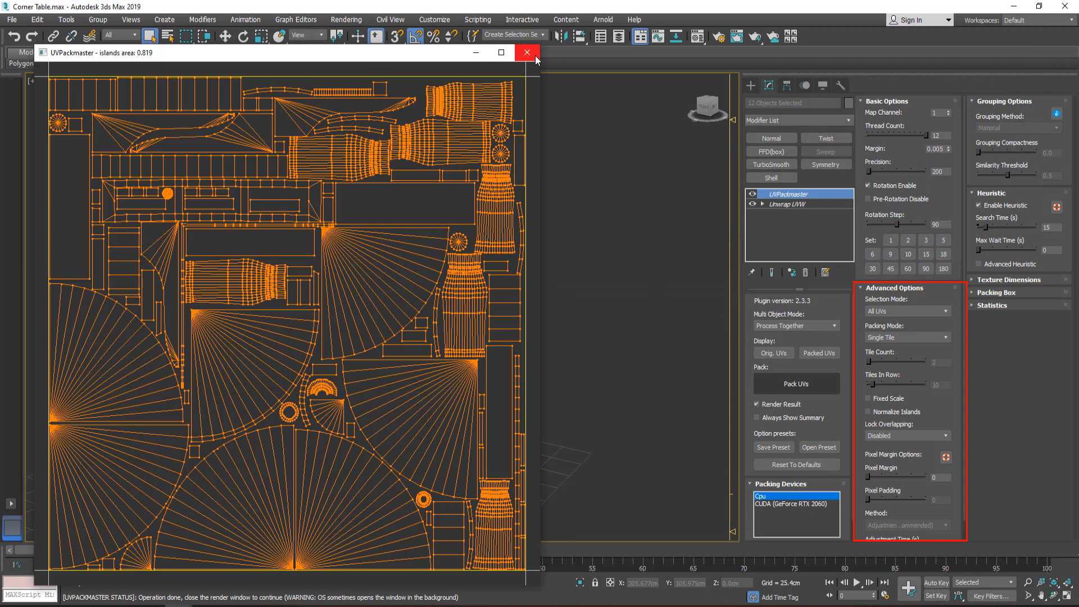
# - Pack the corner table's UVs with Normalize Islands turned on
pyautogui.click(526, 53)
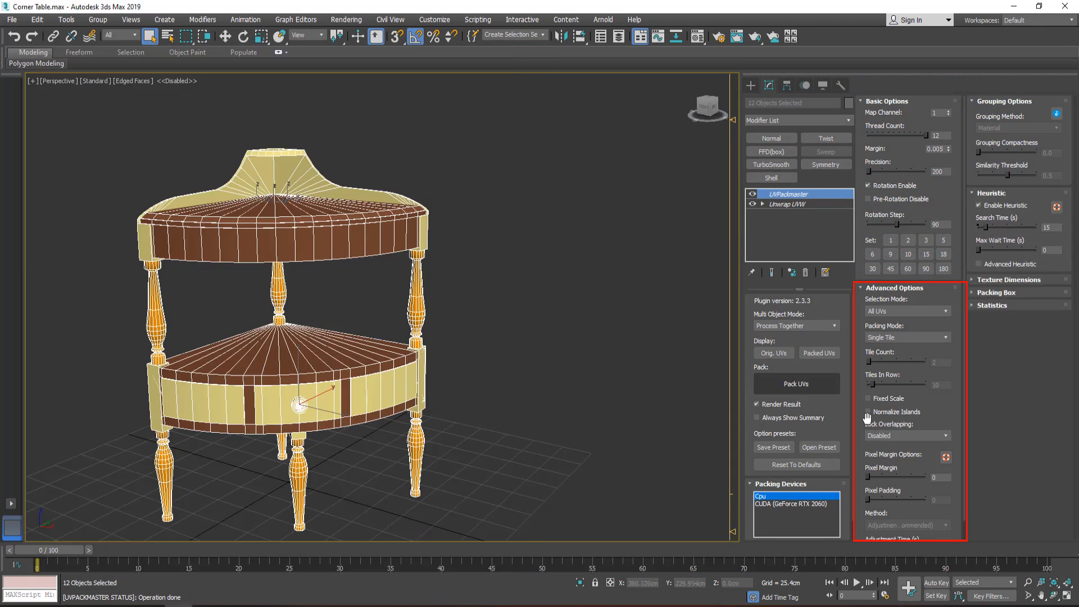
pyautogui.click(869, 413)
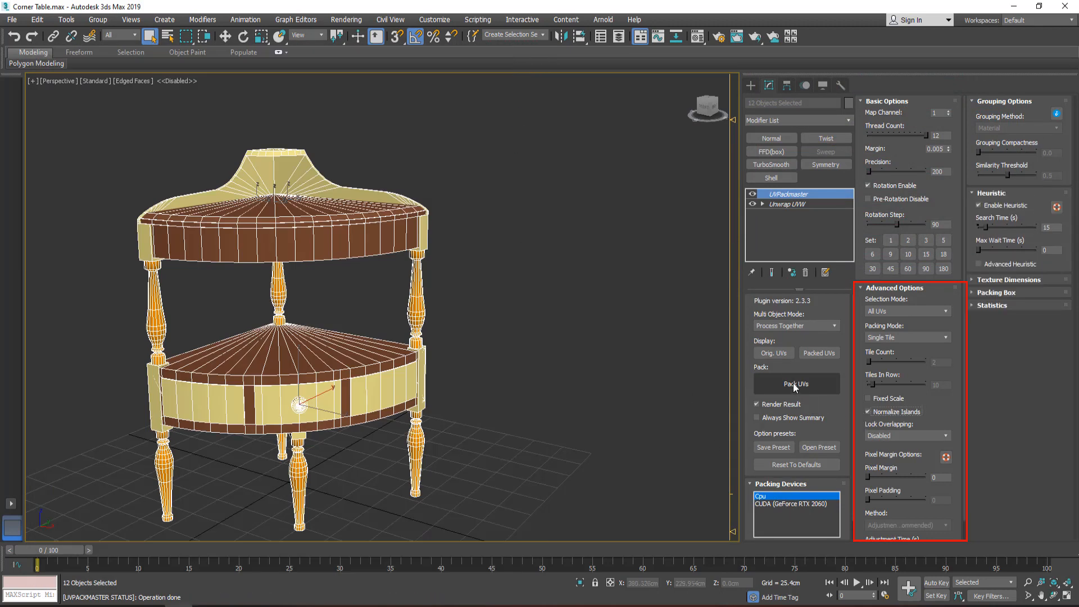
pyautogui.click(796, 383)
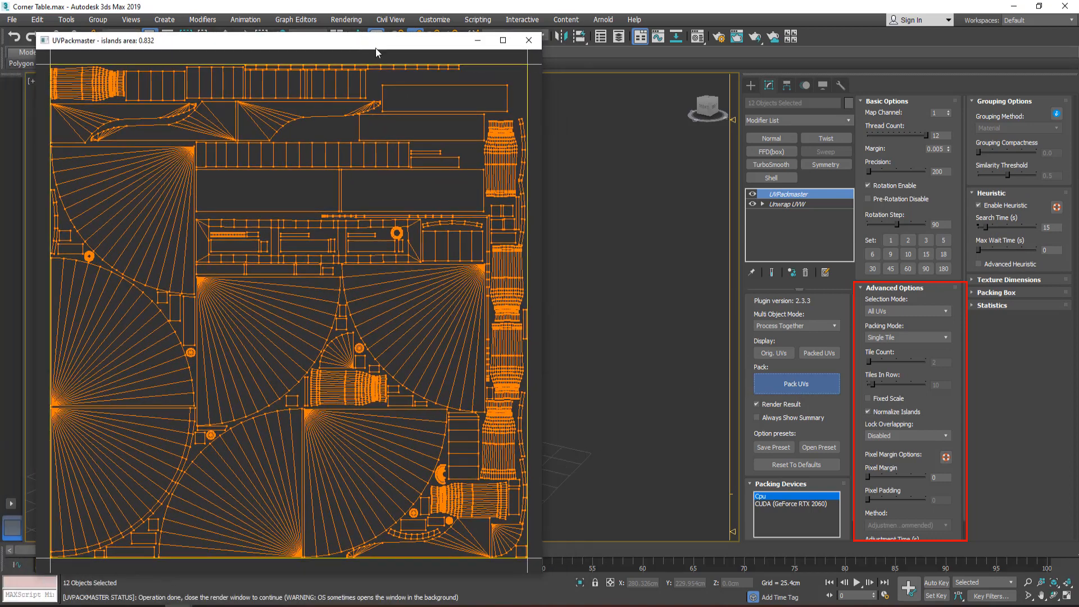
pyautogui.moveTo(539, 125)
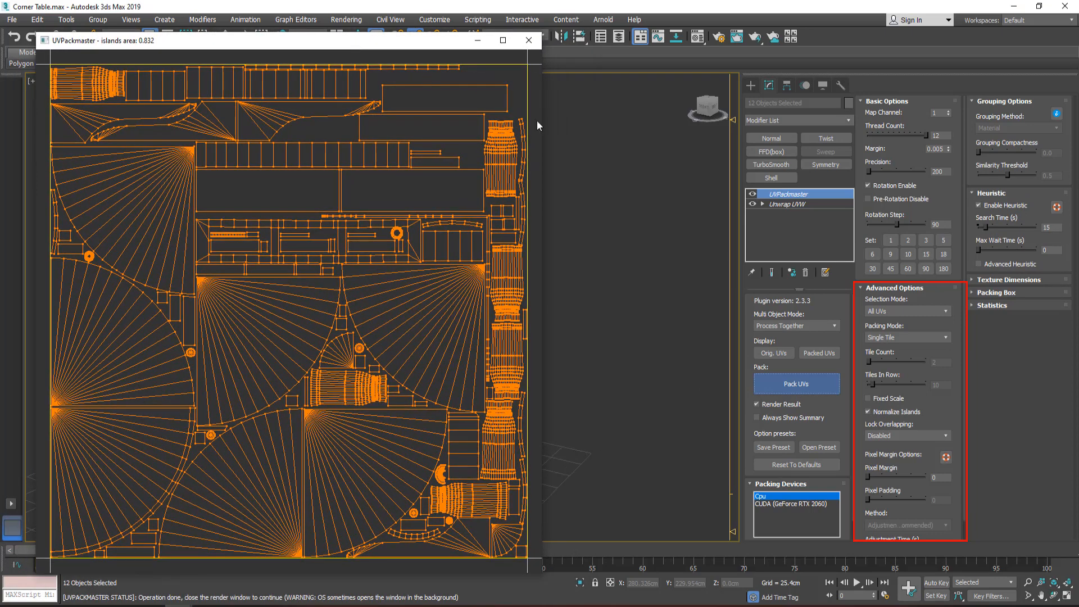
pyautogui.moveTo(528, 40)
pyautogui.write('10')
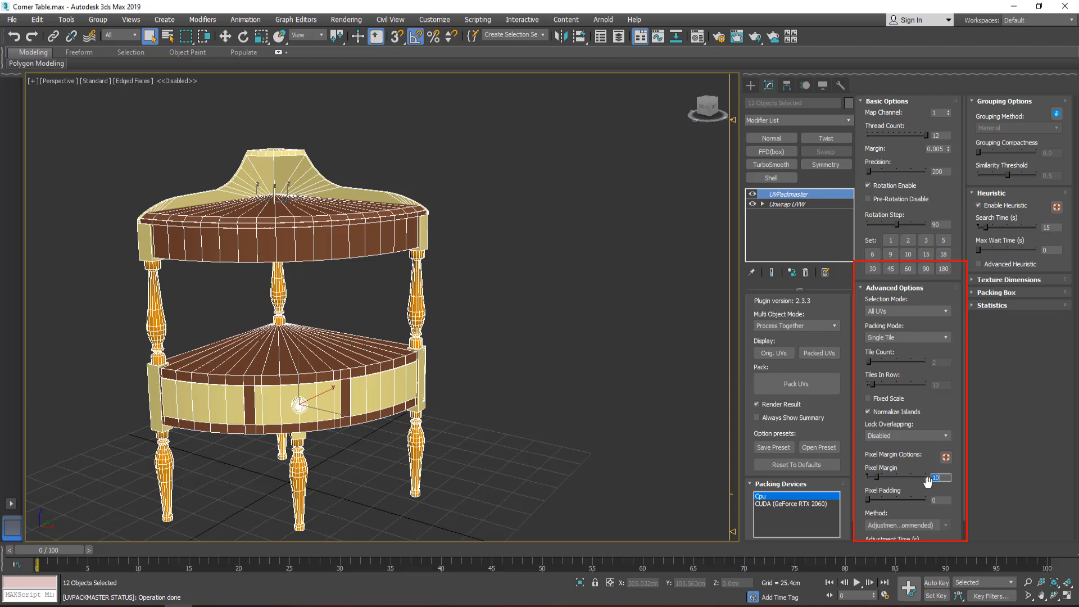
# - Repack the corner table with Pixel Margin 10, then raise it to 20
pyautogui.scroll(-3)
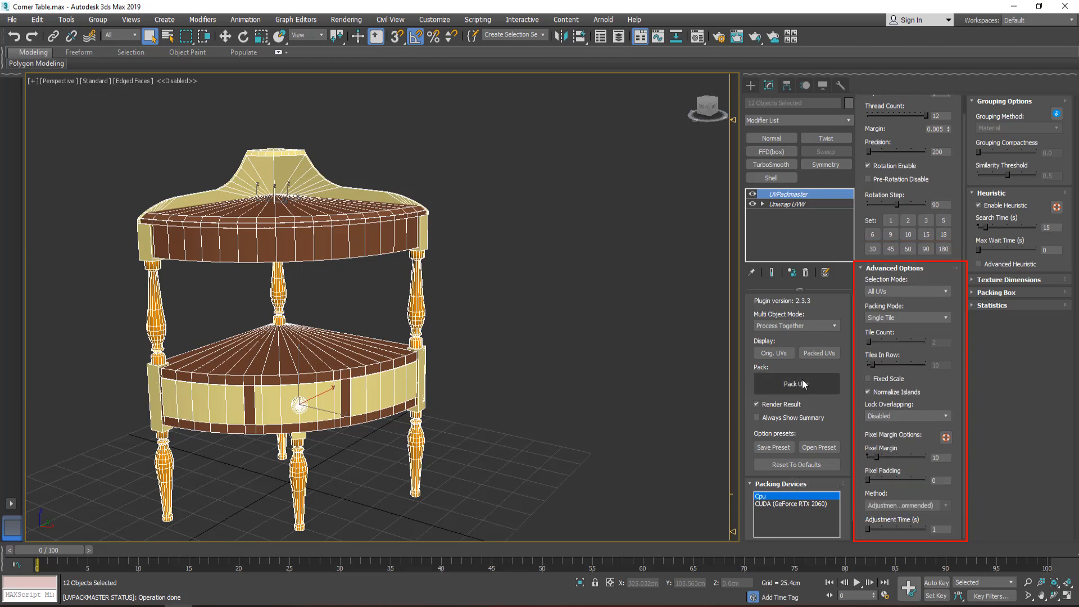
pyautogui.click(796, 383)
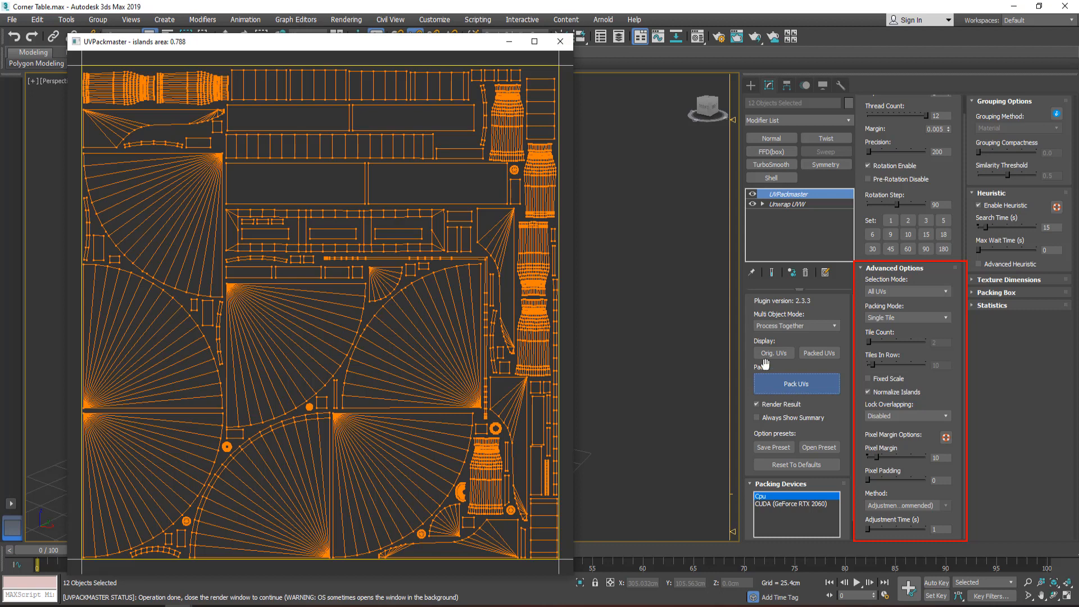
pyautogui.click(560, 42)
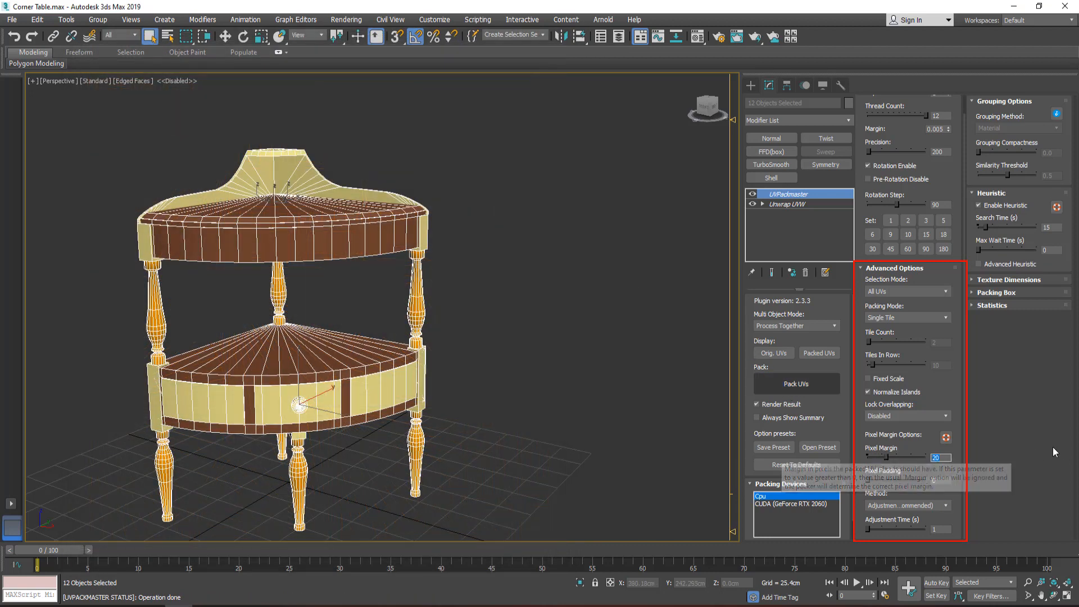
pyautogui.click(796, 383)
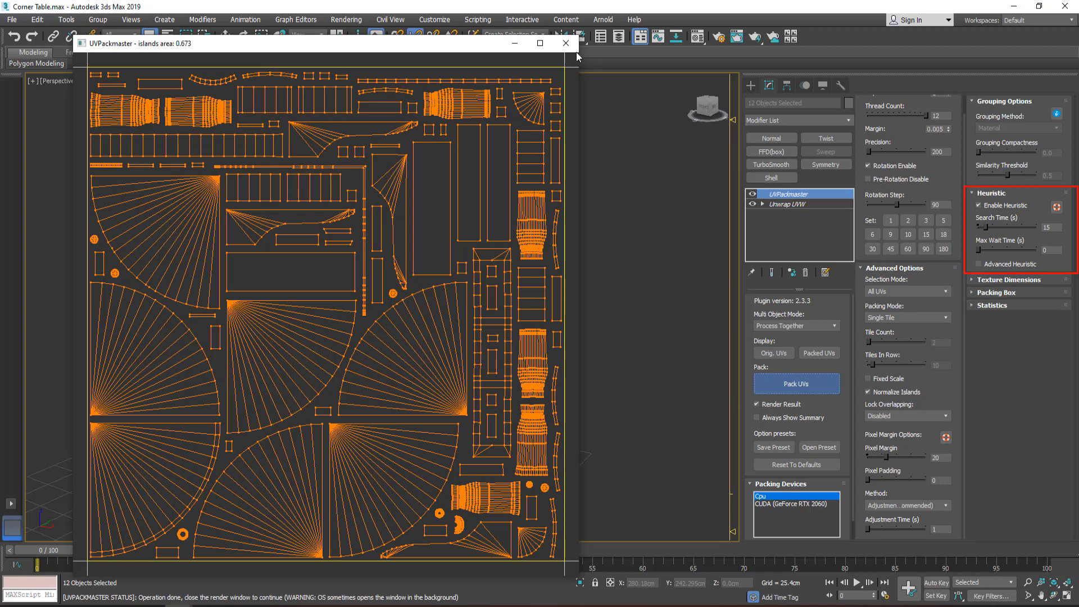
# - Pack the frog's UVs into a single tile with heuristic search enabled and review the result
pyautogui.click(564, 43)
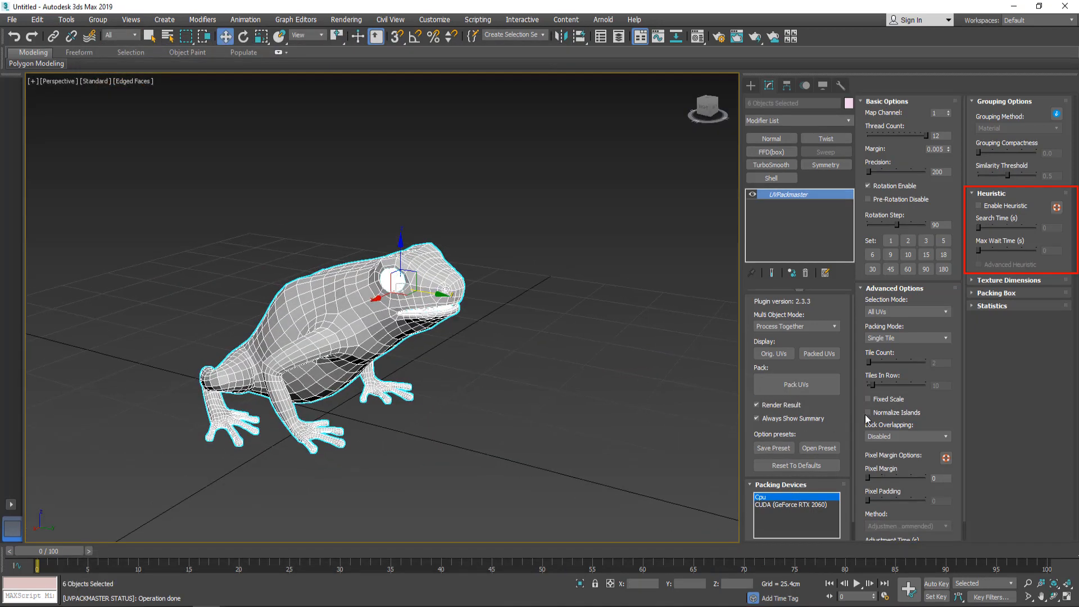
pyautogui.click(979, 205)
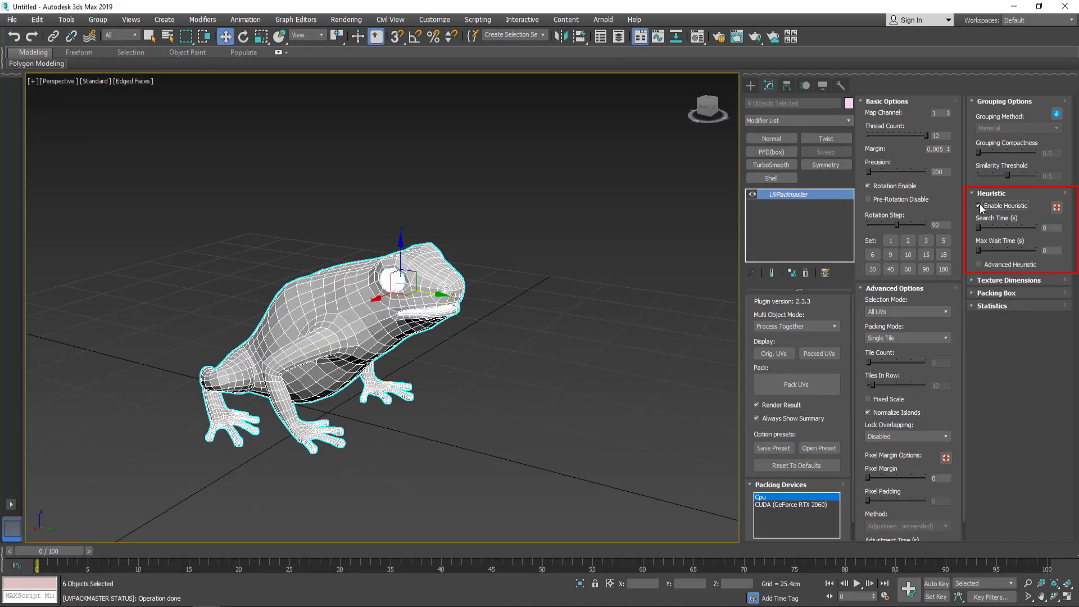
pyautogui.click(796, 385)
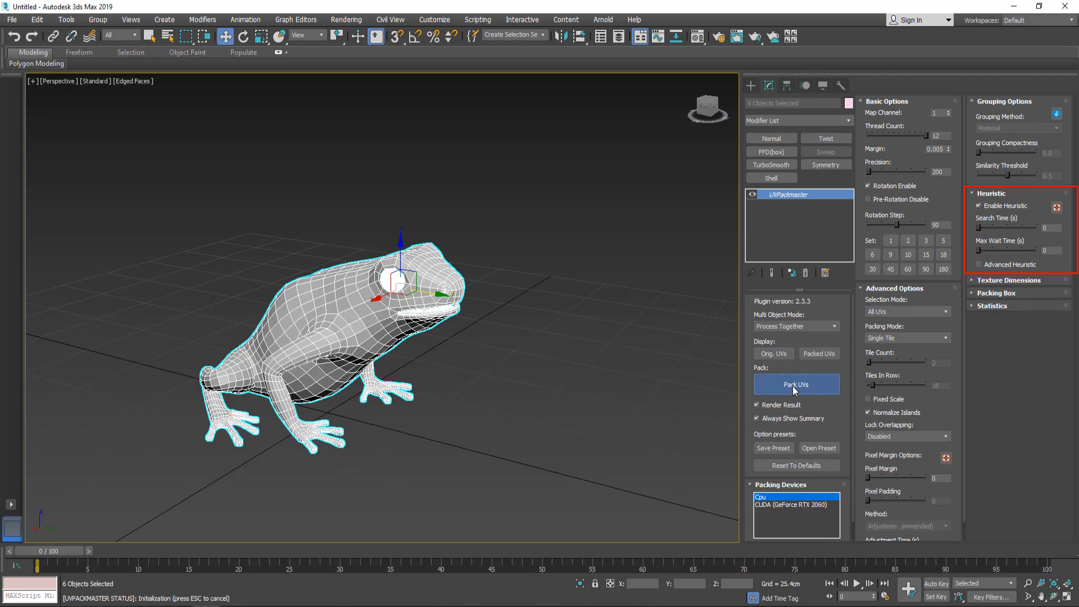
pyautogui.click(796, 384)
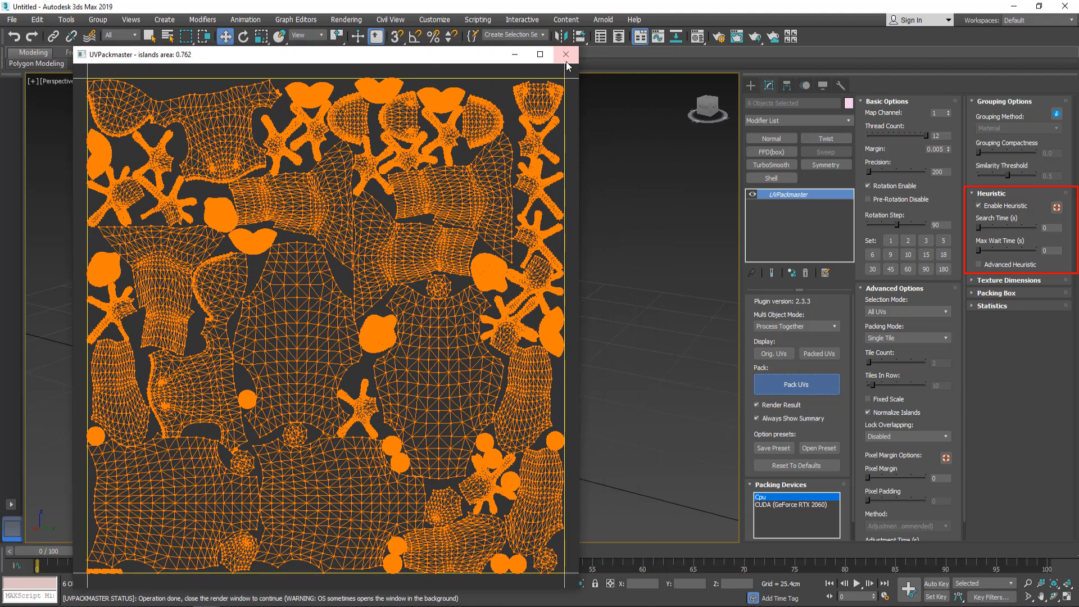
pyautogui.click(566, 54)
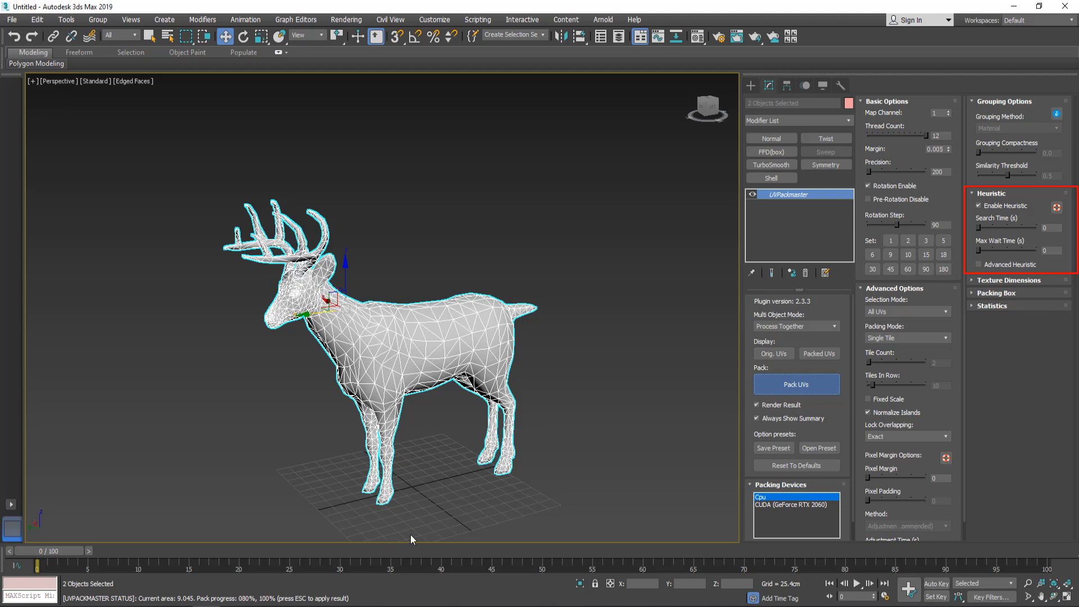
# - Pack the deer's UVs with the same heuristic single-tile settings and review the result
pyautogui.click(796, 384)
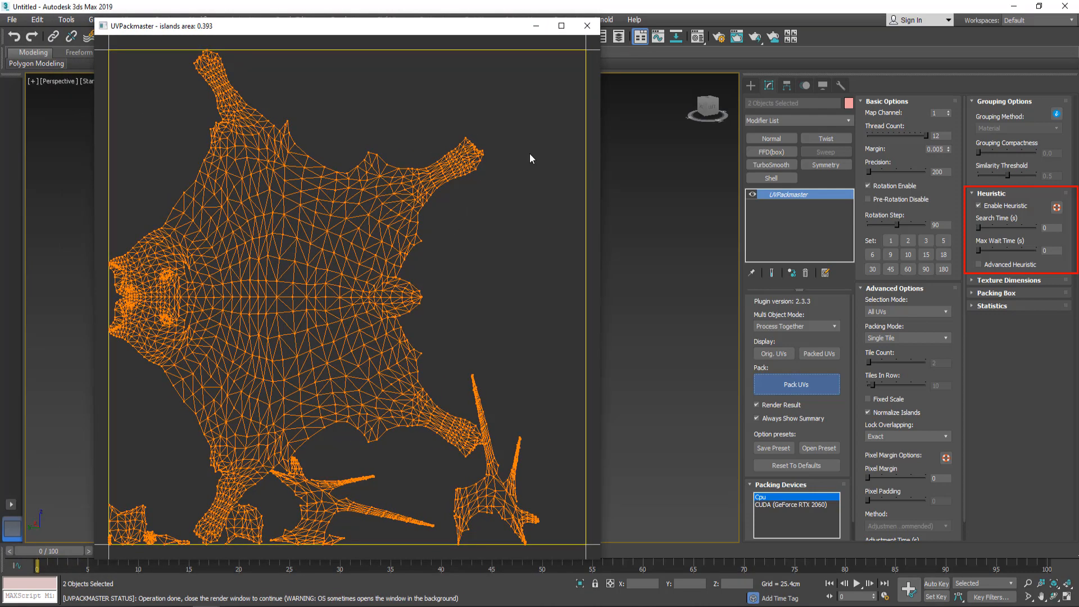
pyautogui.moveTo(587, 26)
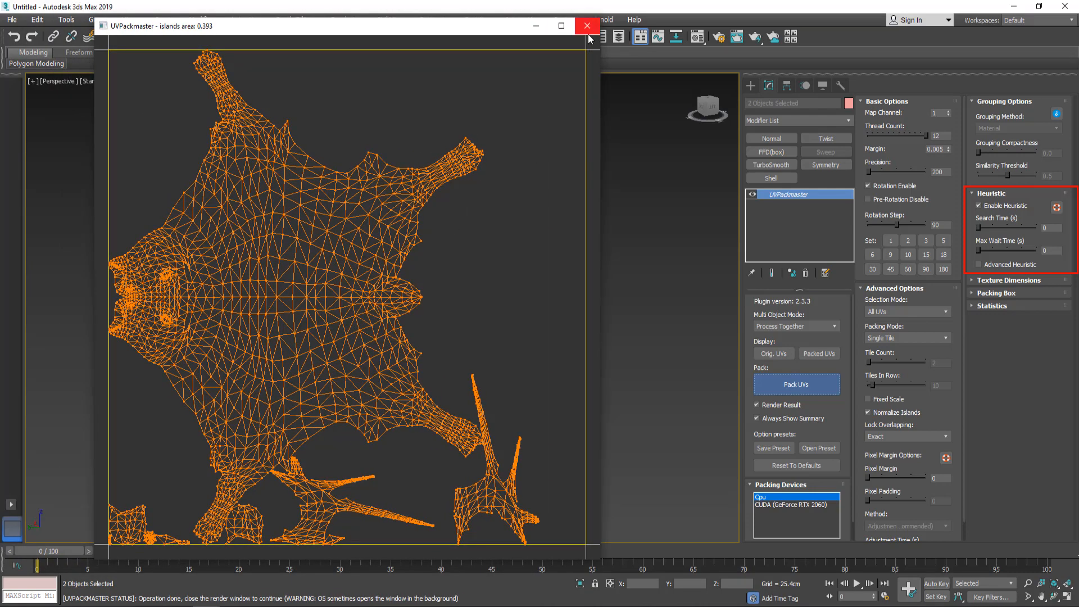
pyautogui.click(586, 26)
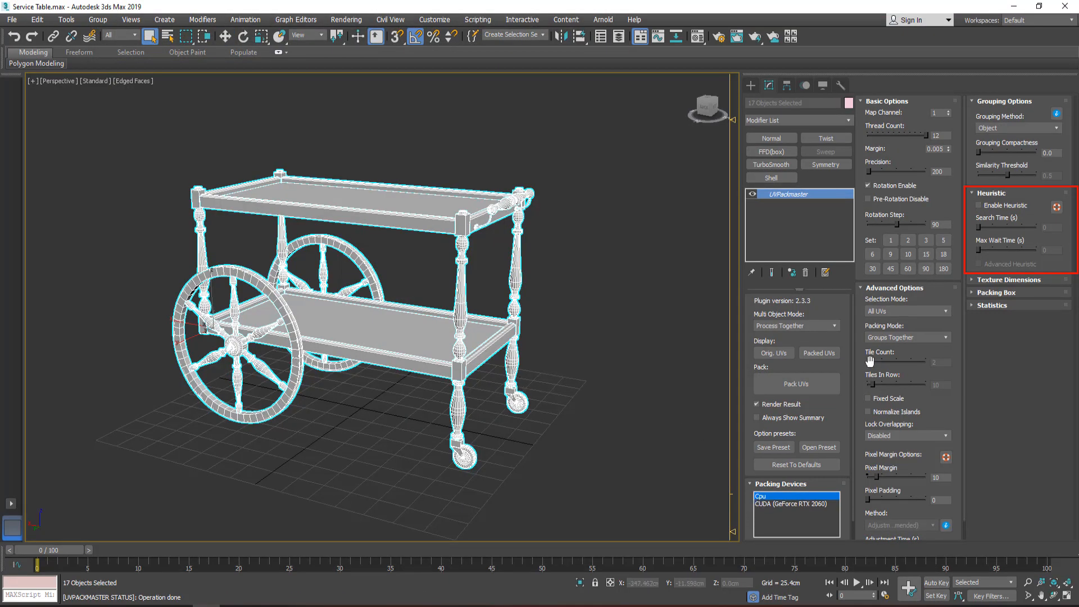
# - Pack the service cart's UVs in Groups Together mode per object with heuristic search
pyautogui.click(906, 337)
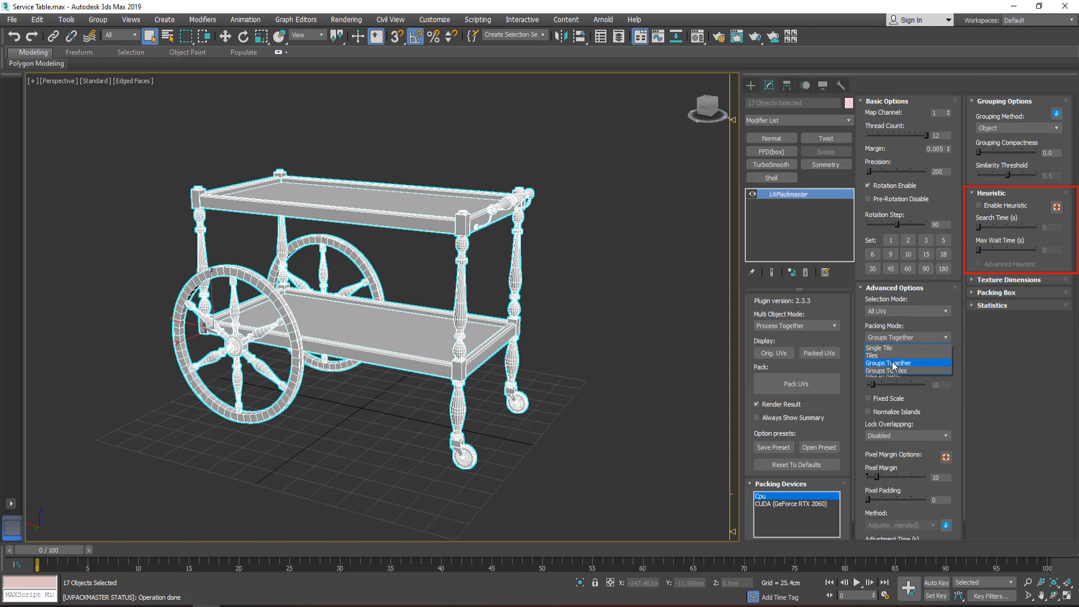
pyautogui.click(1019, 128)
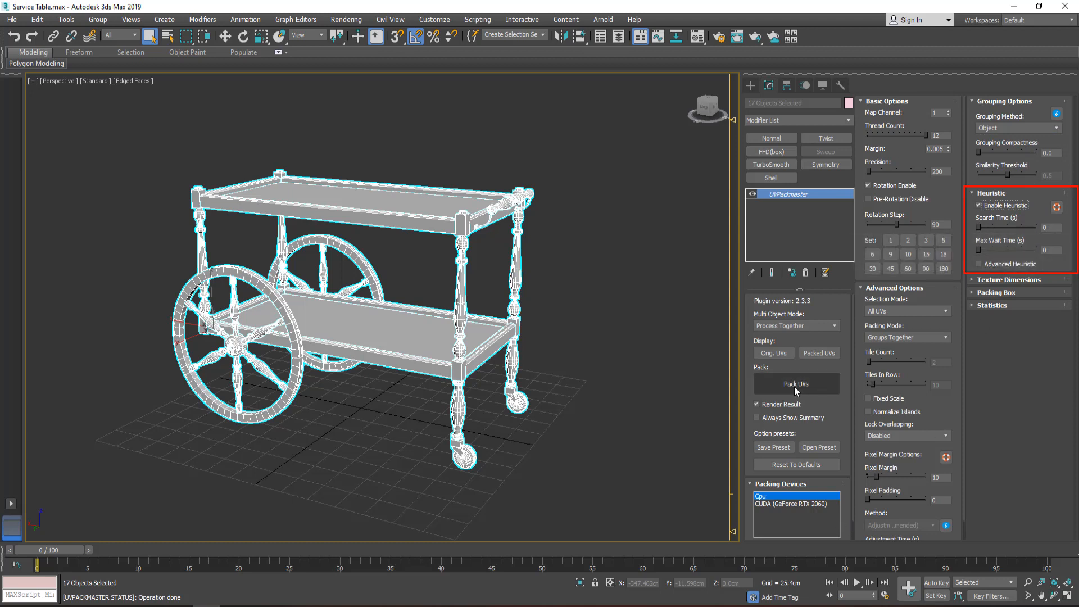
pyautogui.click(796, 384)
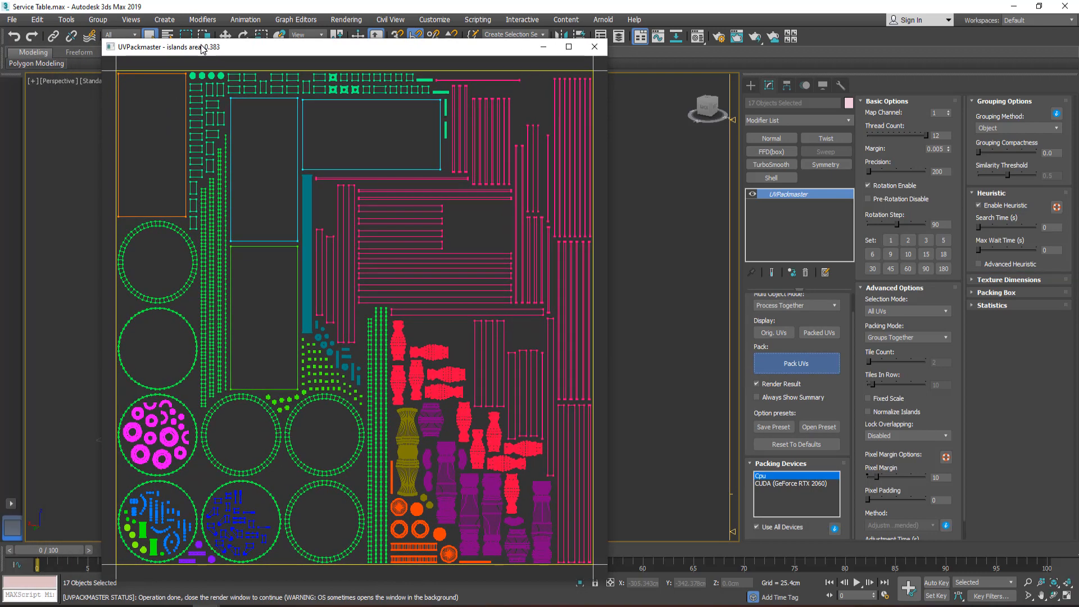
pyautogui.moveTo(630, 314)
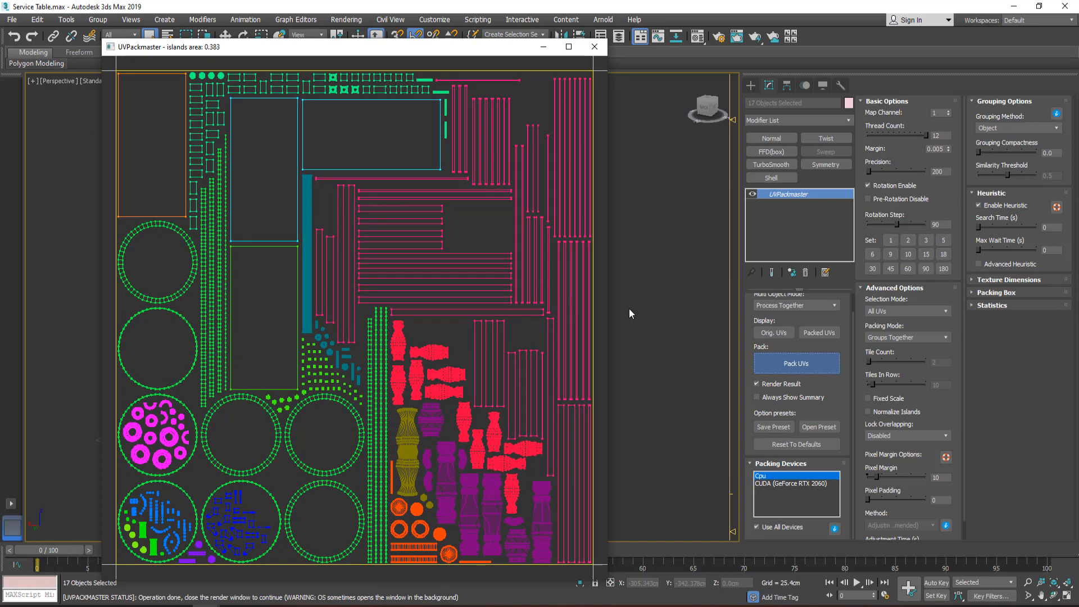
pyautogui.click(594, 47)
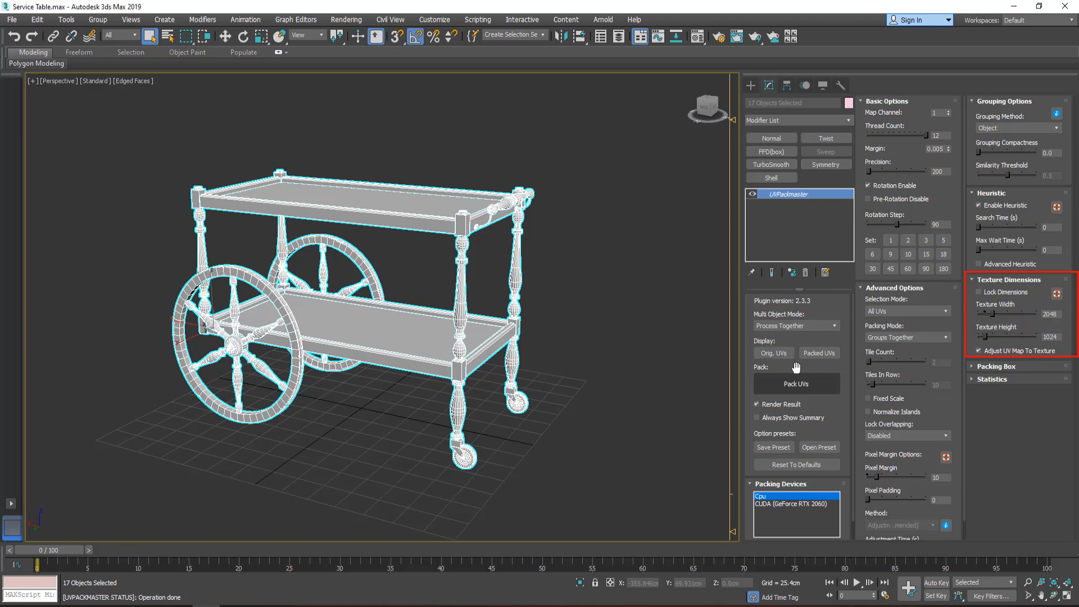
# - Repack the service cart's UVs to fit the unlocked 2048 by 1024 texture
pyautogui.click(796, 384)
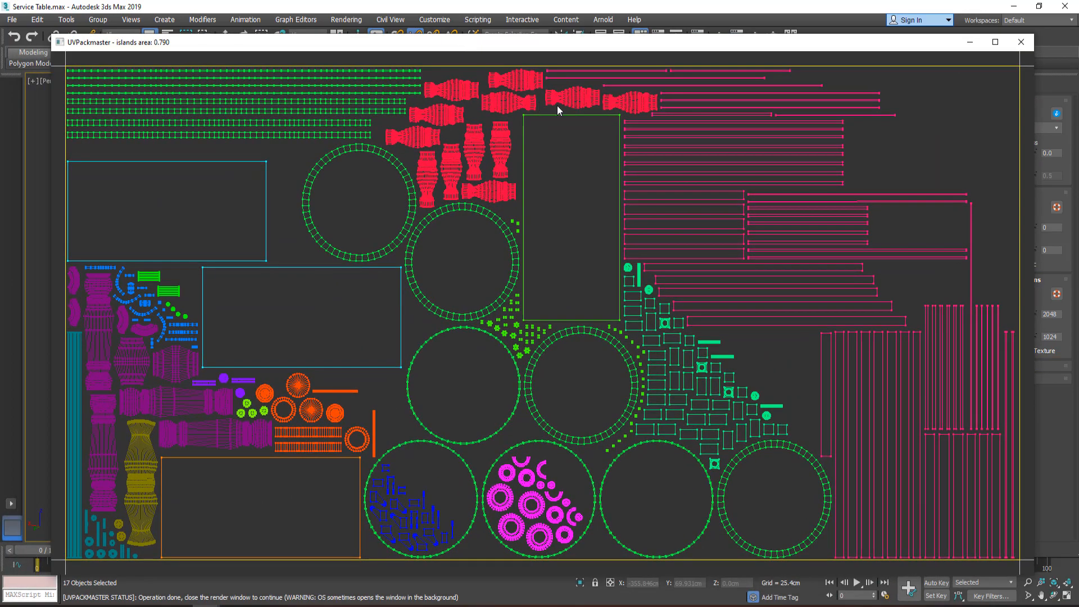
pyautogui.moveTo(559, 110)
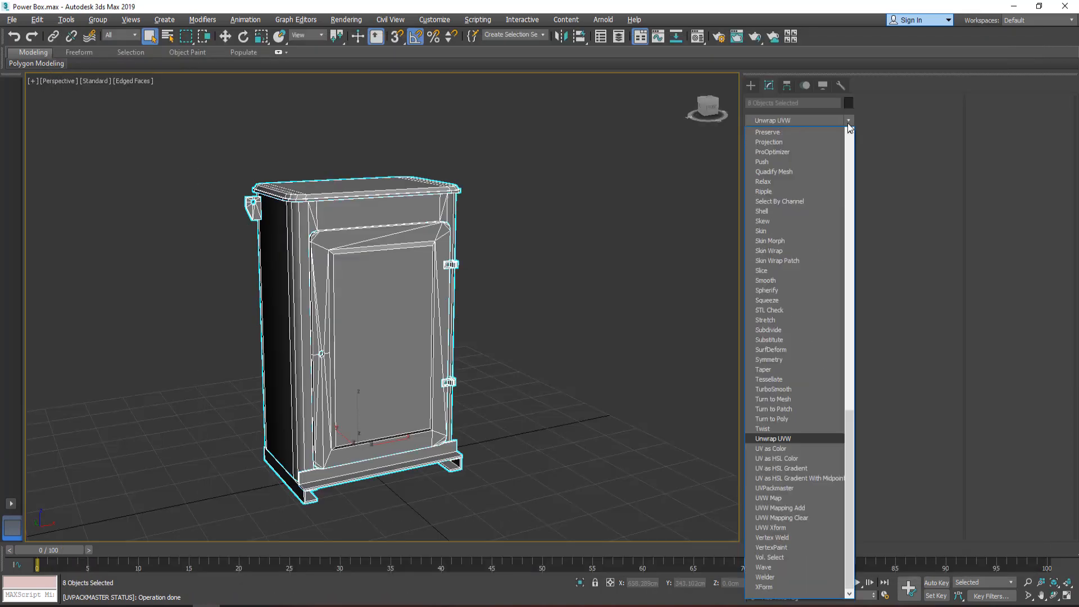
# - Add the UVPackmaster modifier to the power box and set Packing Mode to Tiles
pyautogui.click(848, 120)
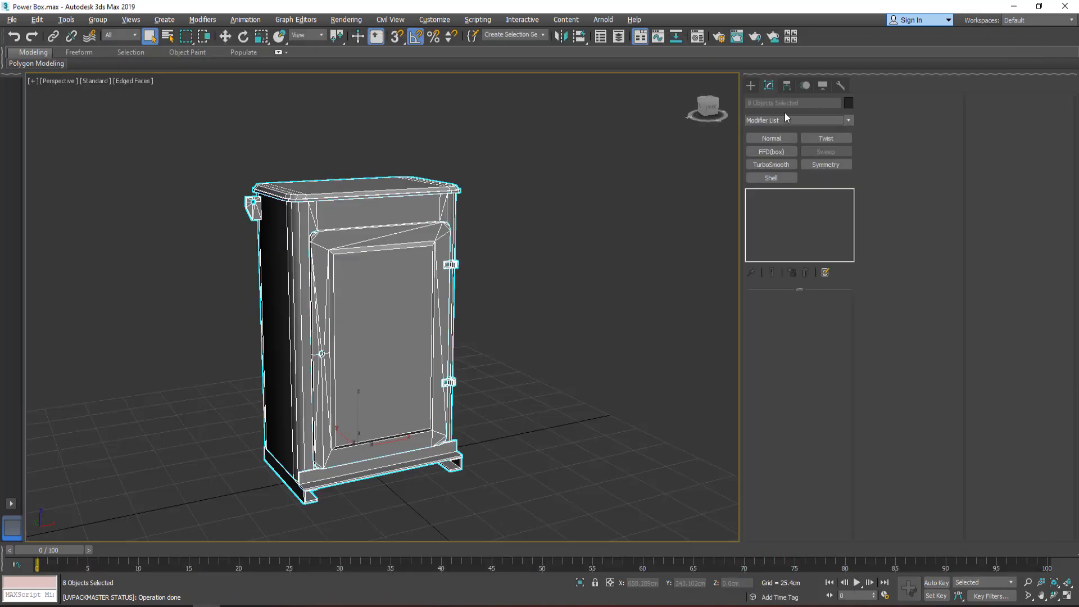
pyautogui.click(771, 152)
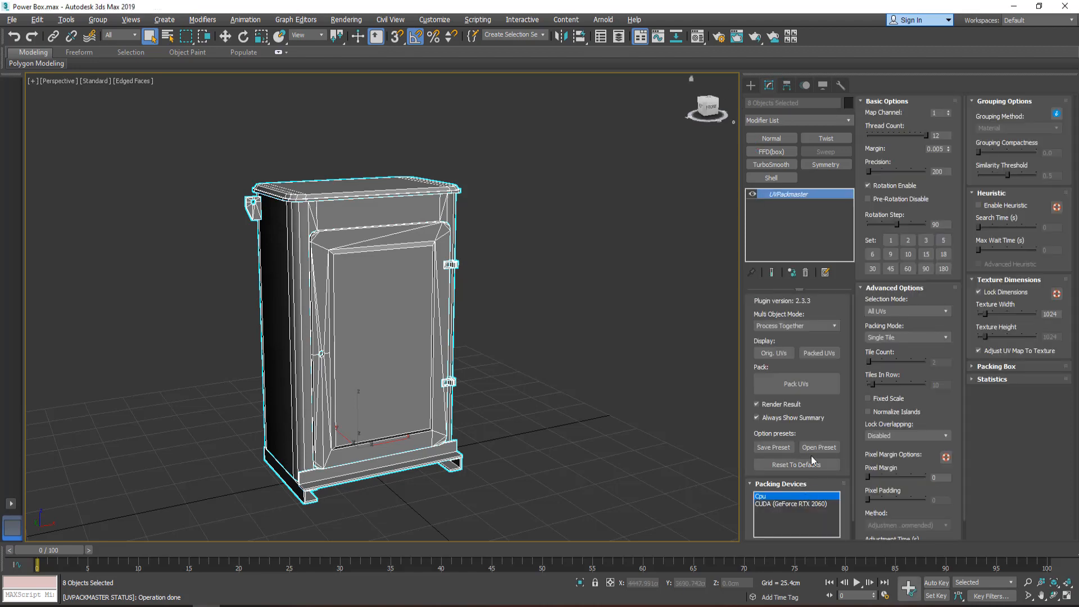
pyautogui.click(906, 337)
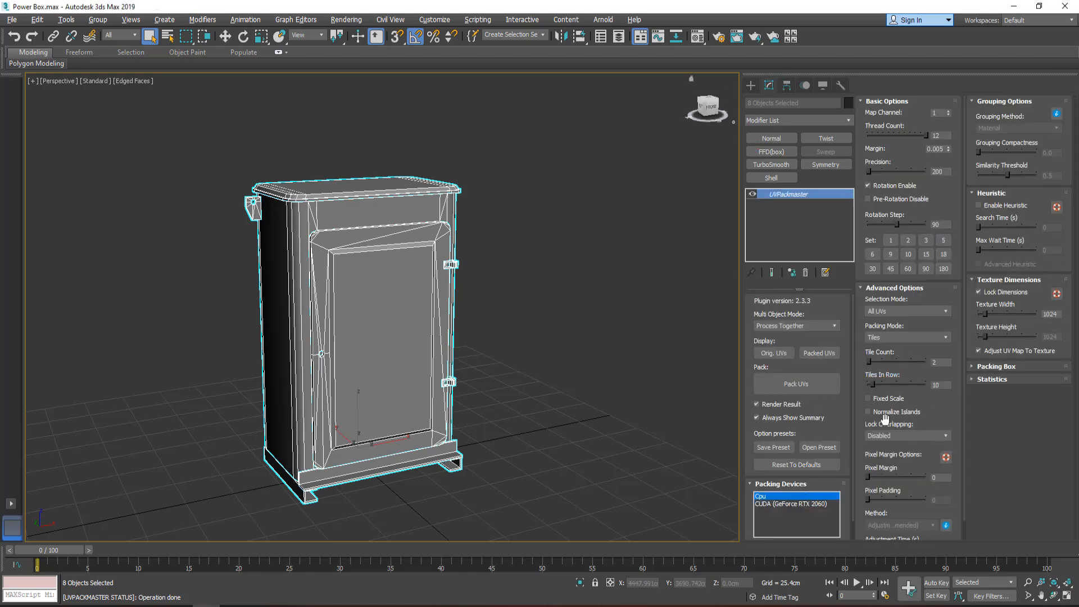
pyautogui.click(979, 205)
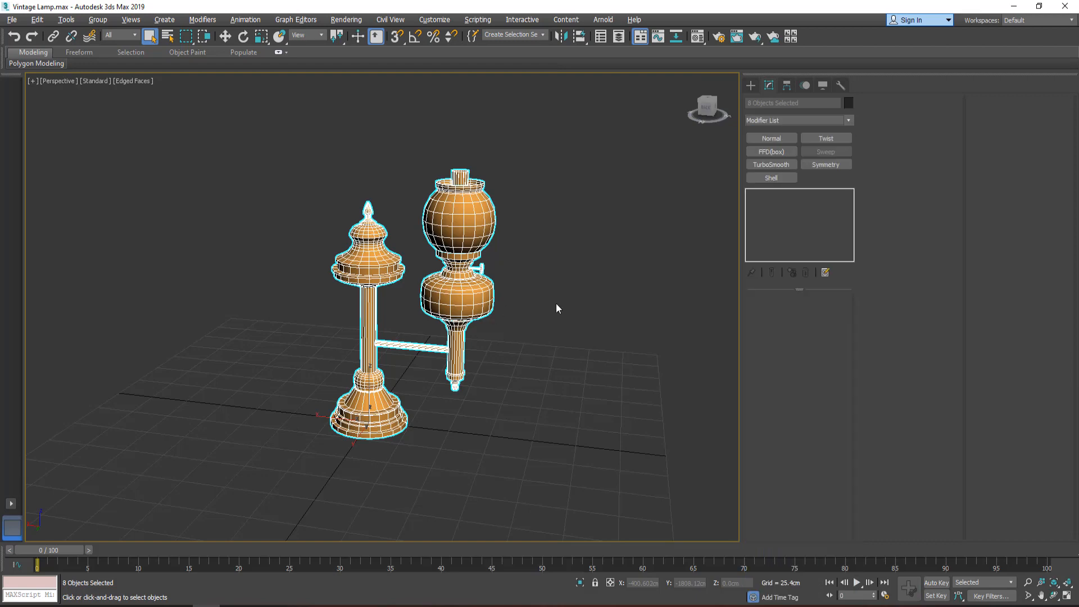
# - Add UVPackmaster to the vintage lamp and run an initial pack
pyautogui.click(798, 193)
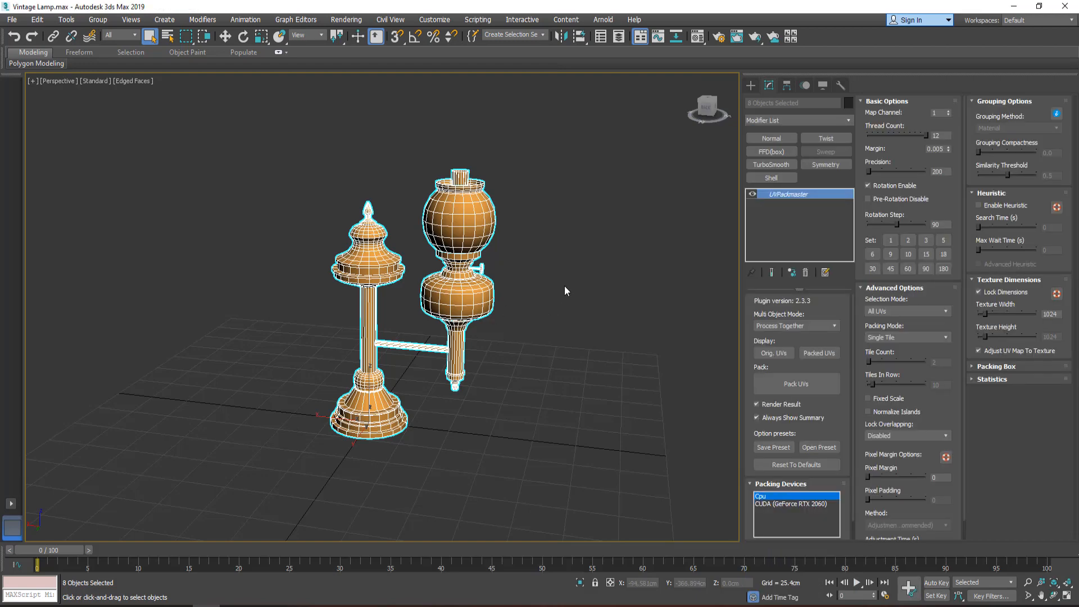
pyautogui.click(795, 383)
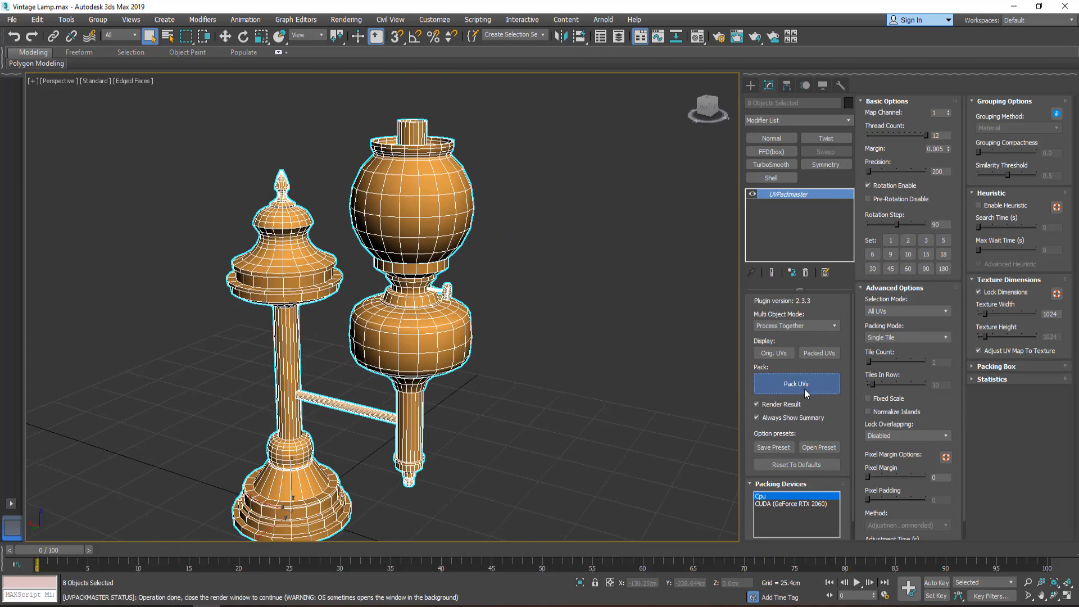
pyautogui.click(796, 383)
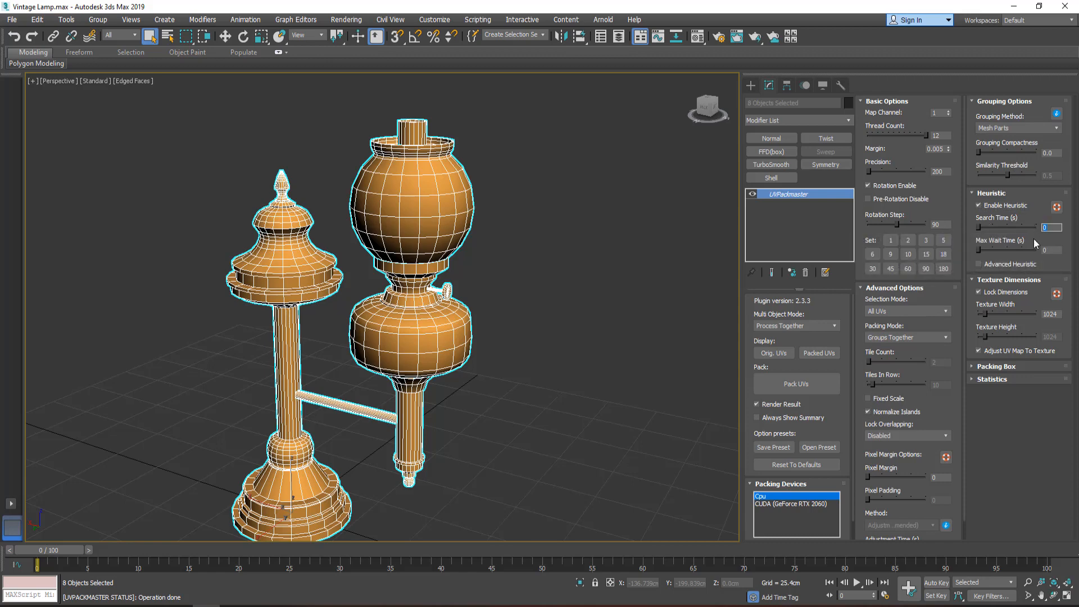
# - Repack the vintage lamp grouped by Mesh Parts with a 60-second heuristic search
pyautogui.click(796, 383)
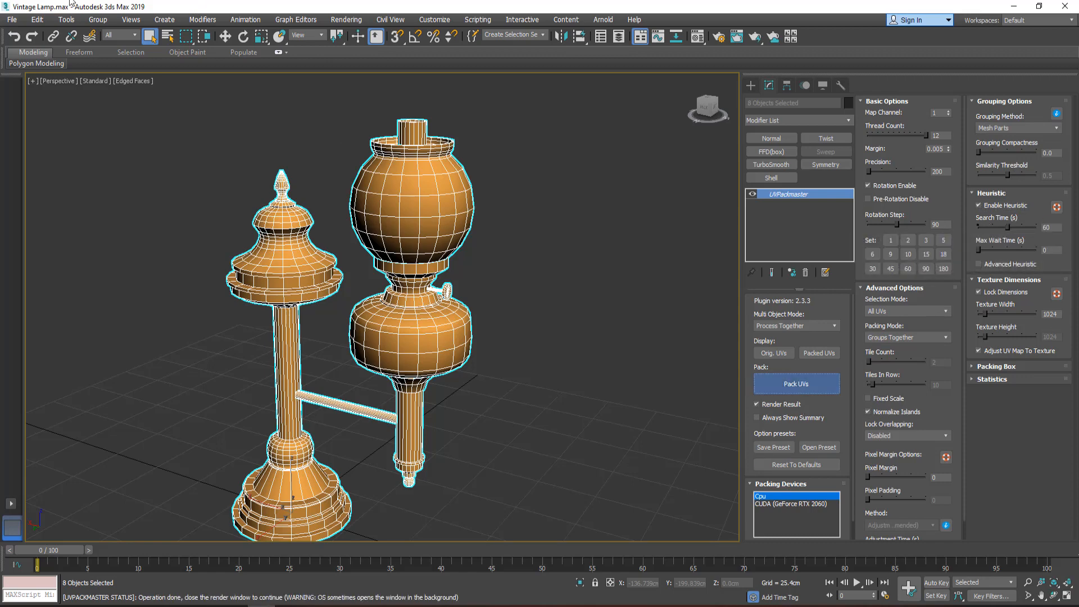
pyautogui.click(796, 384)
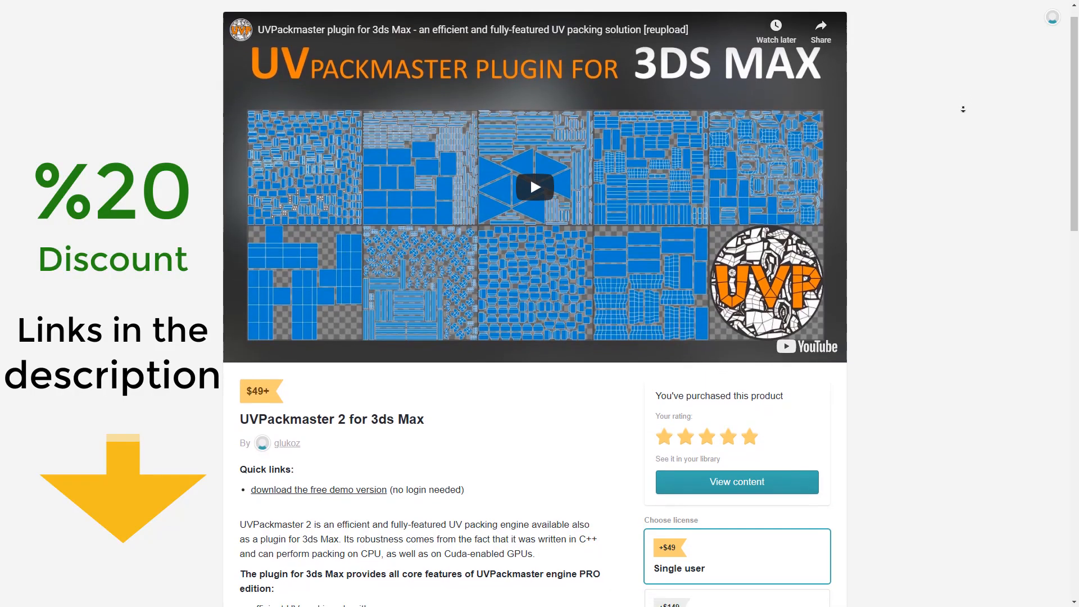
# - Scroll the Gumroad UVPackmaster 2 page through its features to the plugin interface image
pyautogui.scroll(-3)
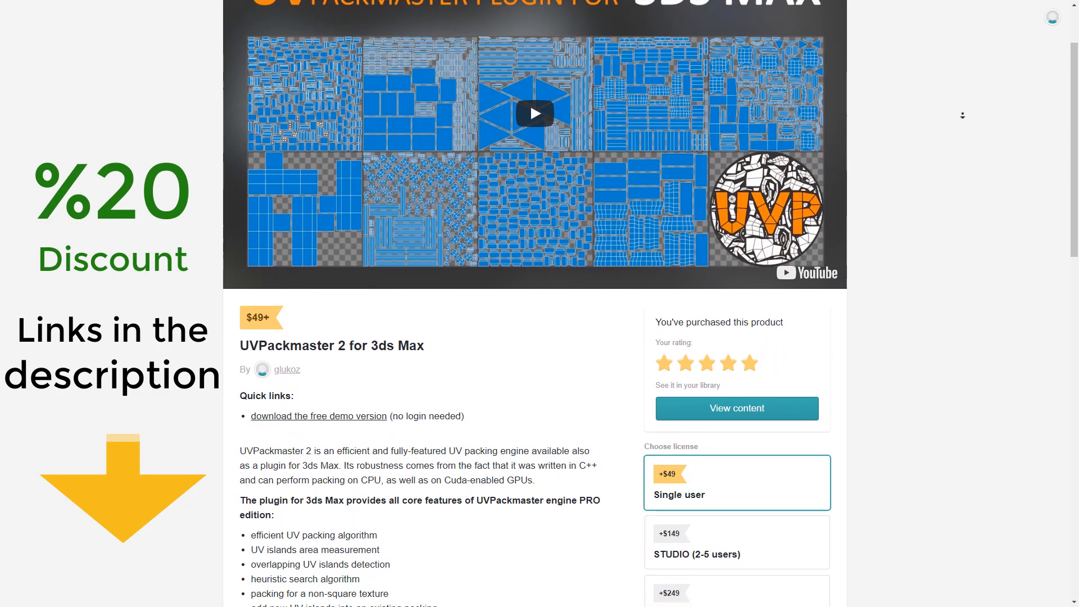
pyautogui.scroll(-3)
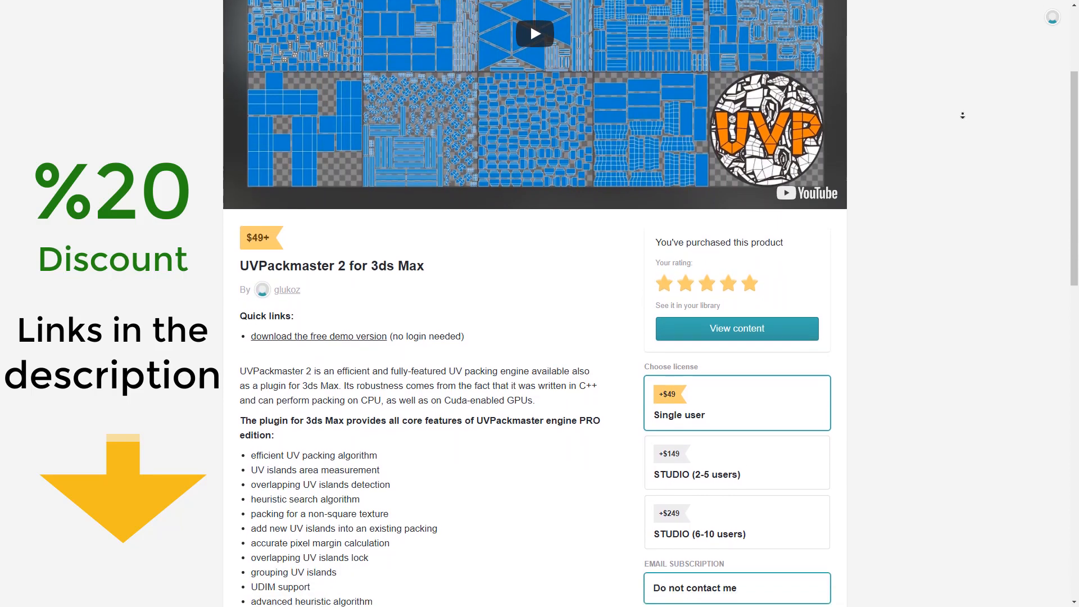
pyautogui.scroll(-3)
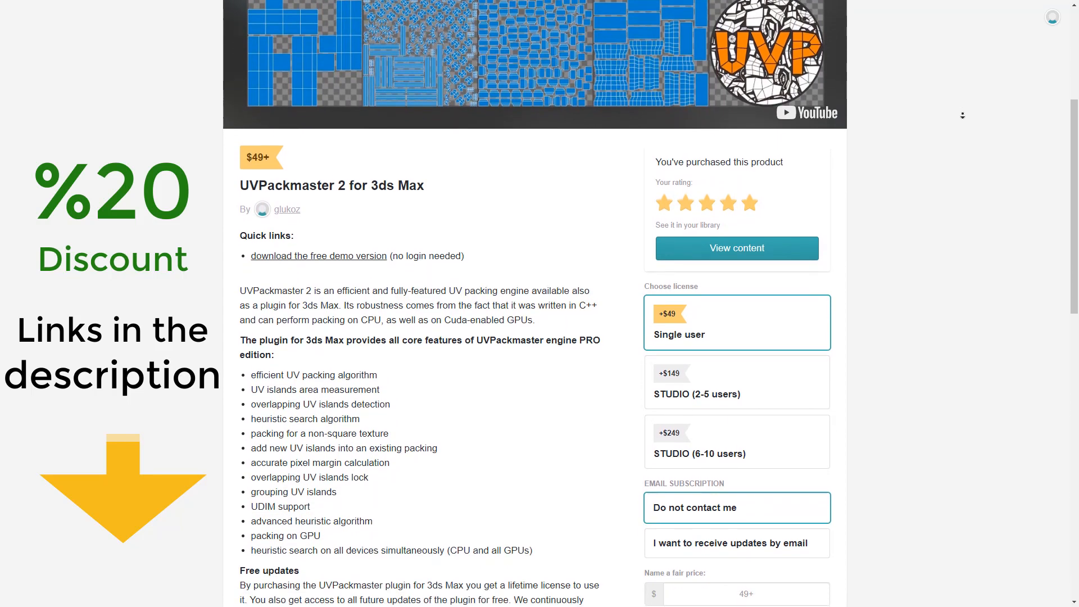
pyautogui.scroll(-3)
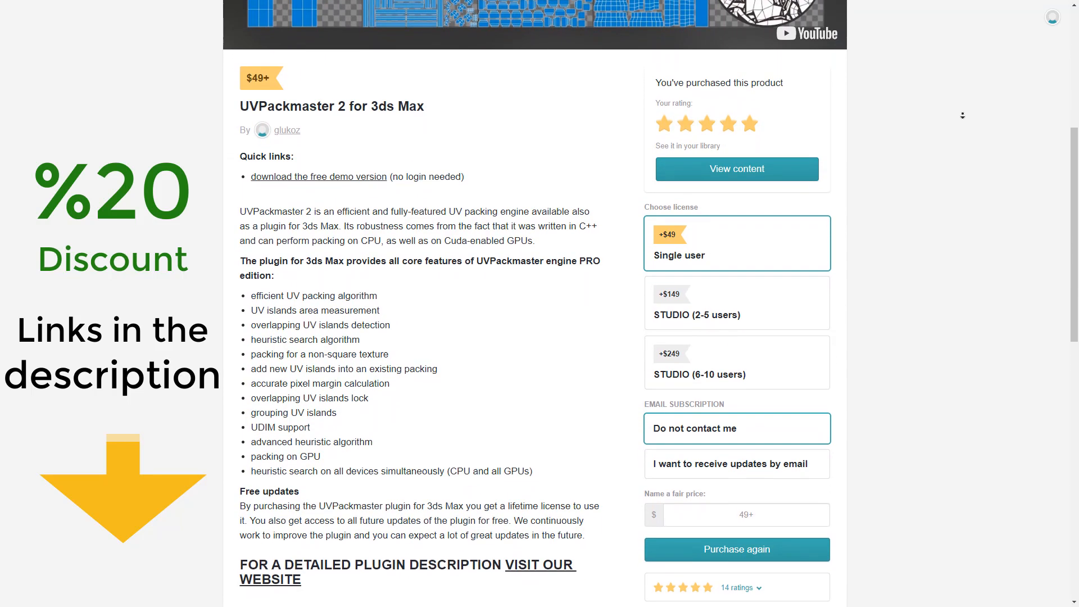
pyautogui.scroll(-3)
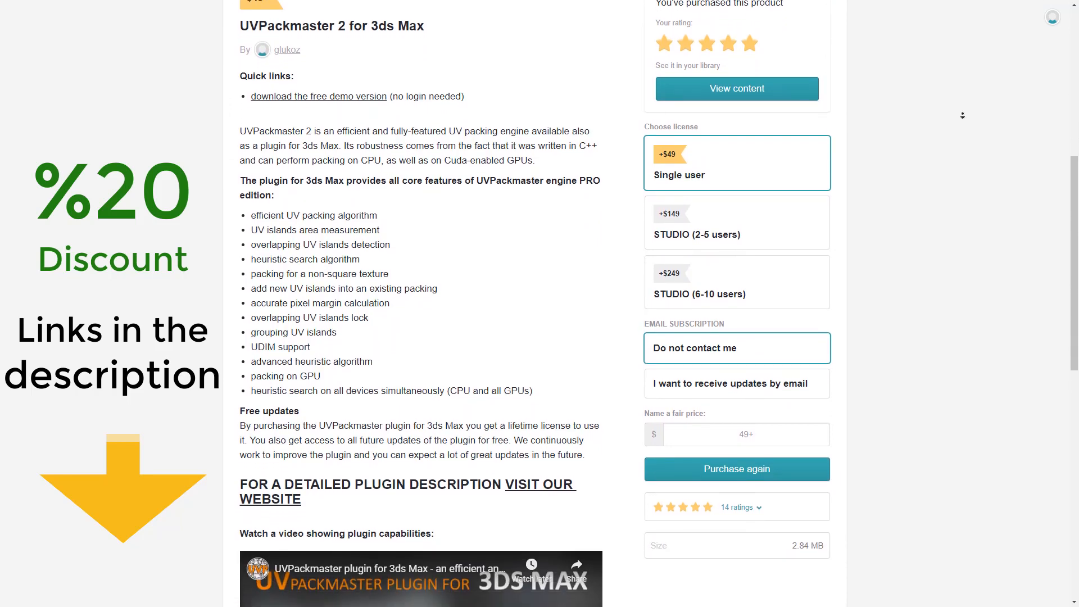
pyautogui.scroll(-3)
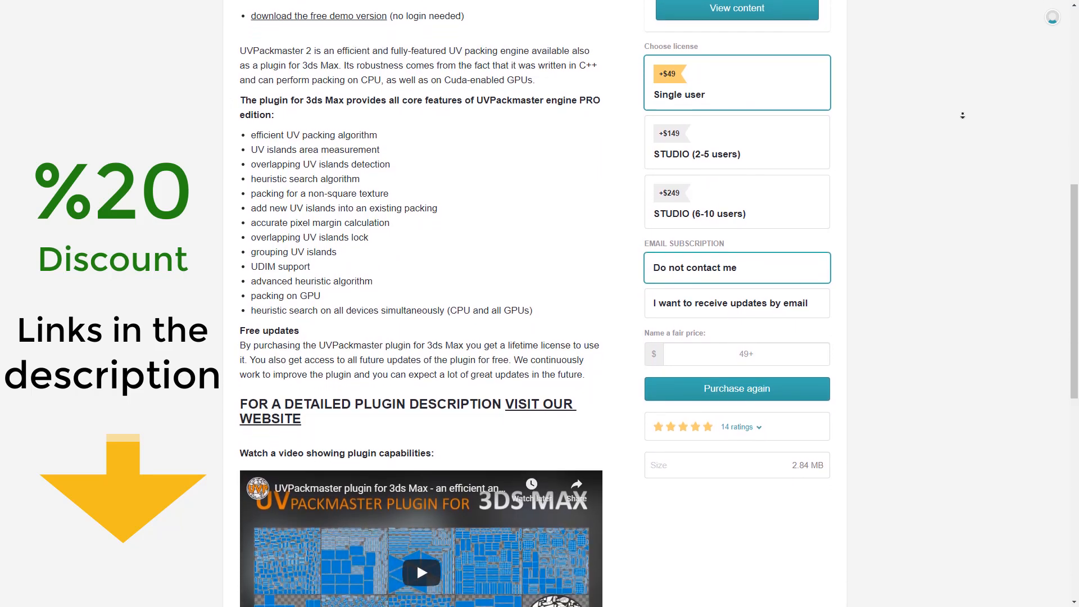
pyautogui.scroll(-3)
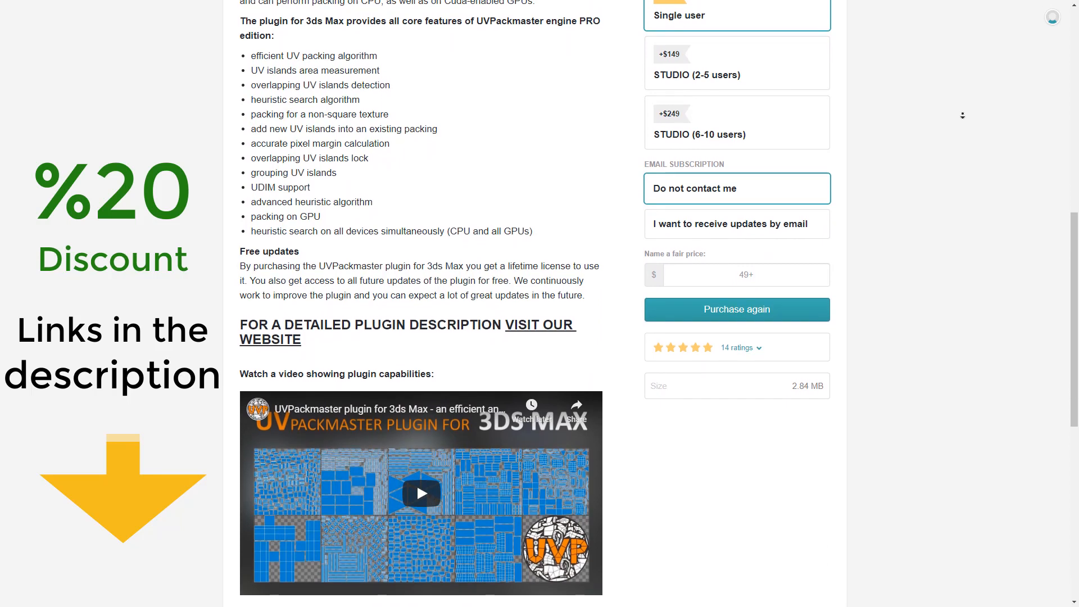
pyautogui.scroll(-3)
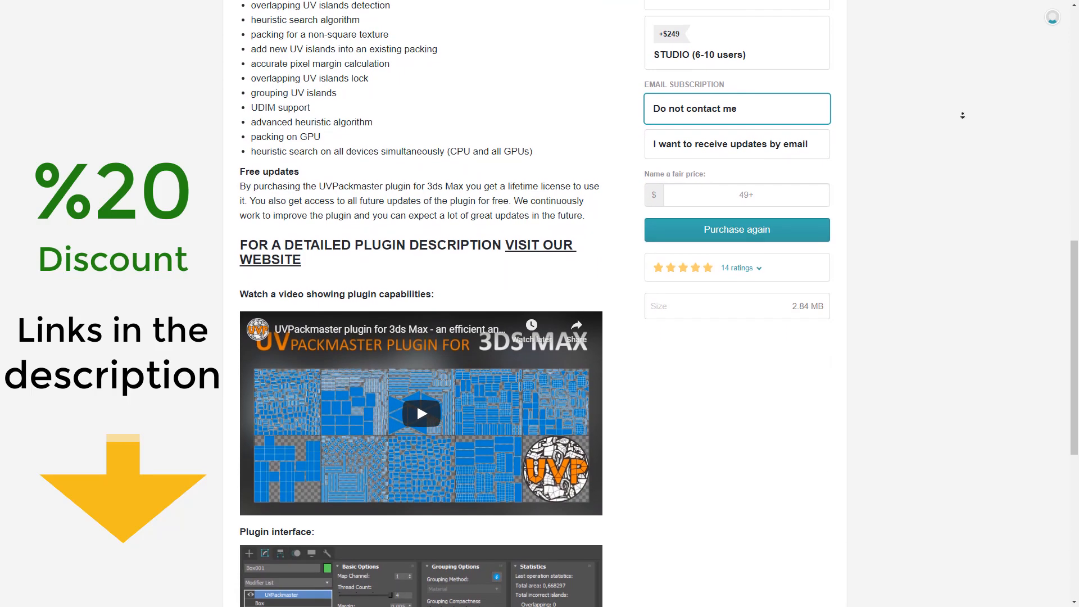
pyautogui.scroll(-3)
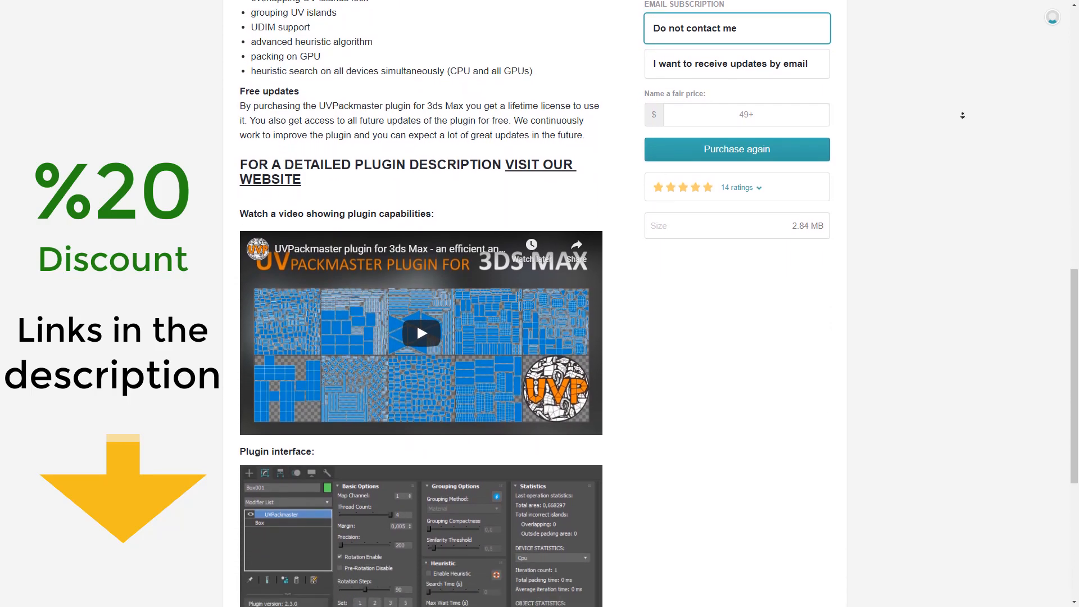
pyautogui.scroll(-3)
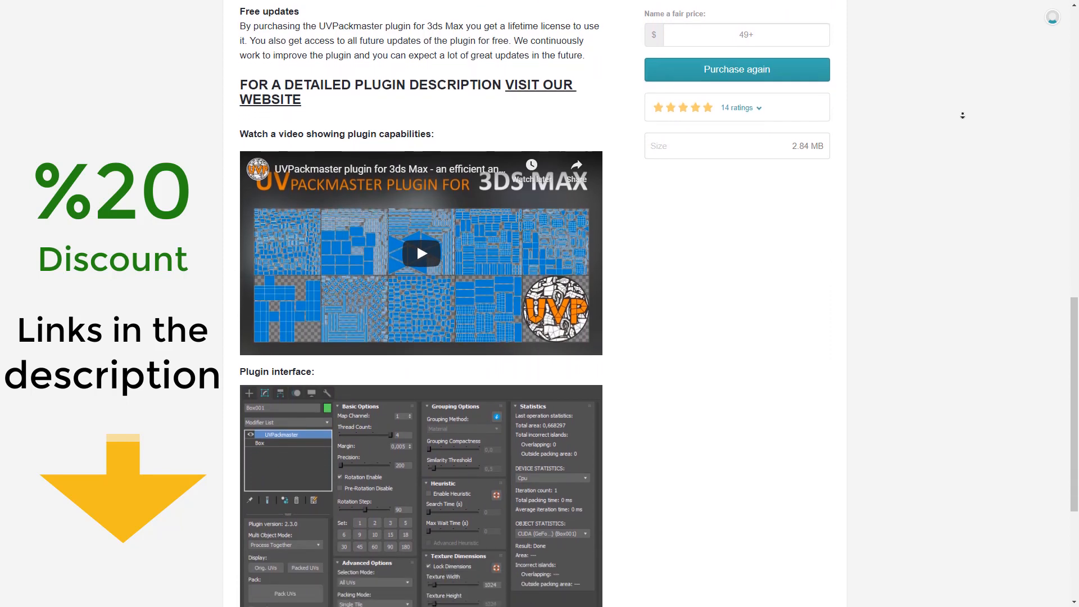
pyautogui.scroll(-3)
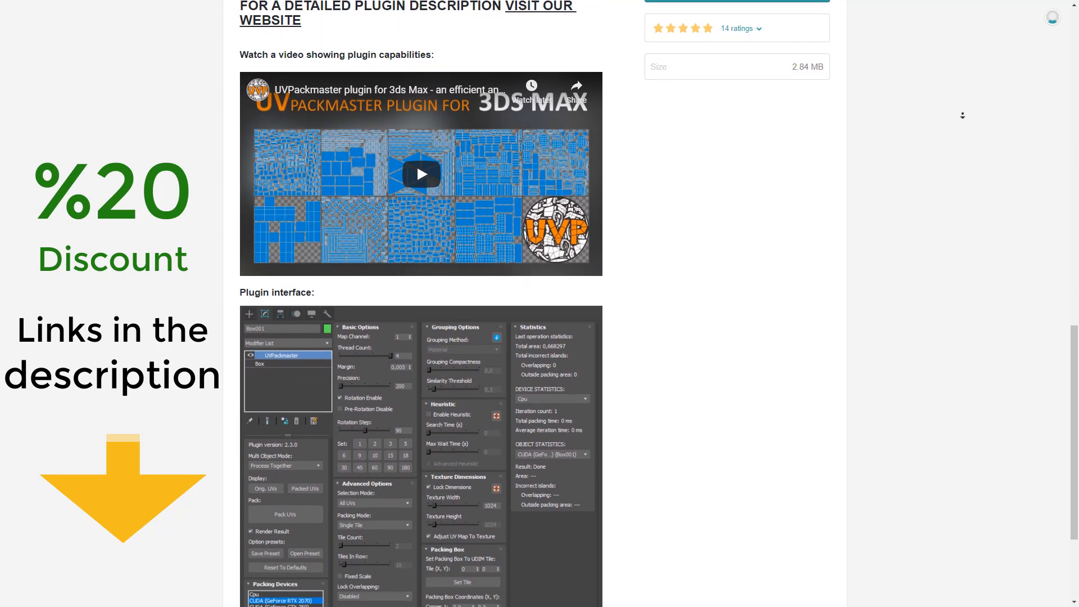